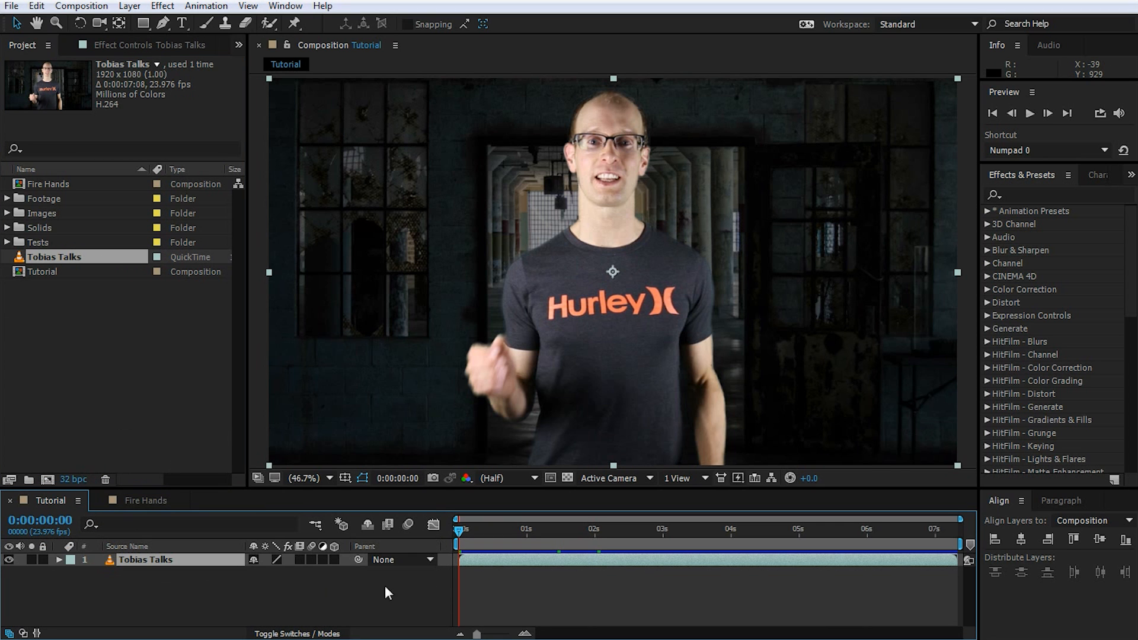
mouse_move(516, 605)
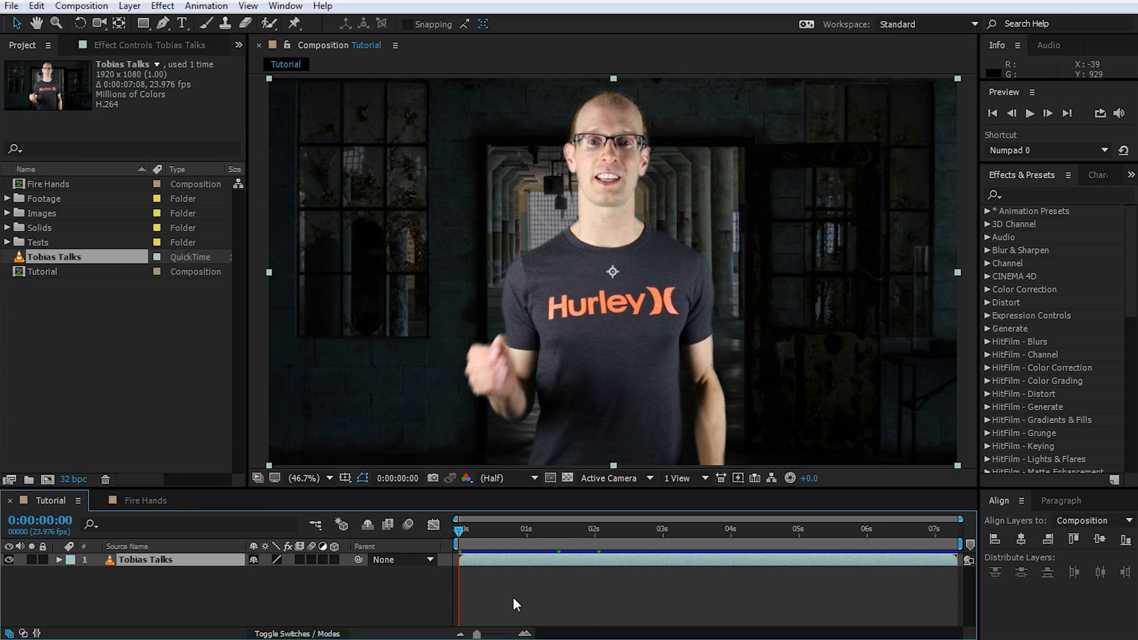
- Create a full-frame grey solid named 'Sparks' above the Tobias Talks footage
left_click(688, 530)
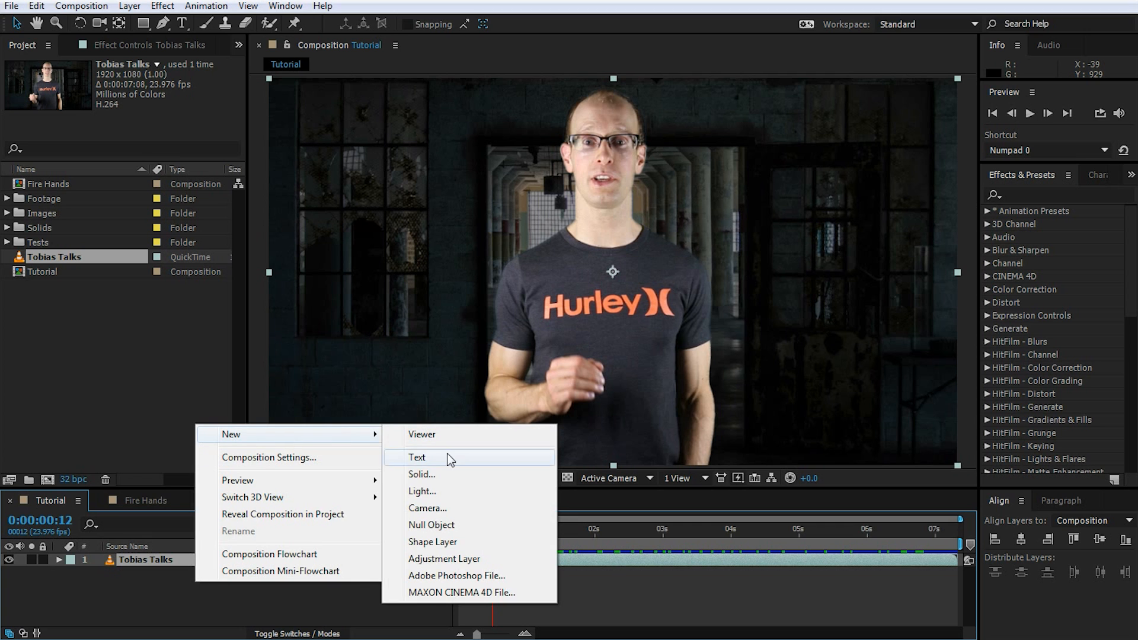
left_click(421, 474)
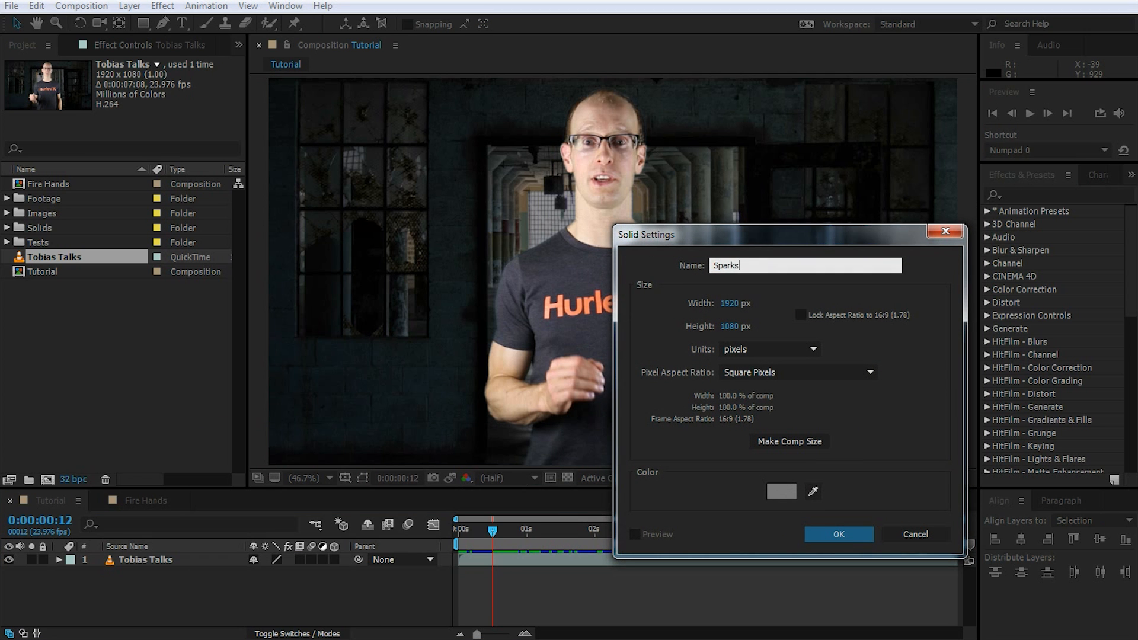
left_click(838, 535)
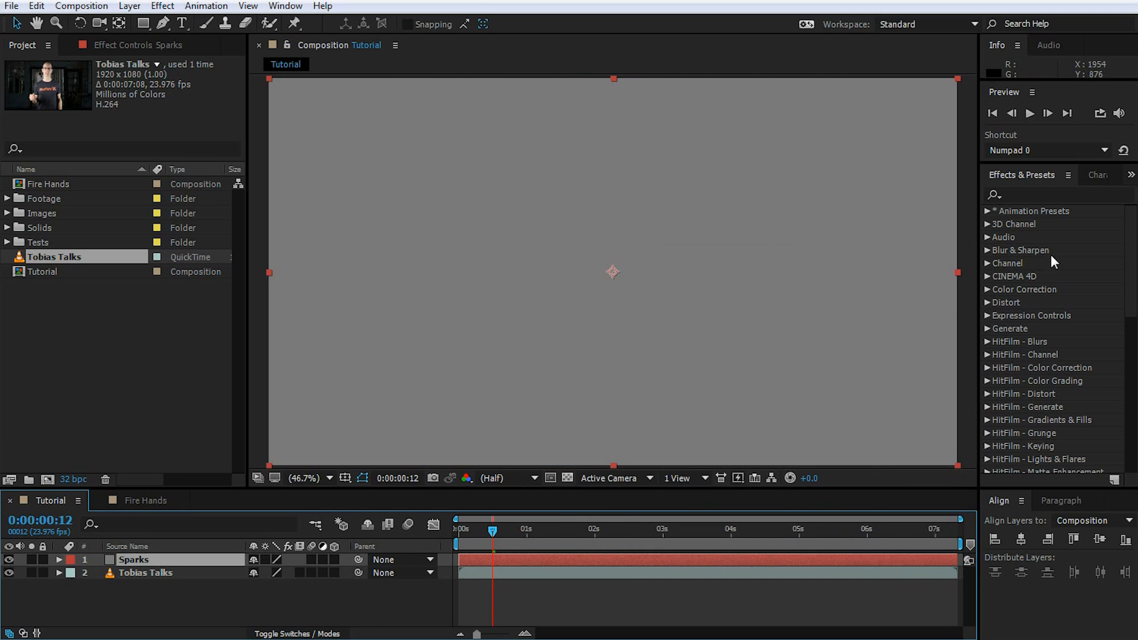
- Search 'particle world' and apply CC Particle World to the Sparks solid
type("particle world")
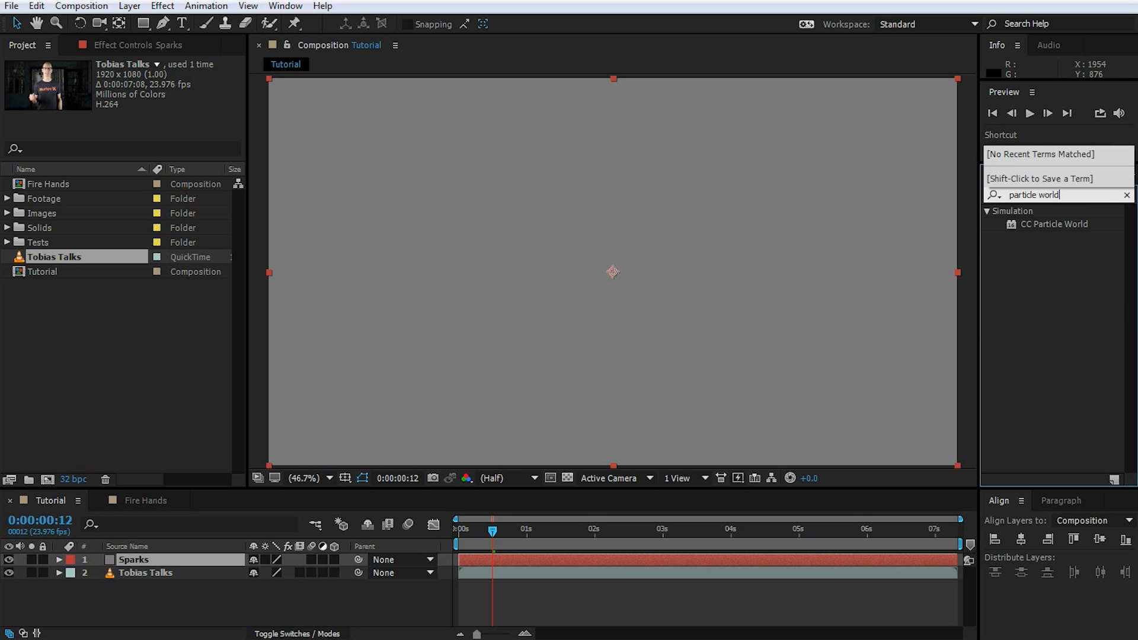
double_click(1056, 224)
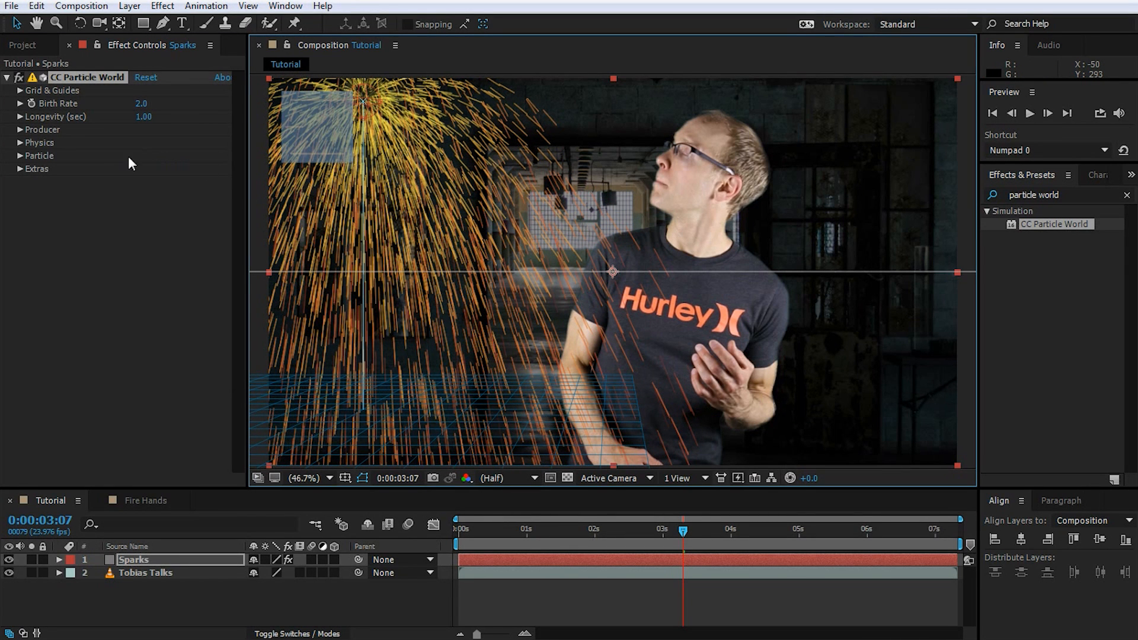
mouse_move(101, 217)
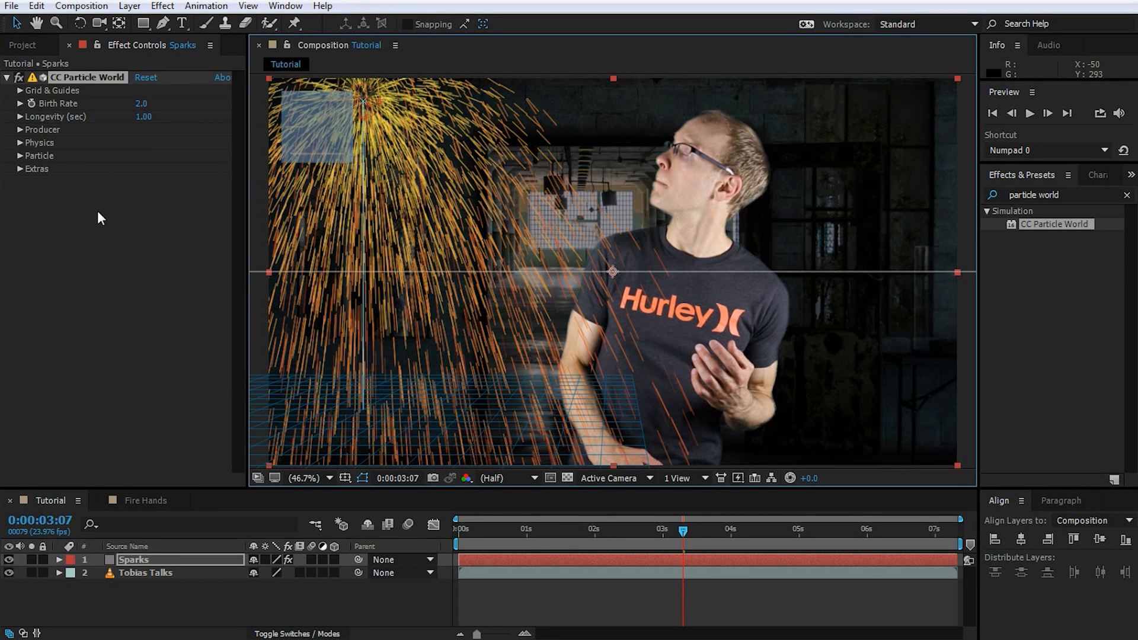
- Set Particle Type to Faded Sphere, Birth Size 0.100 and Death Size 0.075
left_click(19, 155)
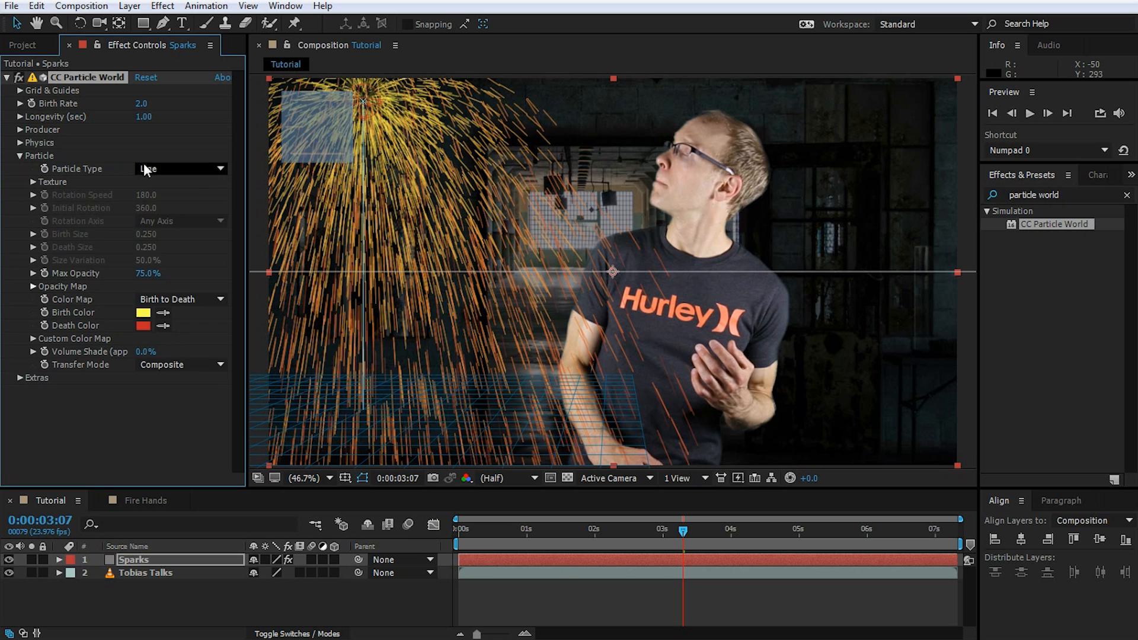
left_click(181, 169)
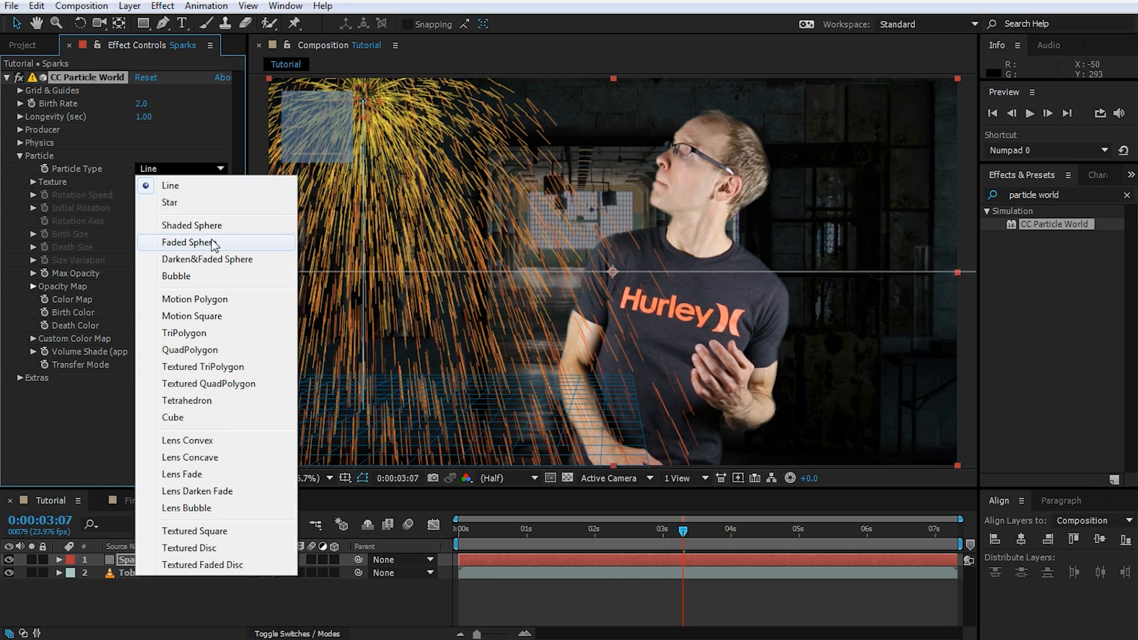
left_click(191, 242)
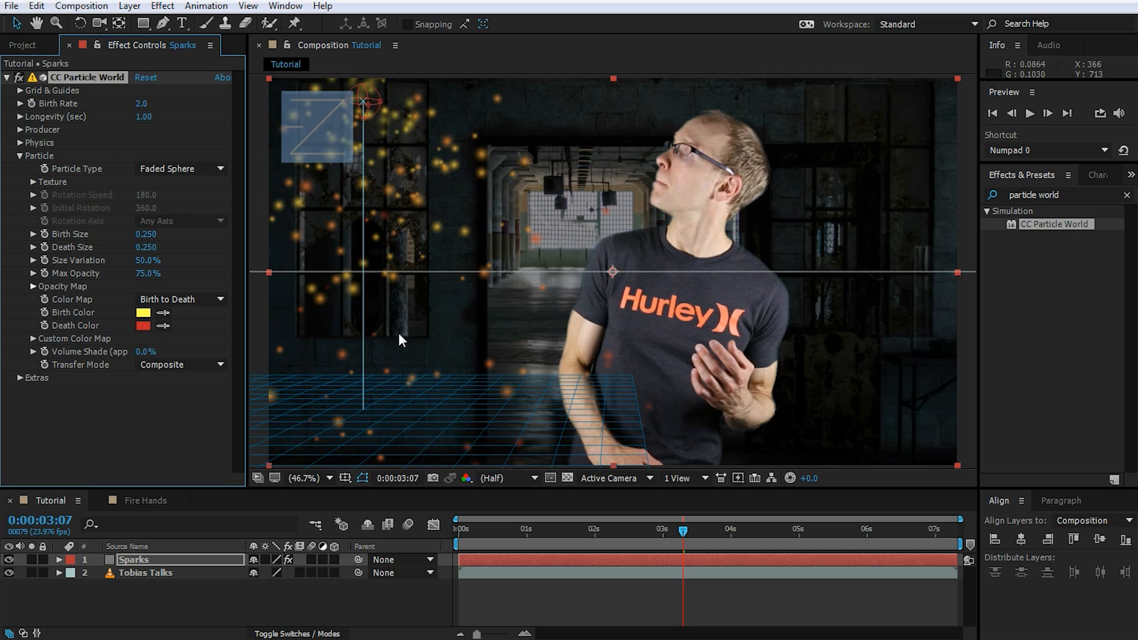
mouse_move(152, 236)
type("0.10")
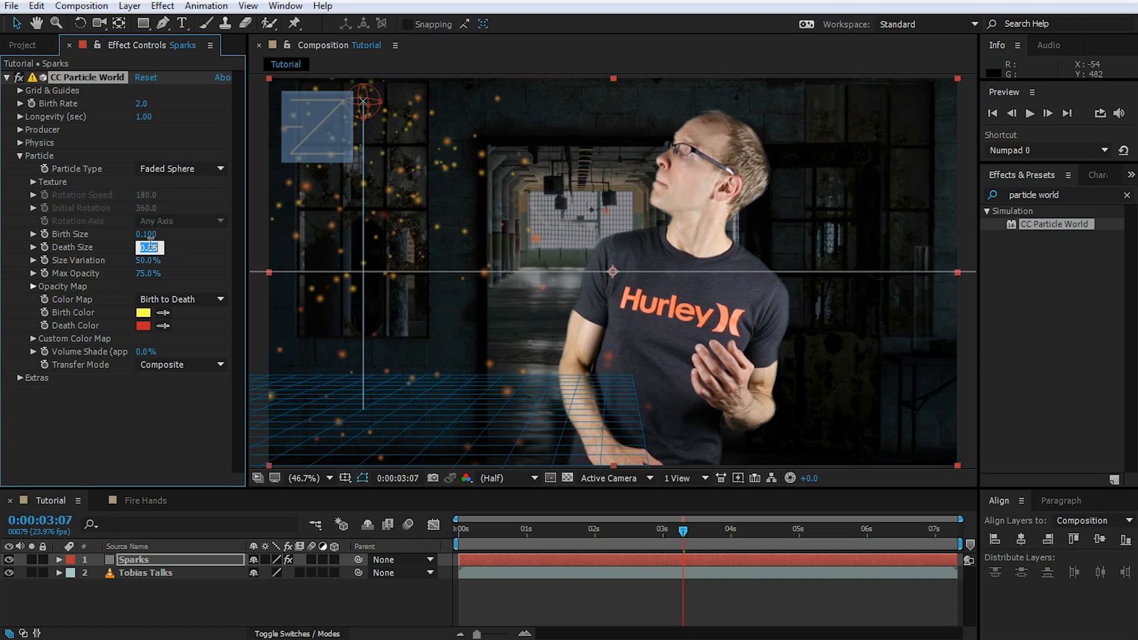
type("0.0")
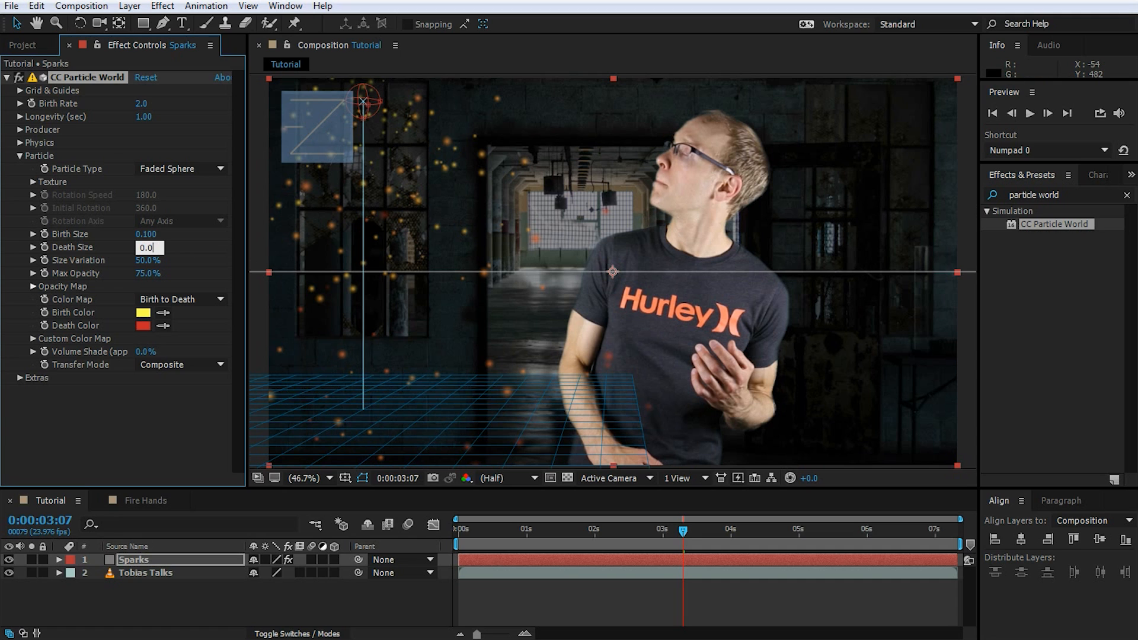
type("0.075")
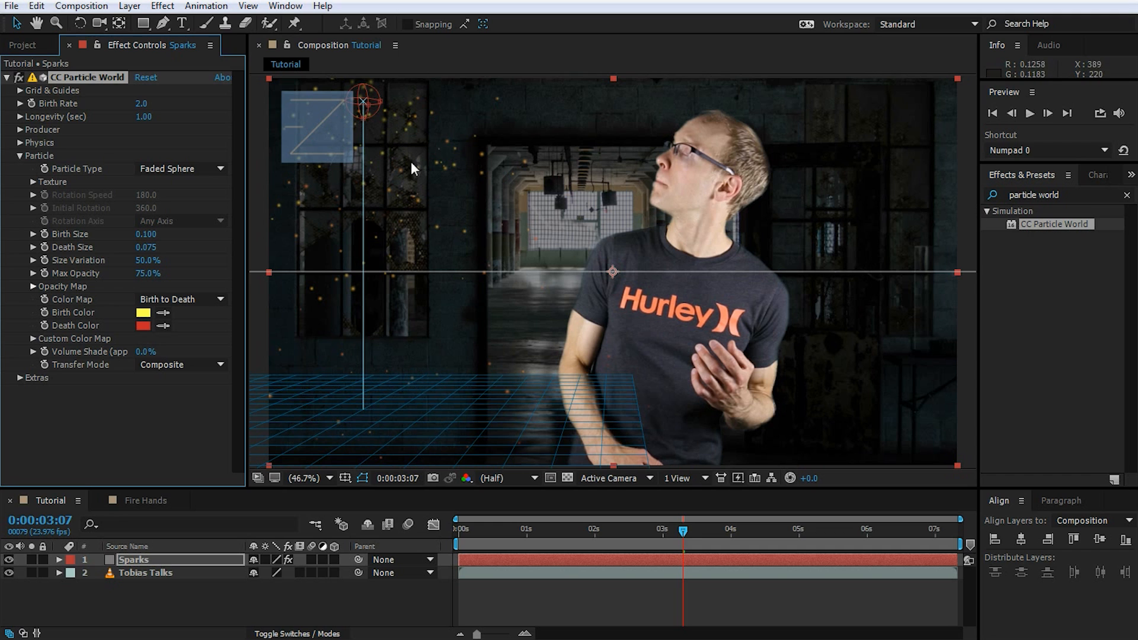
mouse_move(252, 326)
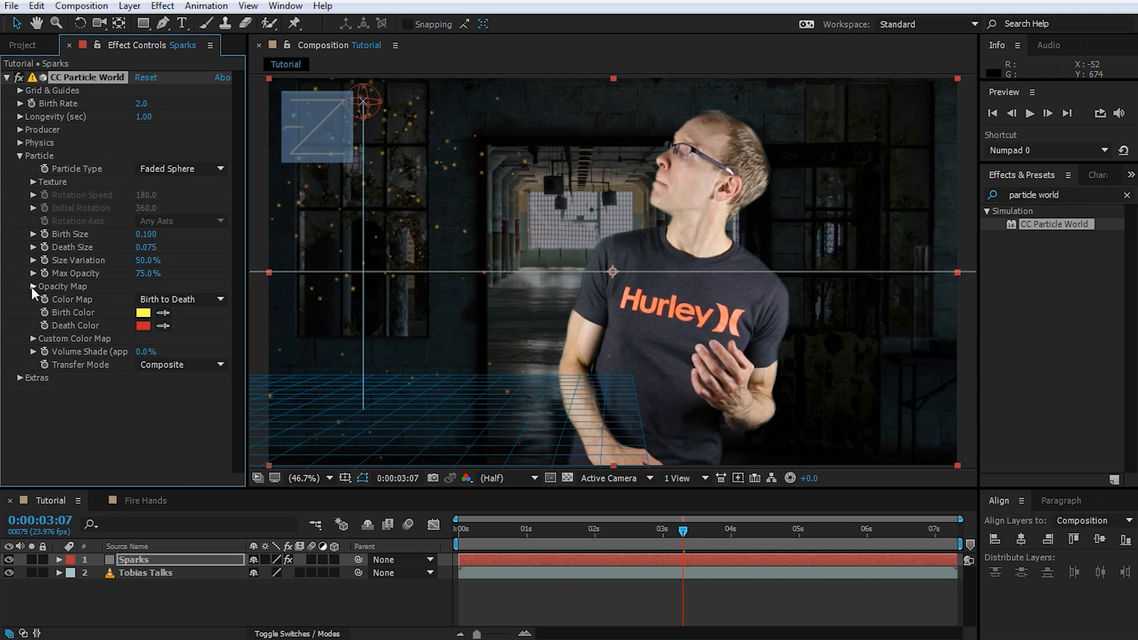
- Expand the Opacity Map to reveal the particle opacity-over-life curve
left_click(32, 286)
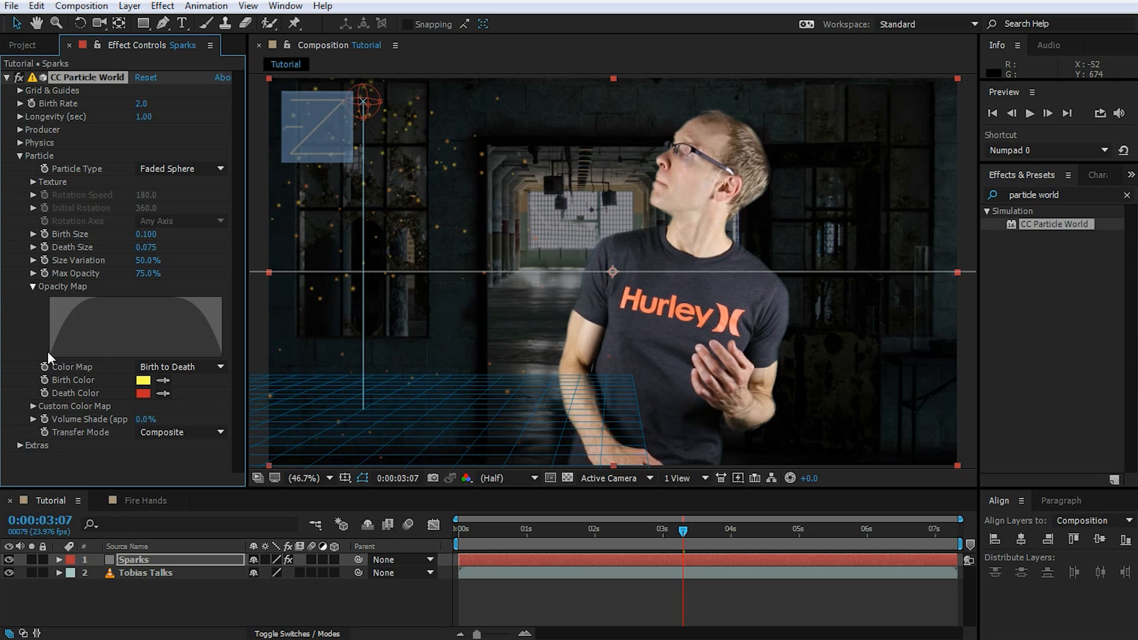
mouse_move(159, 300)
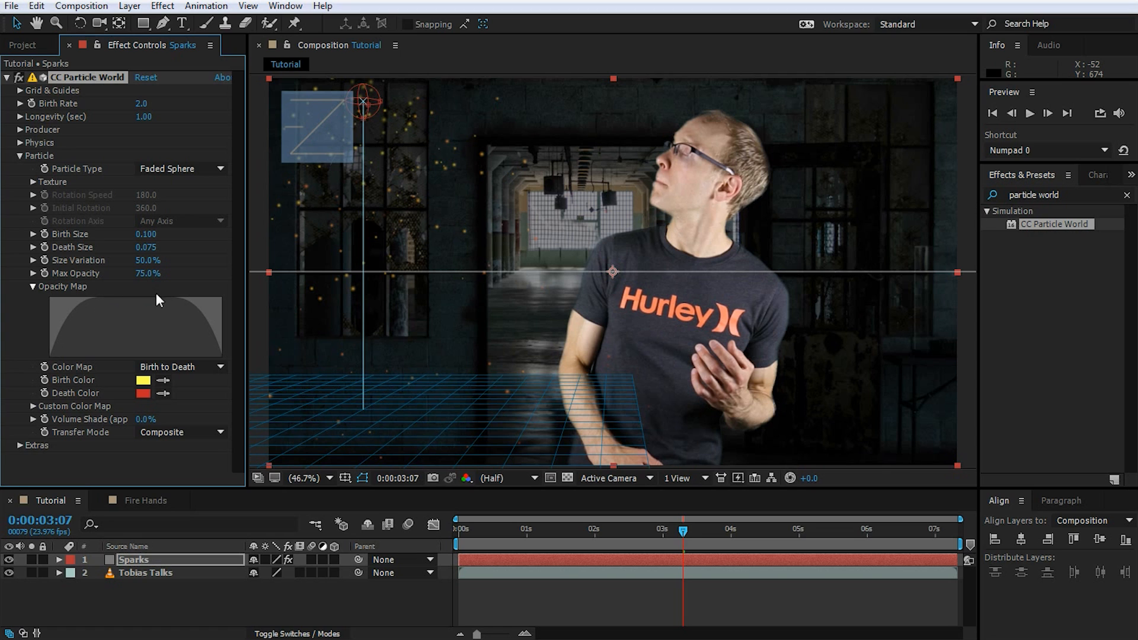
mouse_move(227, 365)
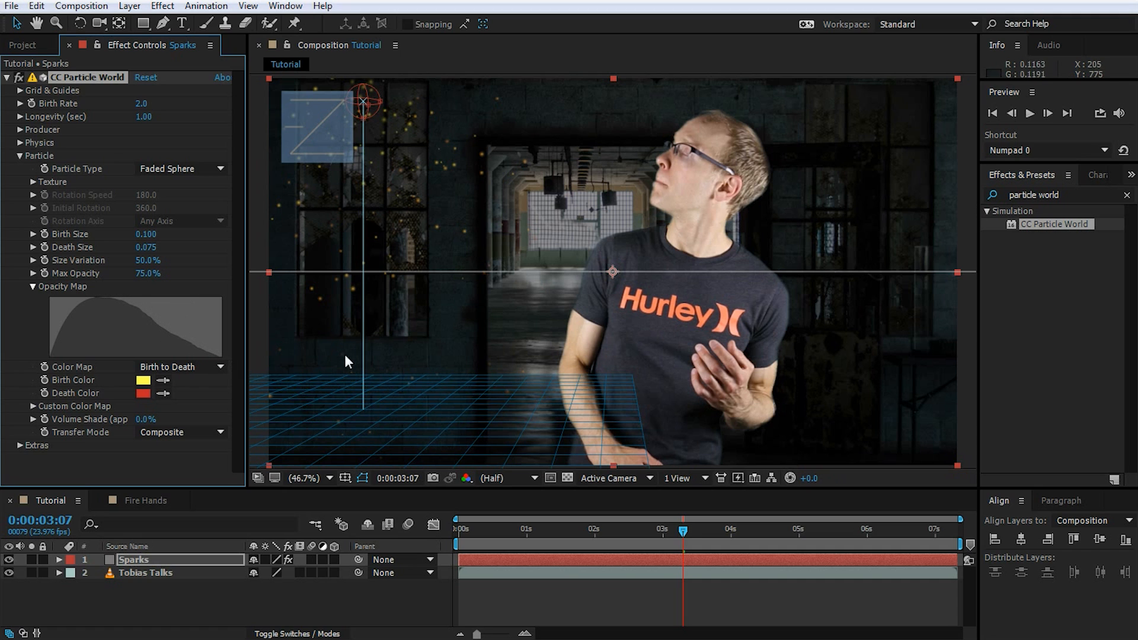
mouse_move(403, 362)
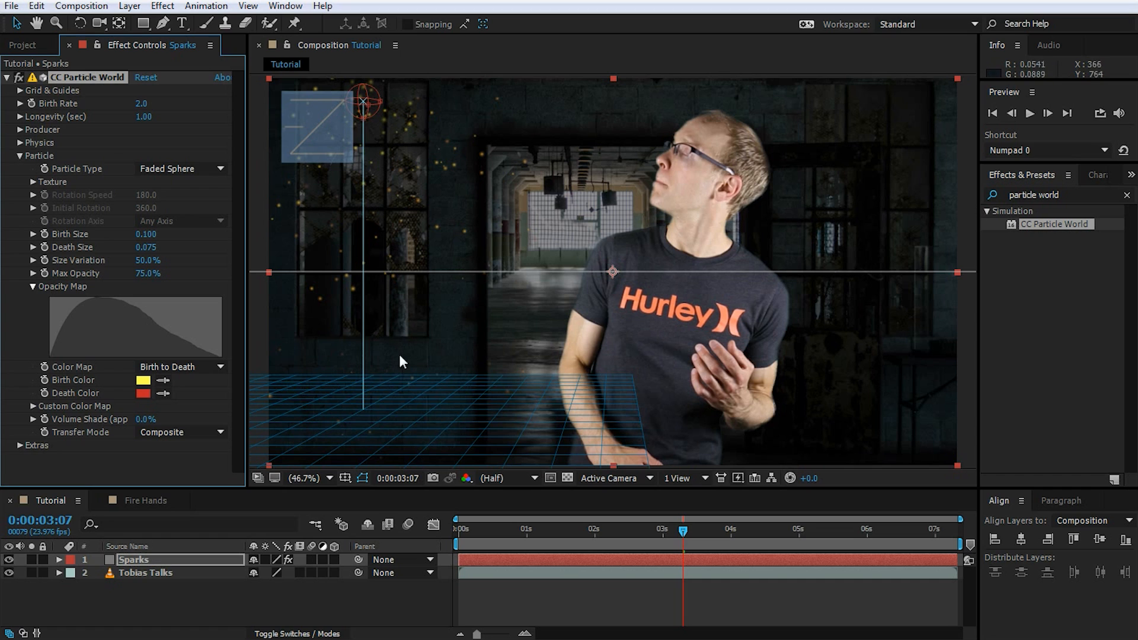
mouse_move(372, 339)
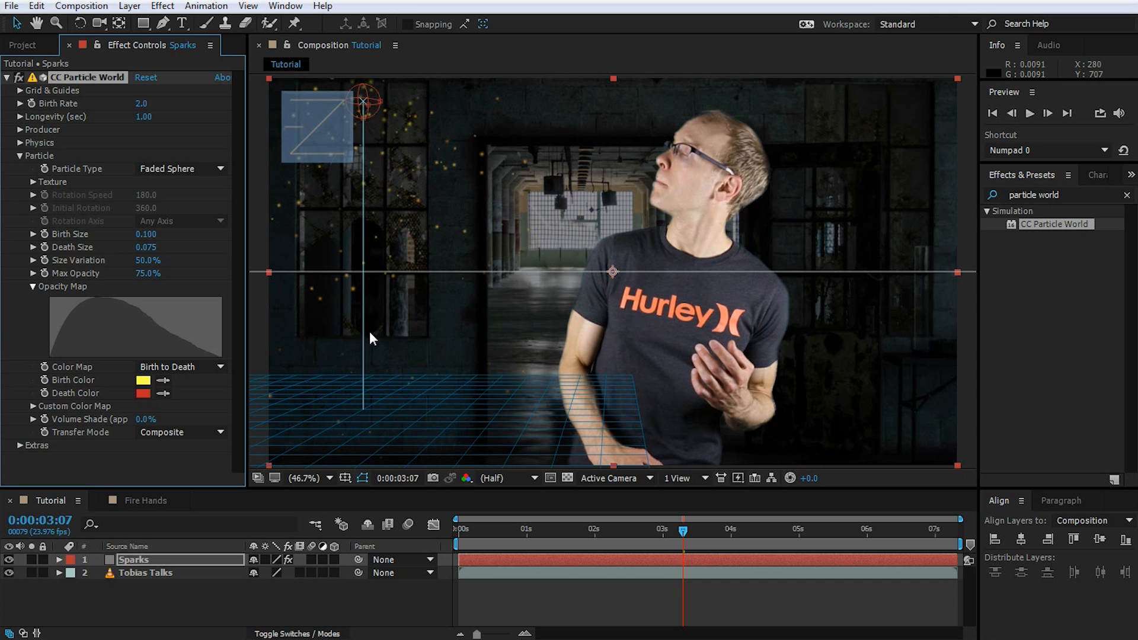
mouse_move(336, 372)
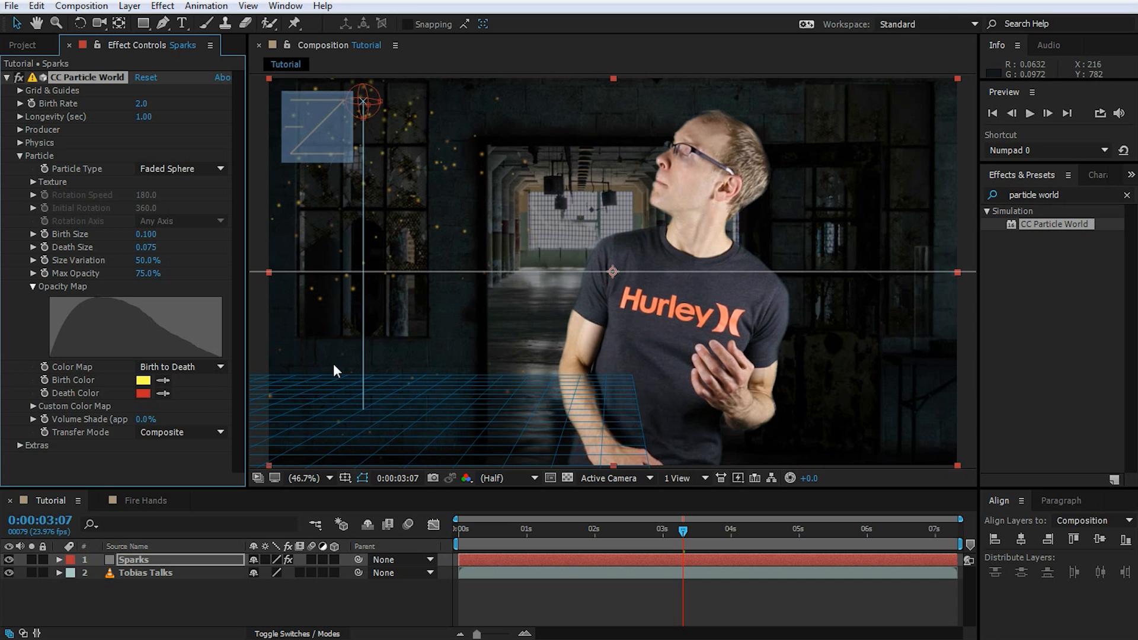
- Set Birth Color to near-white cream and shift the Death Color hue to orange
left_click(142, 380)
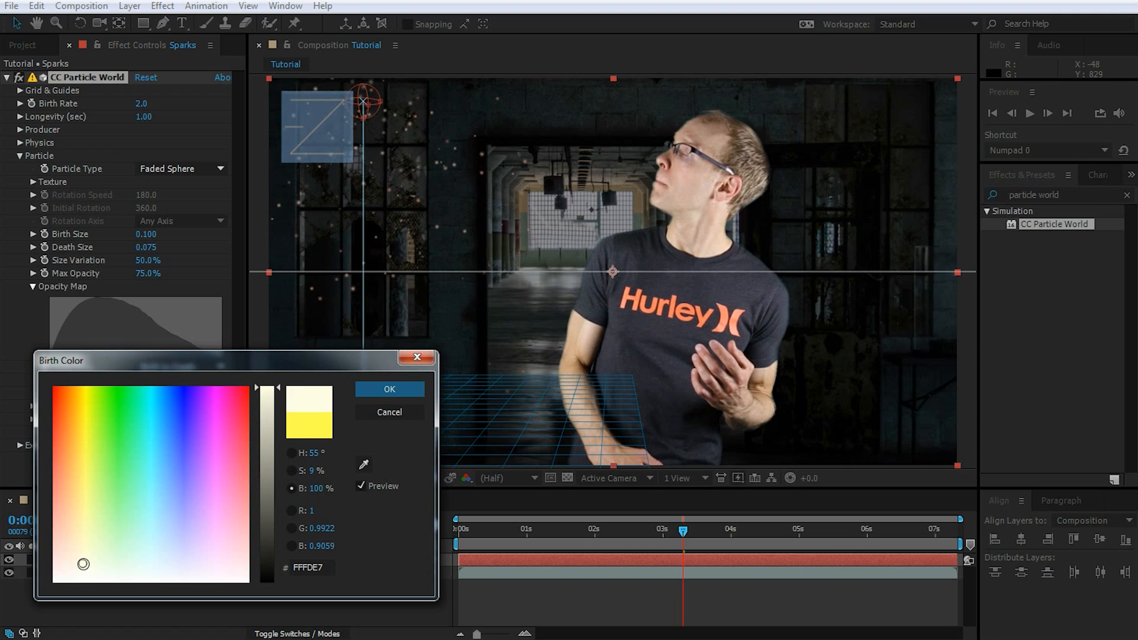
left_click(388, 388)
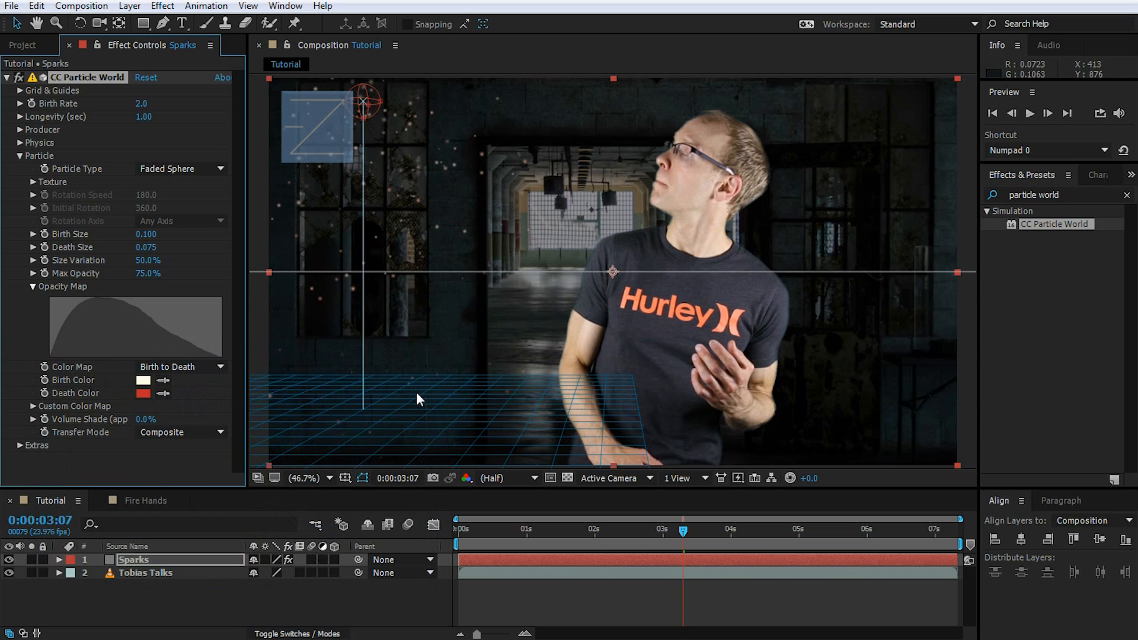
left_click(143, 393)
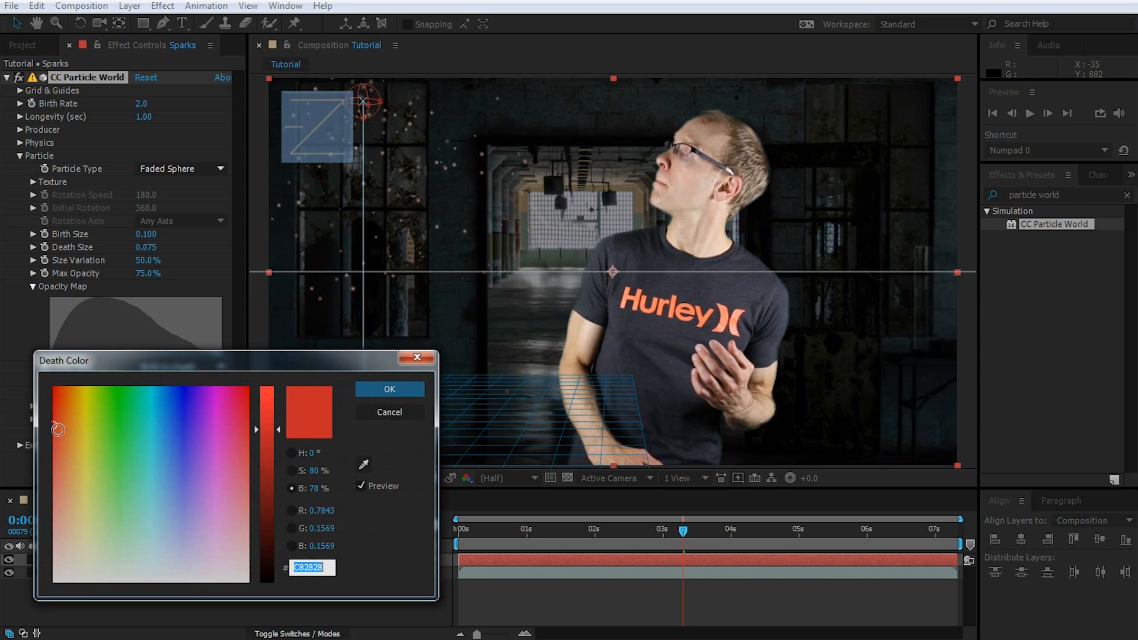
left_click_drag(58, 430, 69, 431)
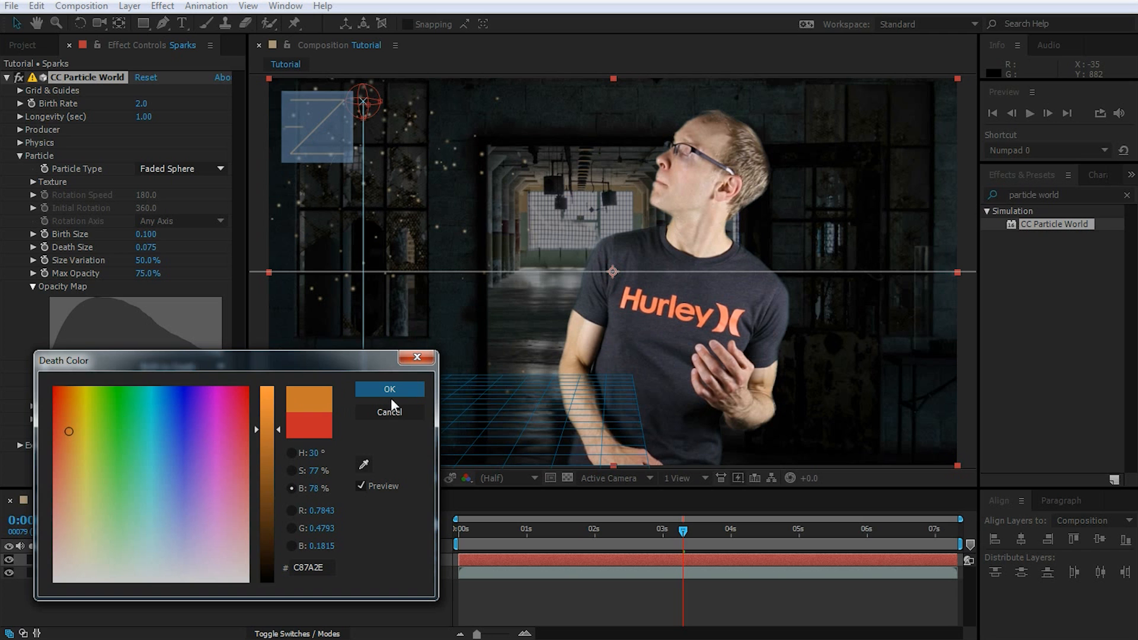
left_click(389, 389)
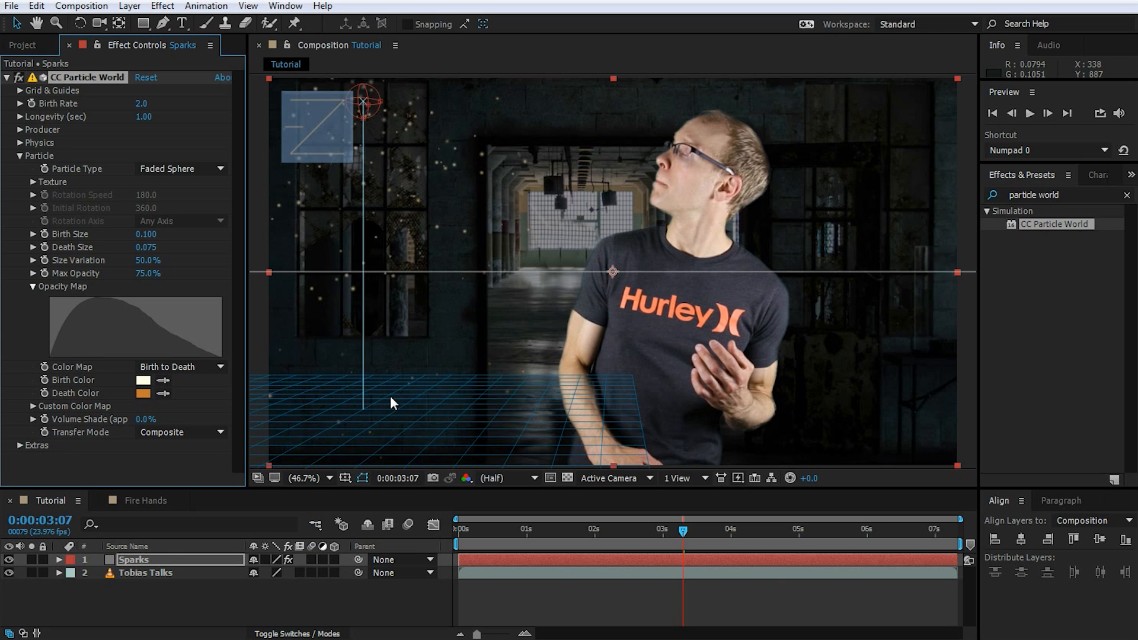
mouse_move(144, 134)
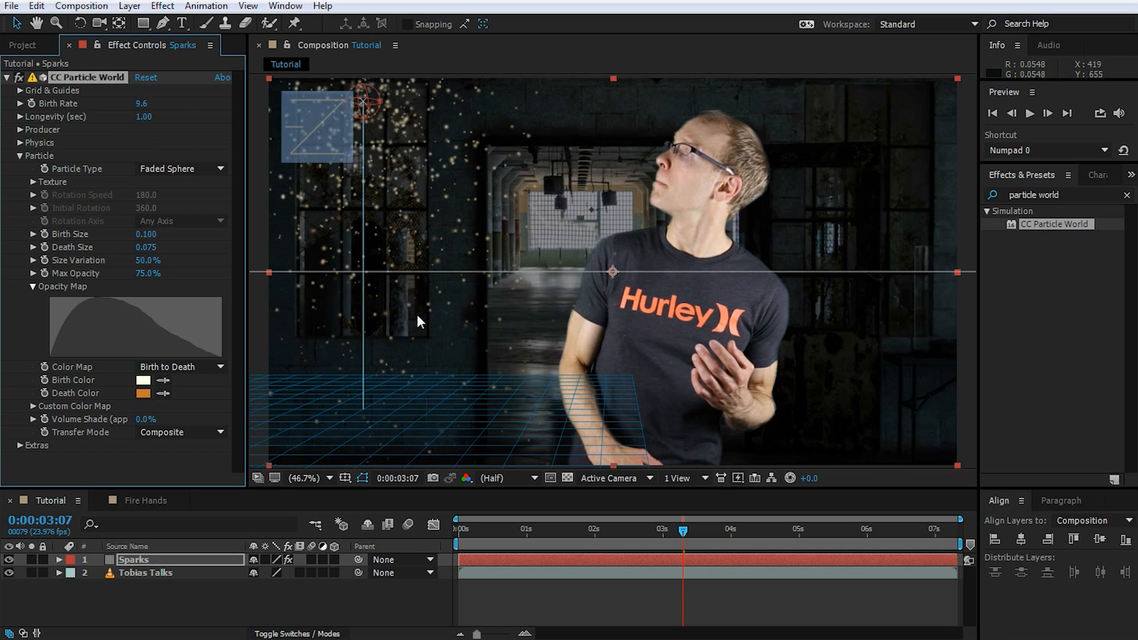
mouse_move(403, 232)
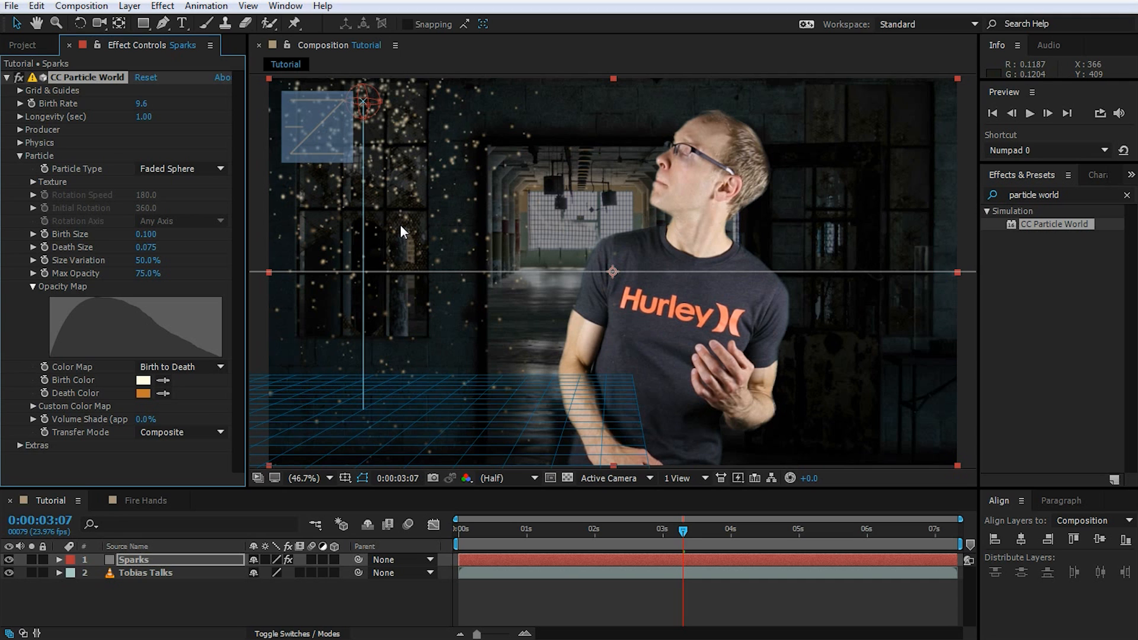
mouse_move(387, 139)
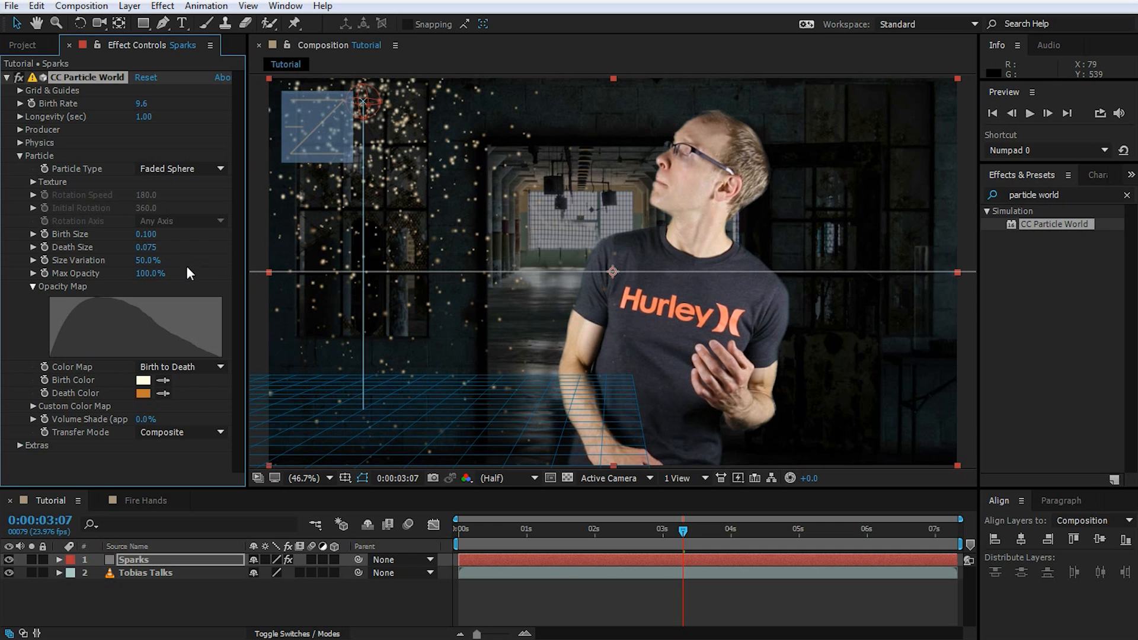
mouse_move(433, 389)
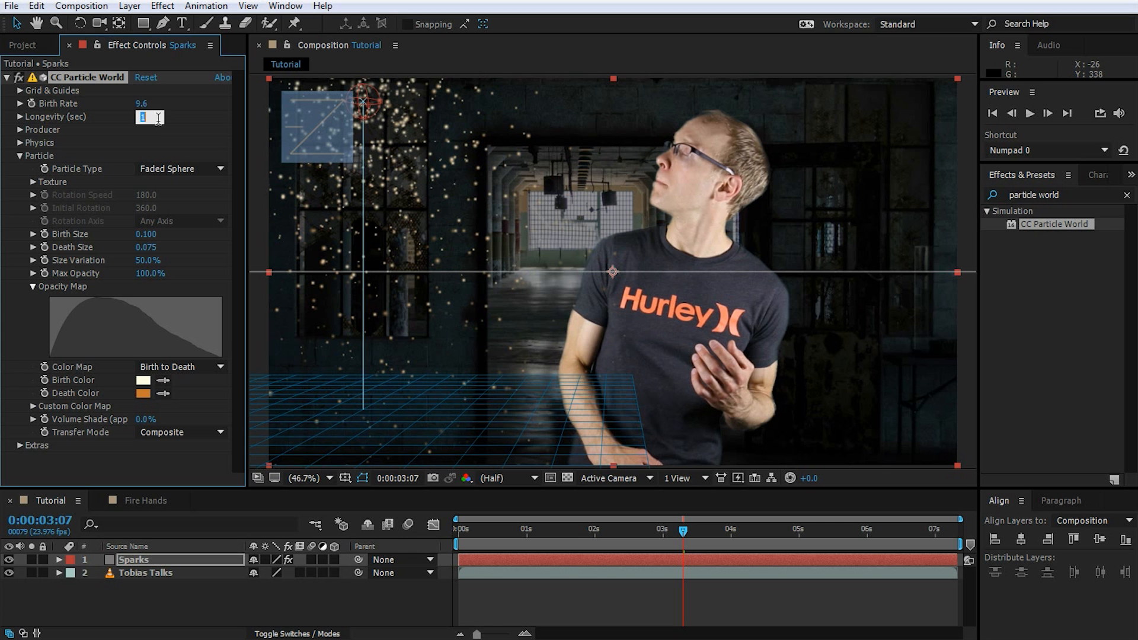
- Set Longevity to 0.60 sec and scrub back to about two seconds
type("0.60")
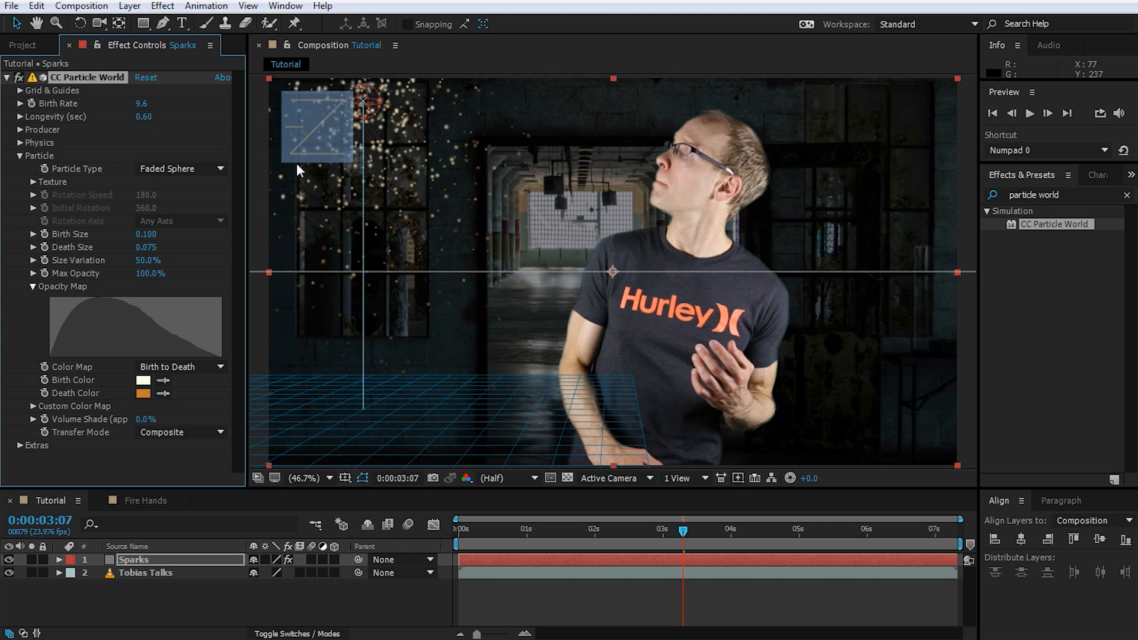
left_click_drag(681, 531, 481, 530)
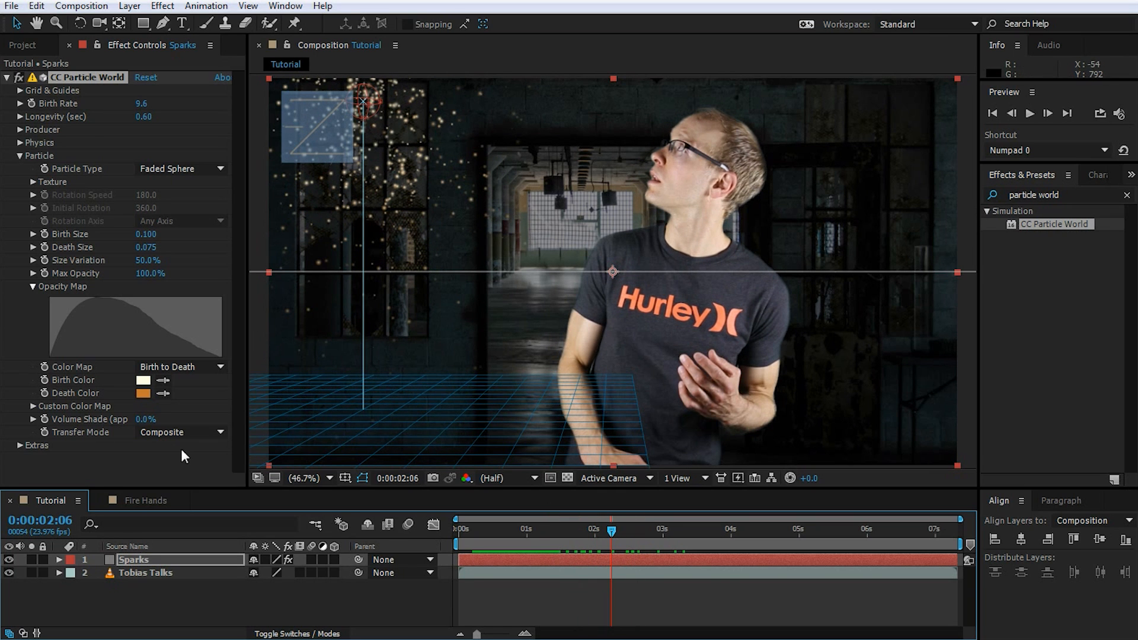
- Change the particle Death Color to hex C85020
left_click(143, 392)
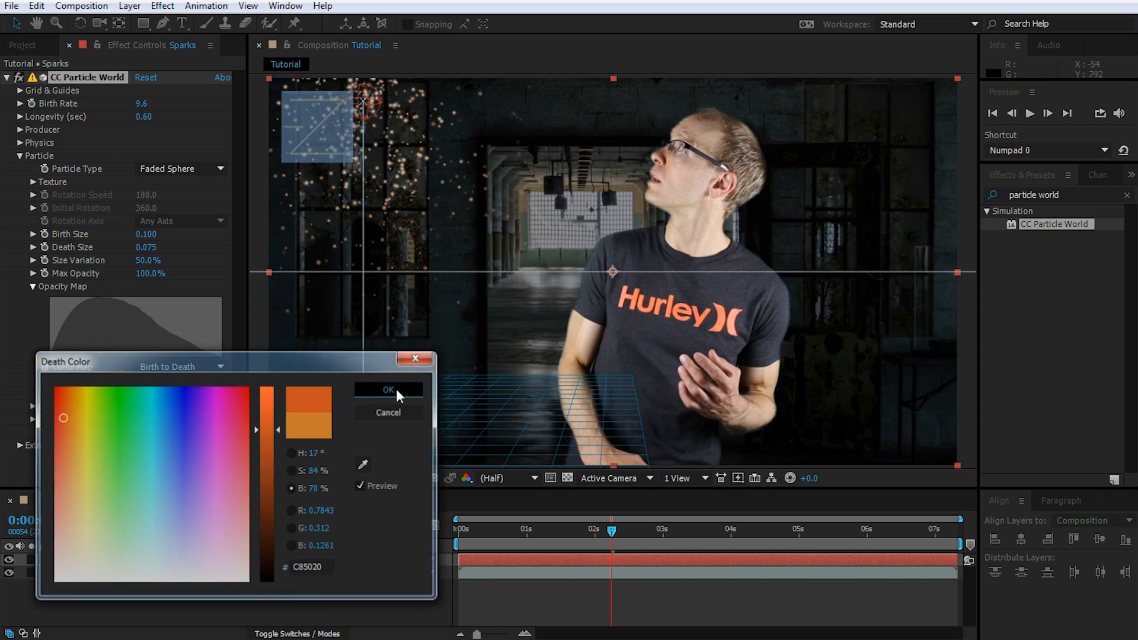
left_click(388, 390)
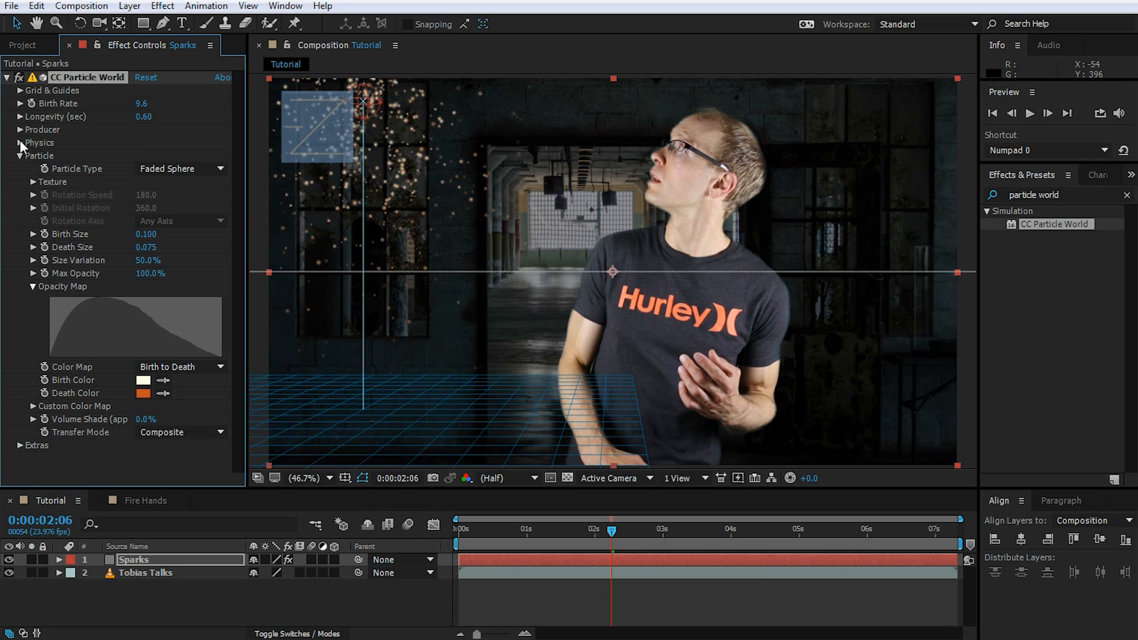
- Switch Physics Animation to Viscouse, deselect the layer, and search effects for 'gl'
left_click(19, 142)
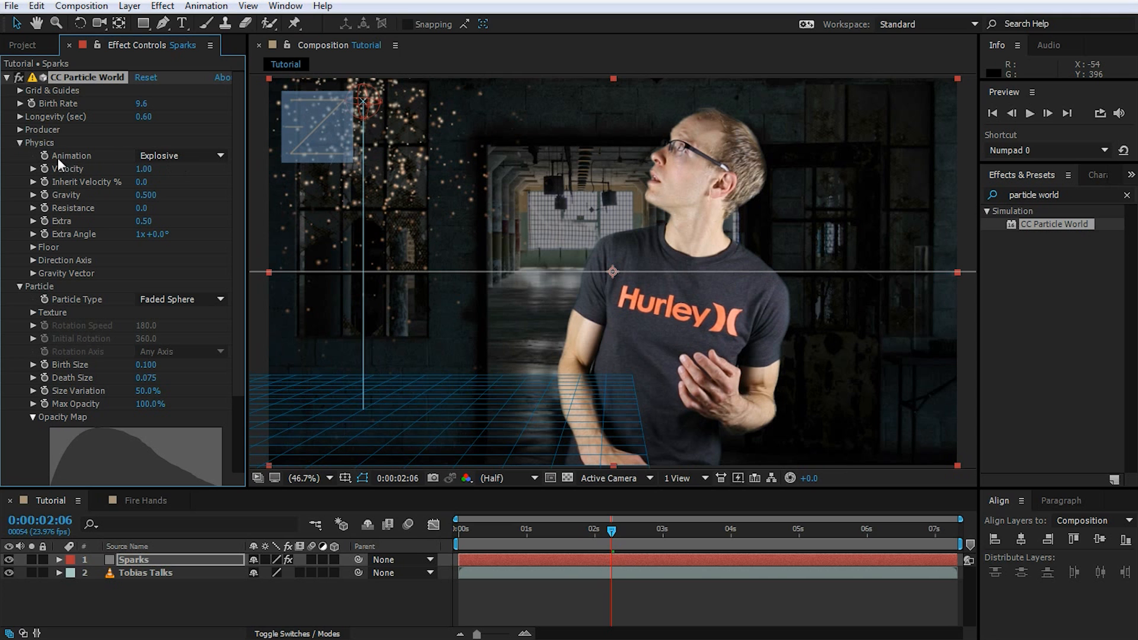
left_click(180, 156)
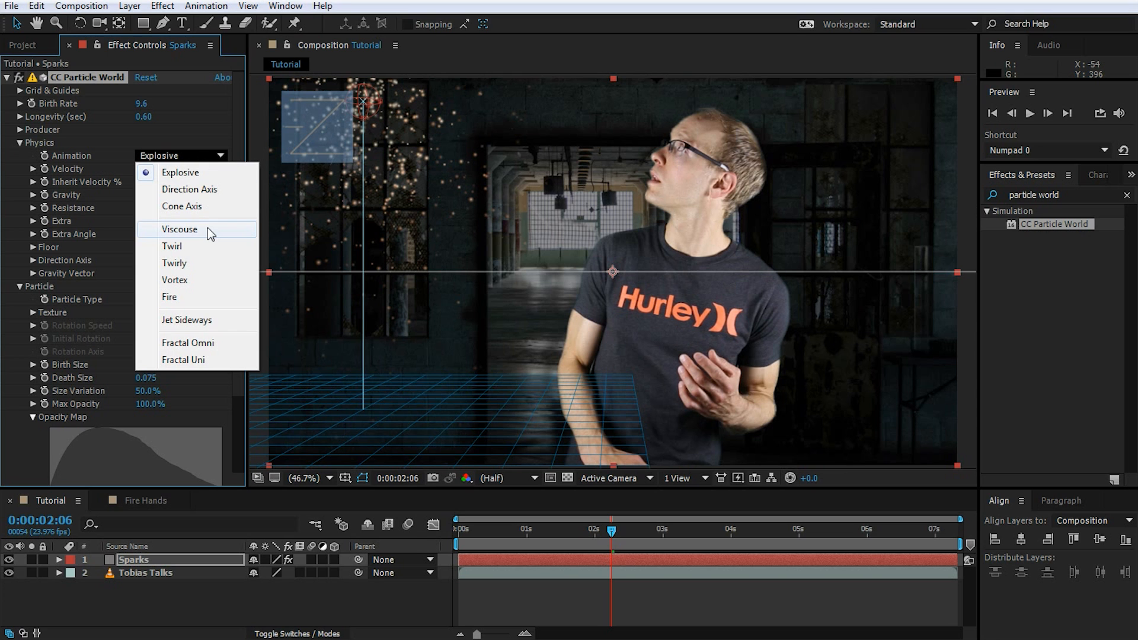
left_click(179, 229)
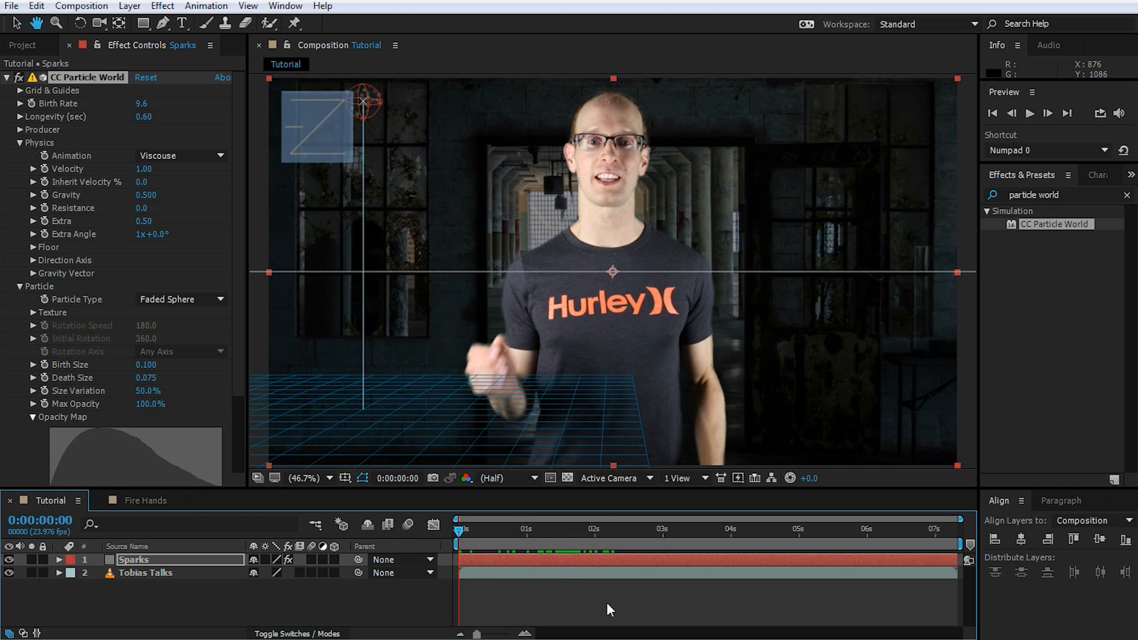
left_click(1028, 112)
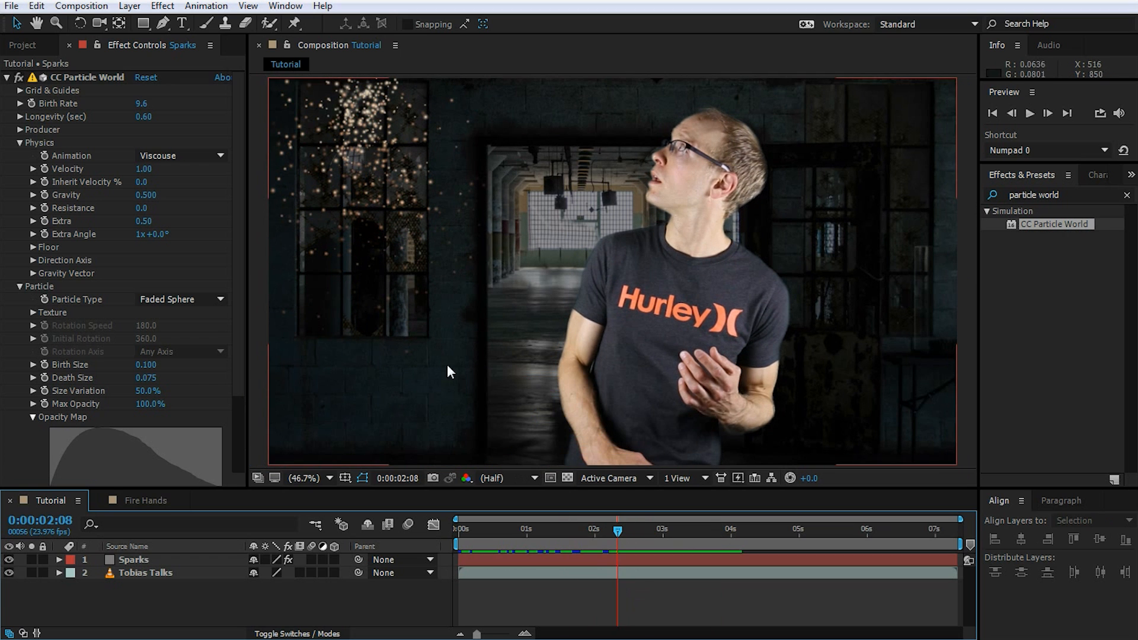
mouse_move(374, 332)
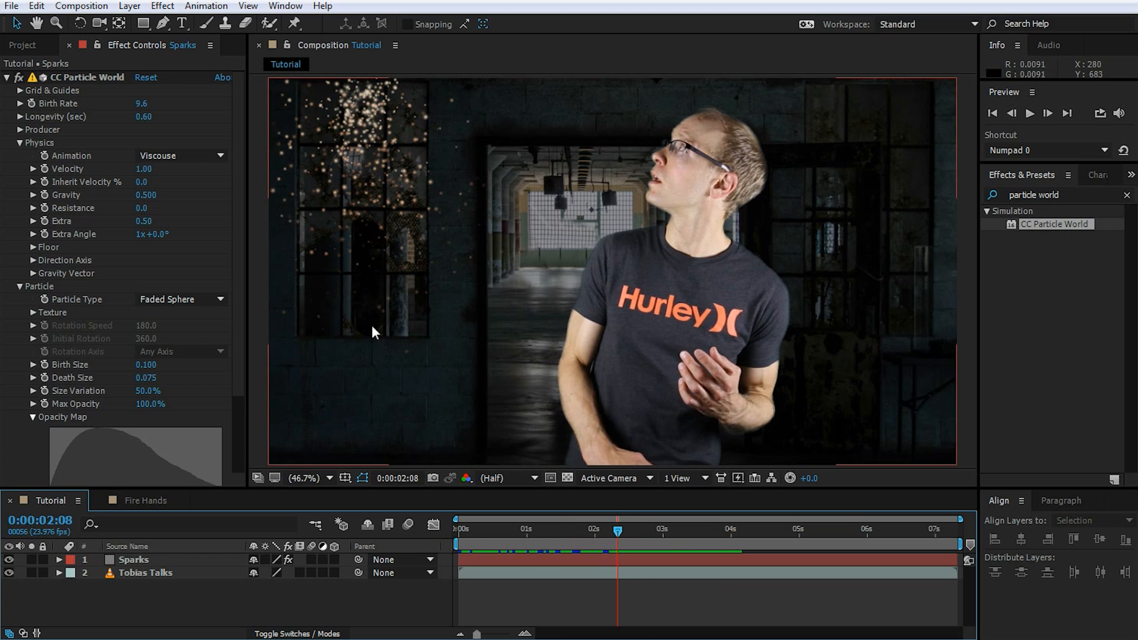
type("glow")
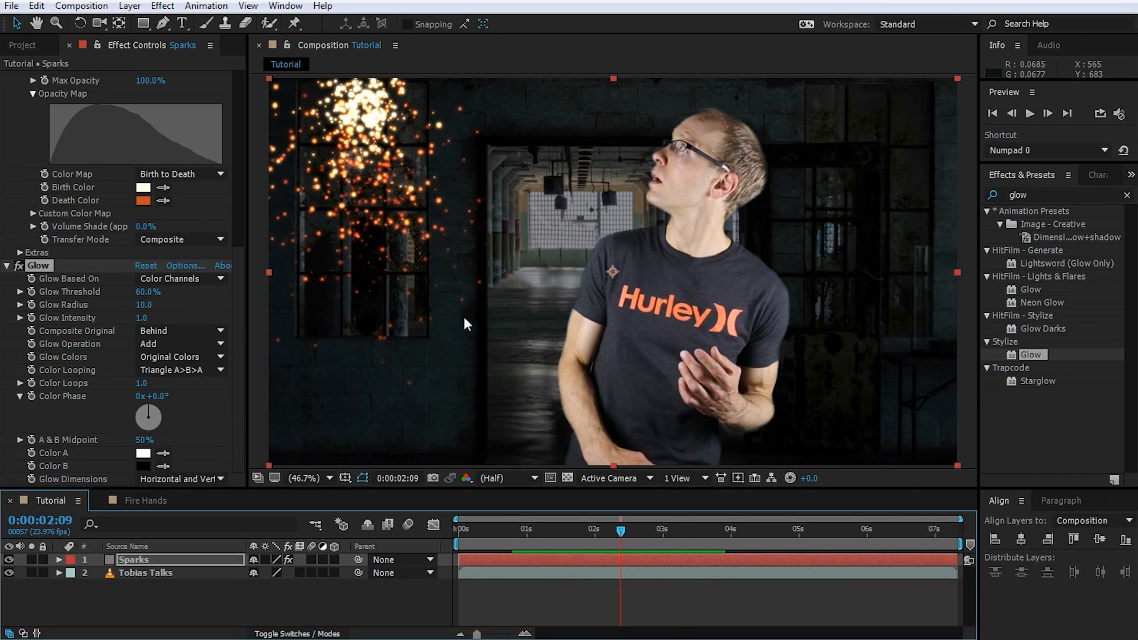
- Tune Glow to 83.9% threshold, radius 38 and intensity 1.1
left_click_drag(149, 291, 156, 291)
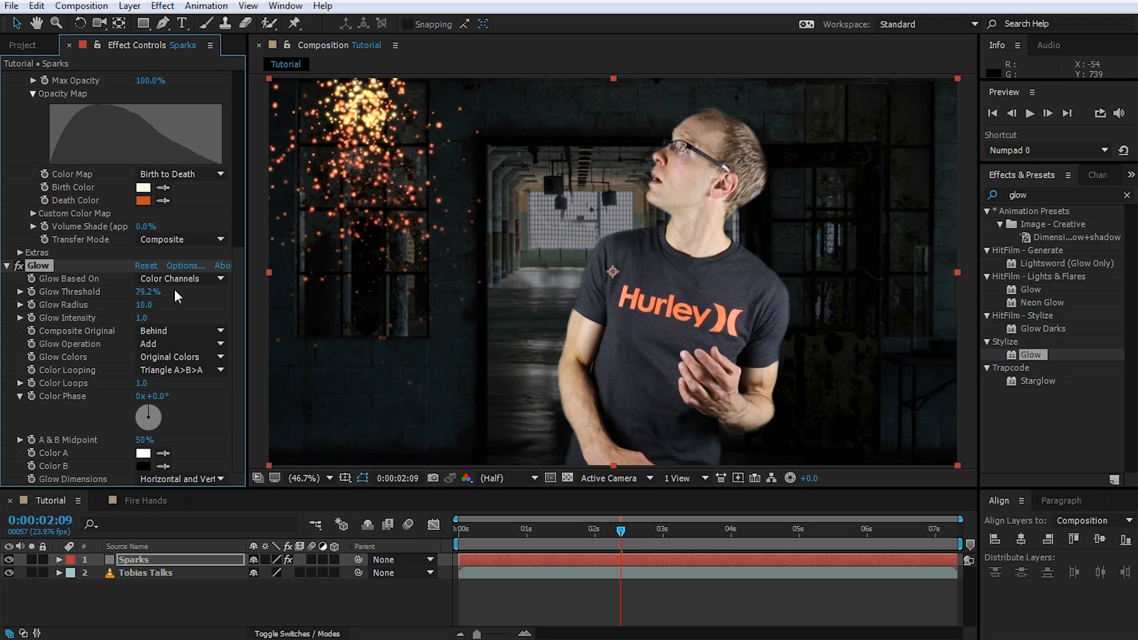
left_click_drag(148, 291, 159, 291)
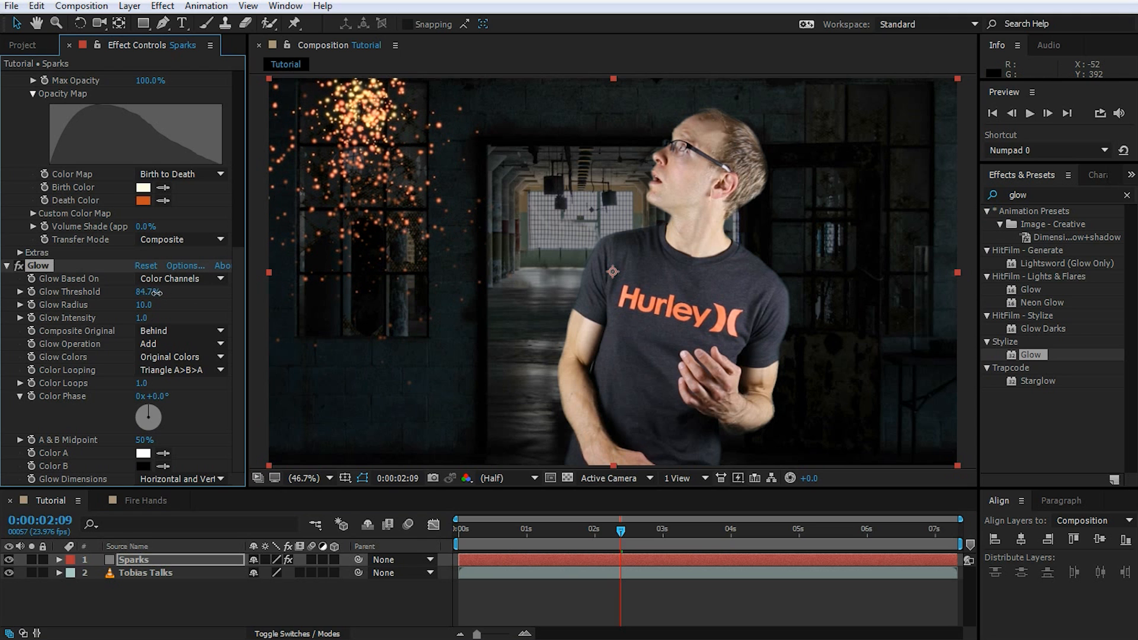
left_click_drag(149, 291, 145, 291)
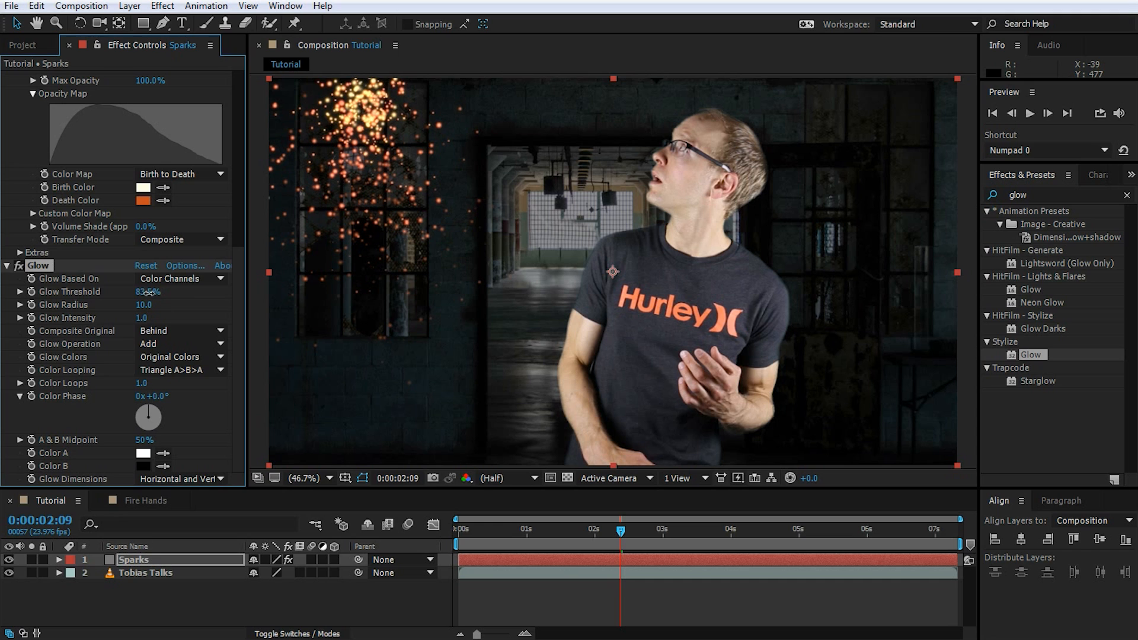
left_click_drag(145, 304, 151, 304)
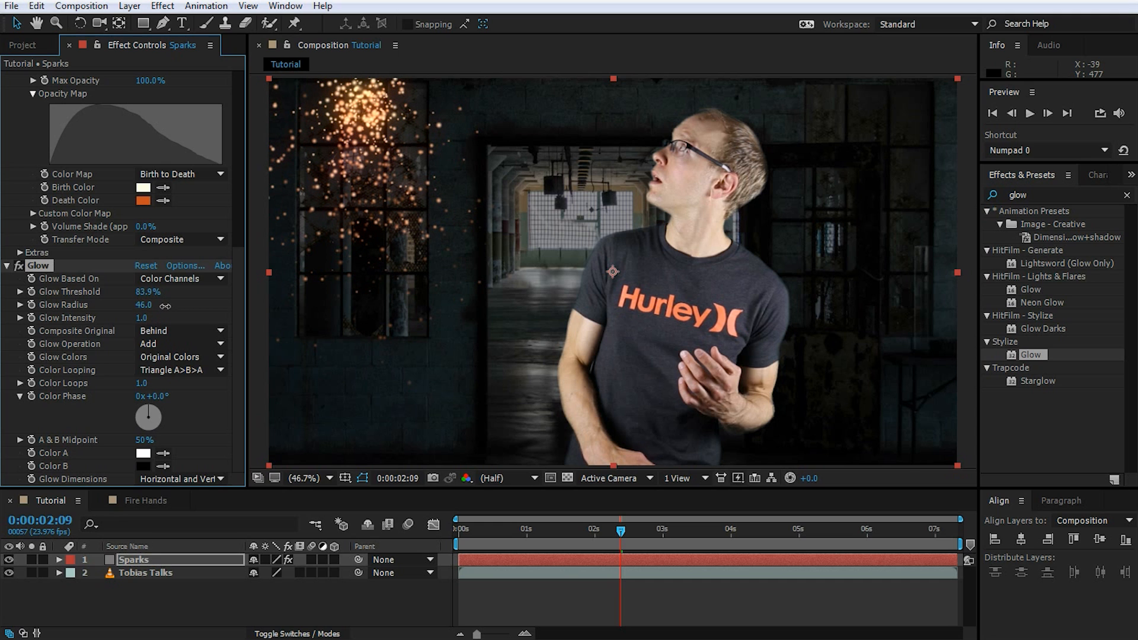
left_click_drag(156, 304, 142, 304)
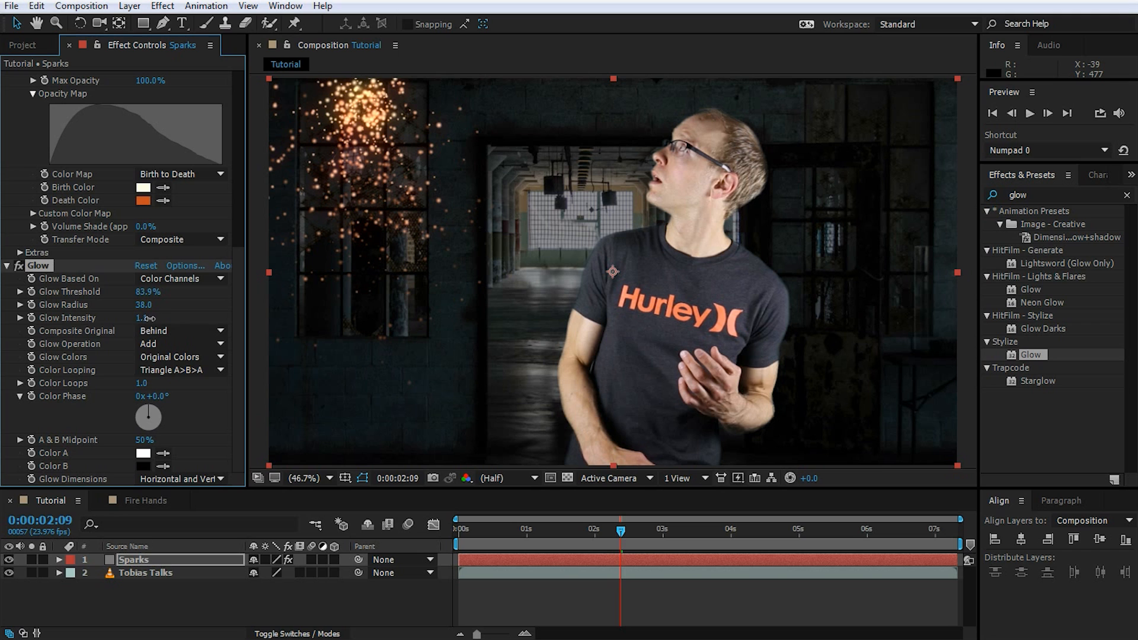
left_click_drag(146, 317, 155, 318)
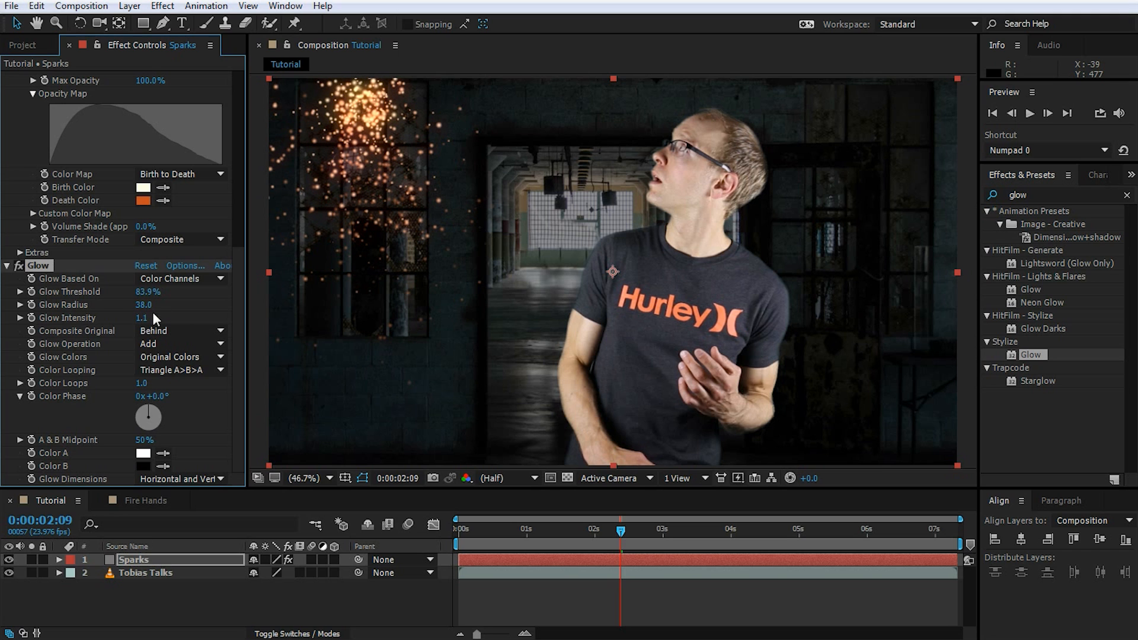
left_click(22, 45)
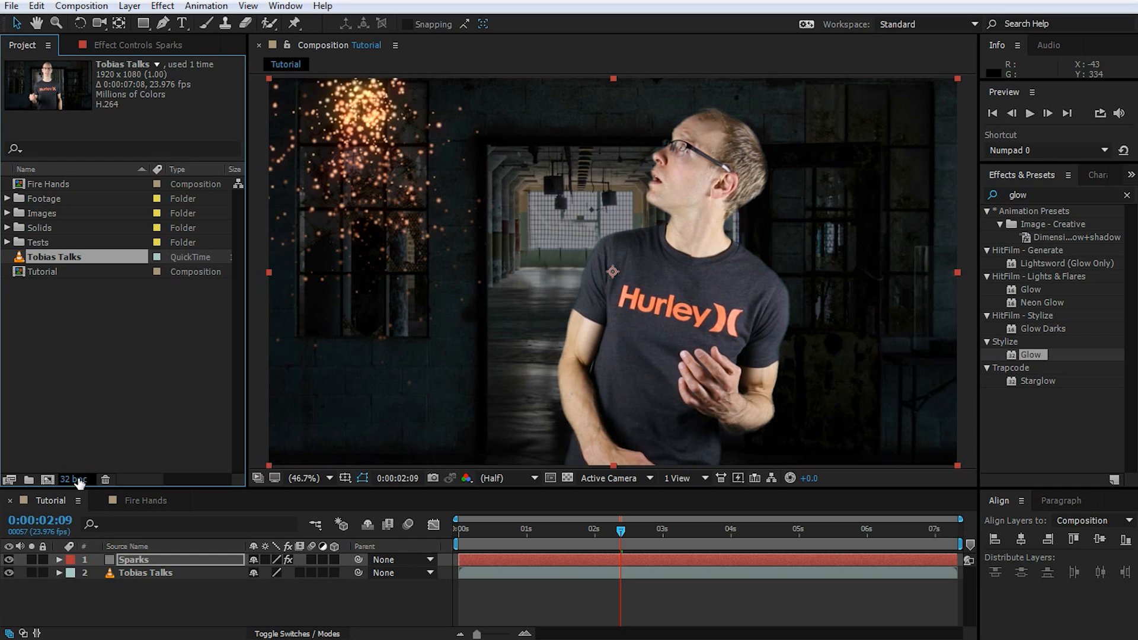
- Check the project's 32 bpc colour depth, then return to Effect Controls
left_click(71, 479)
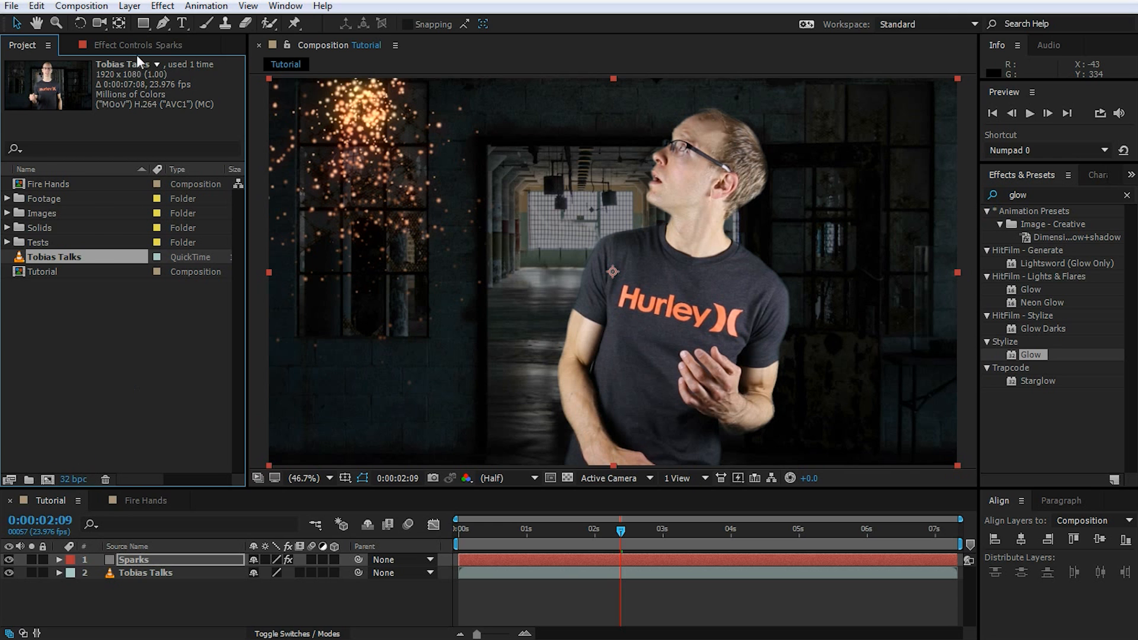
left_click(143, 45)
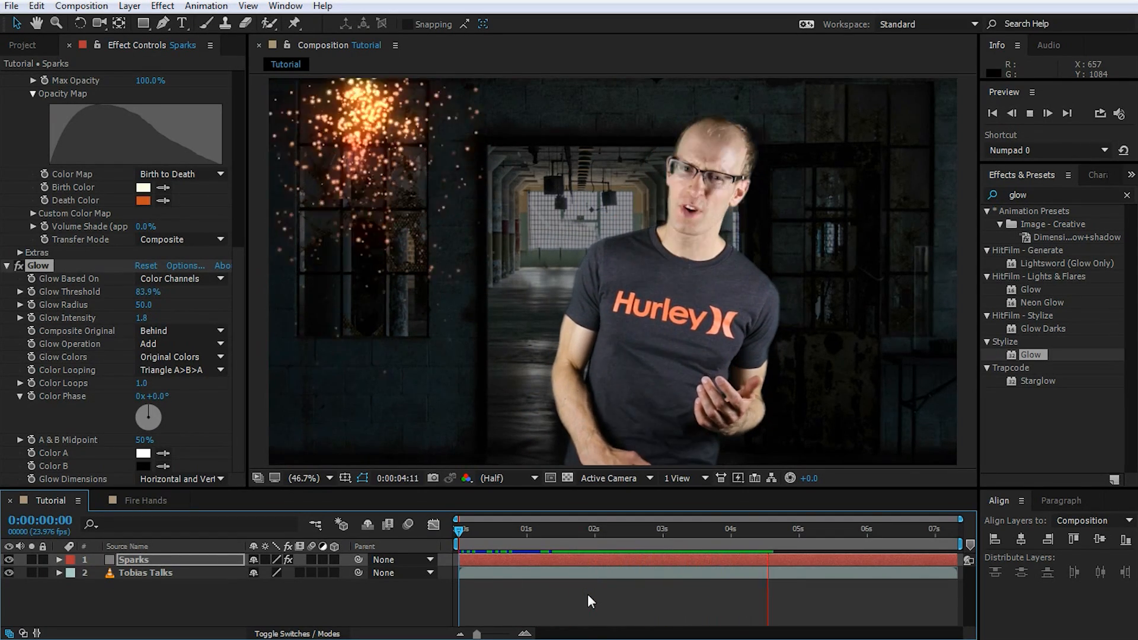
left_click(857, 532)
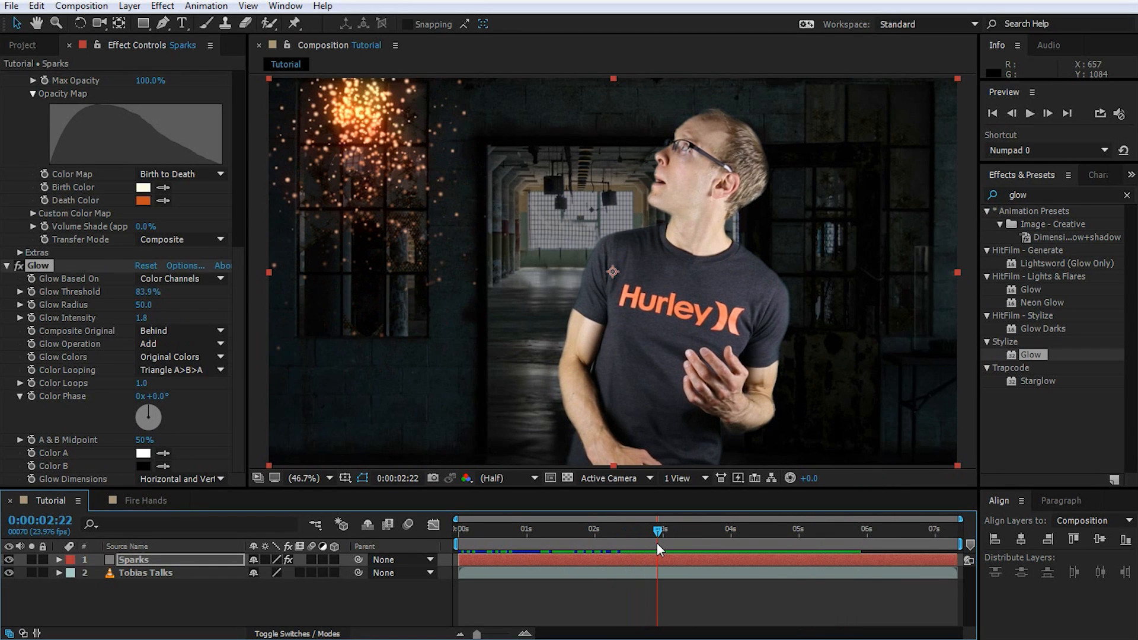
mouse_move(472, 297)
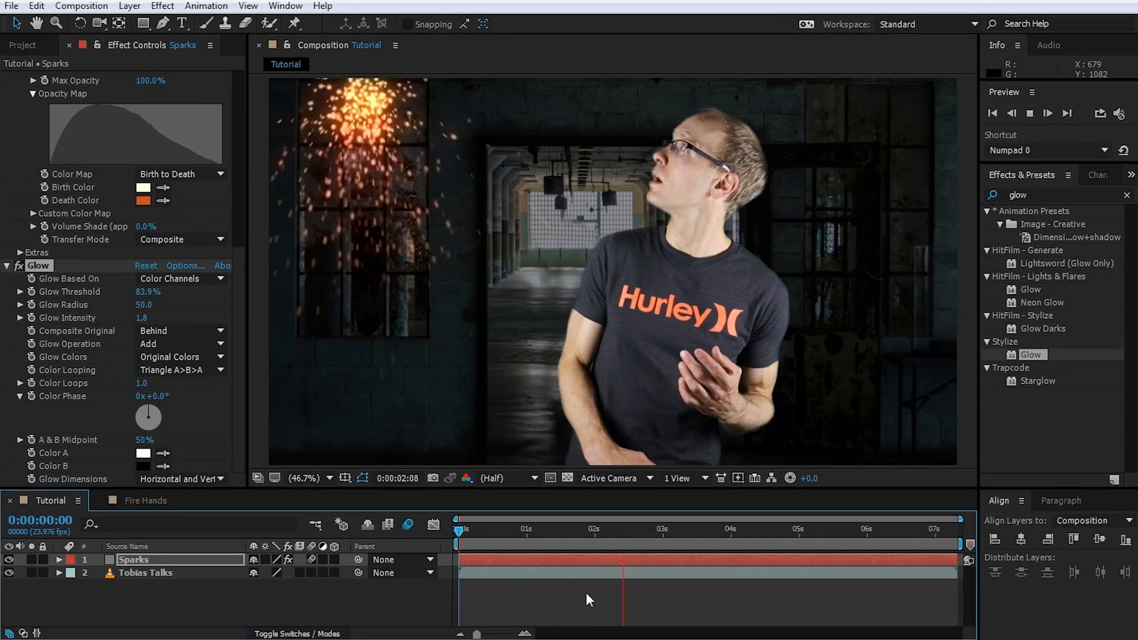
left_click(703, 530)
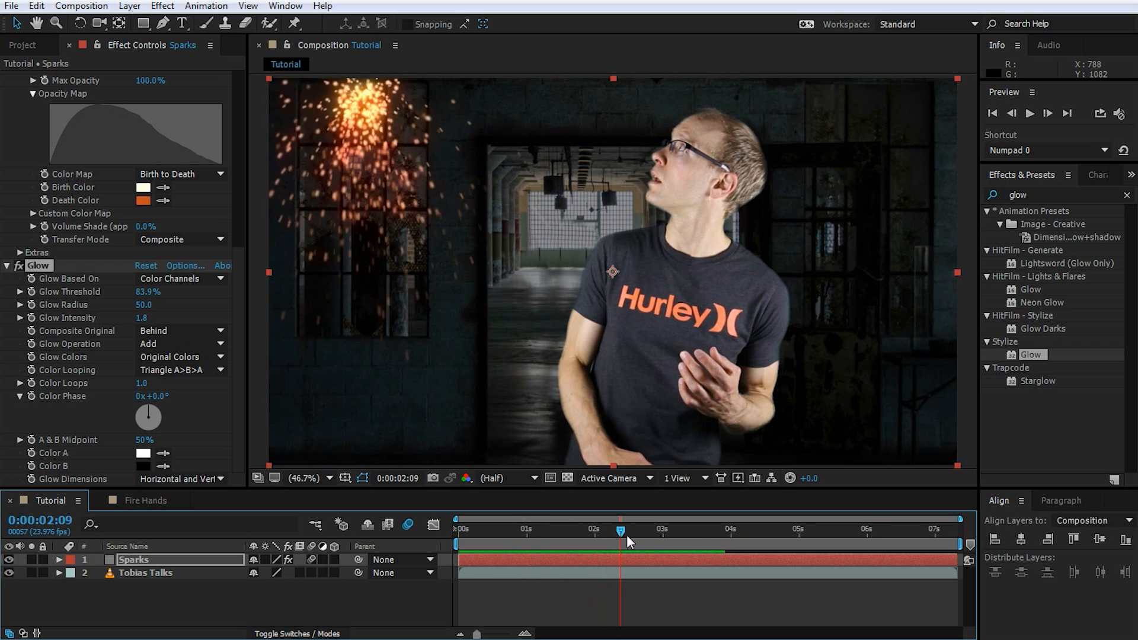
left_click_drag(621, 530, 602, 530)
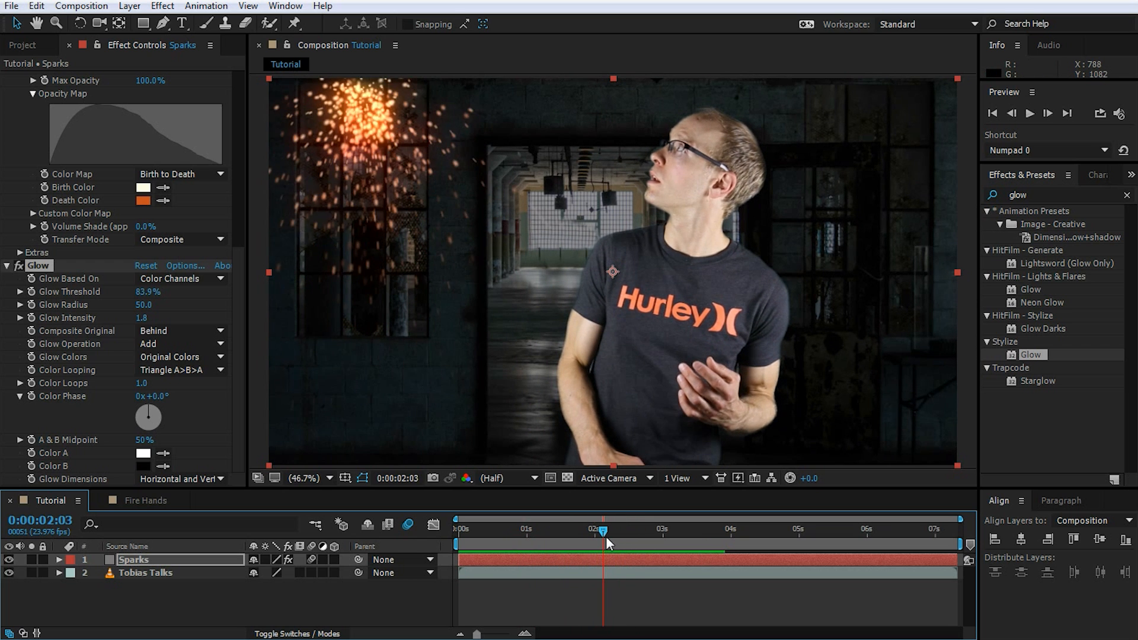
left_click_drag(601, 531, 546, 531)
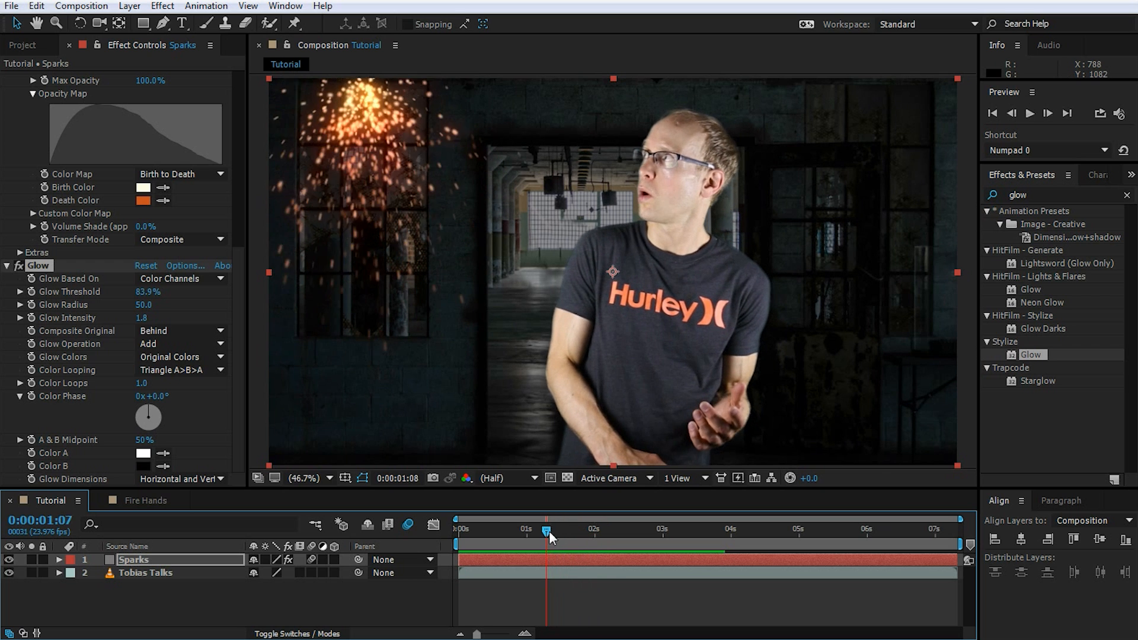
left_click_drag(547, 530, 501, 530)
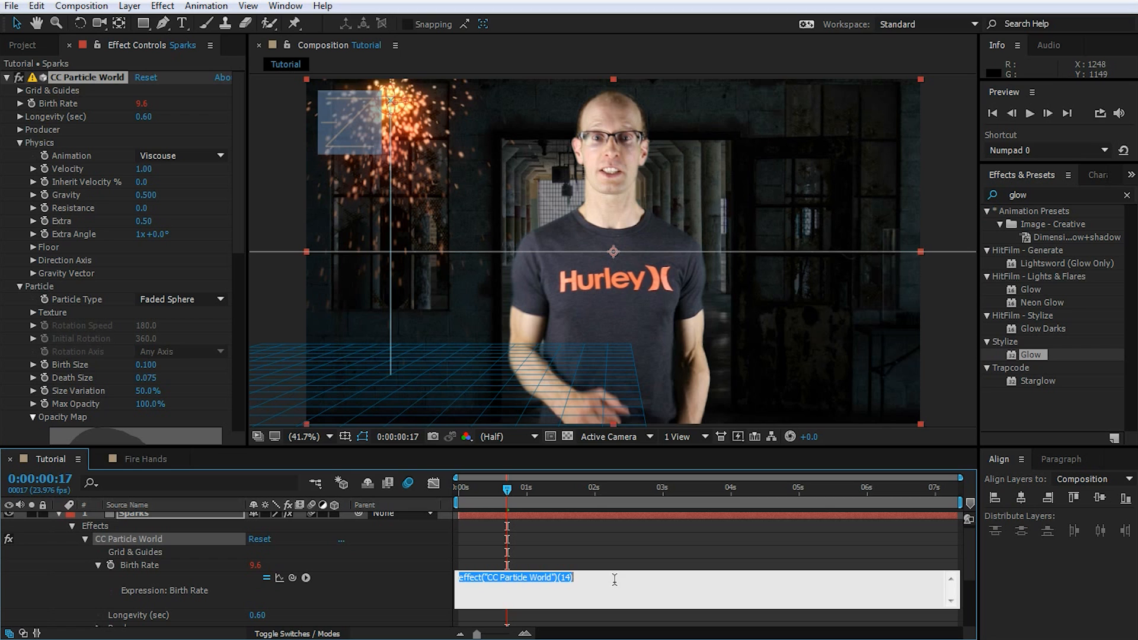
- Type a random variable and the line random > 0.8 ? (random - 0.5) * value : 0;
type("var random = random(0")
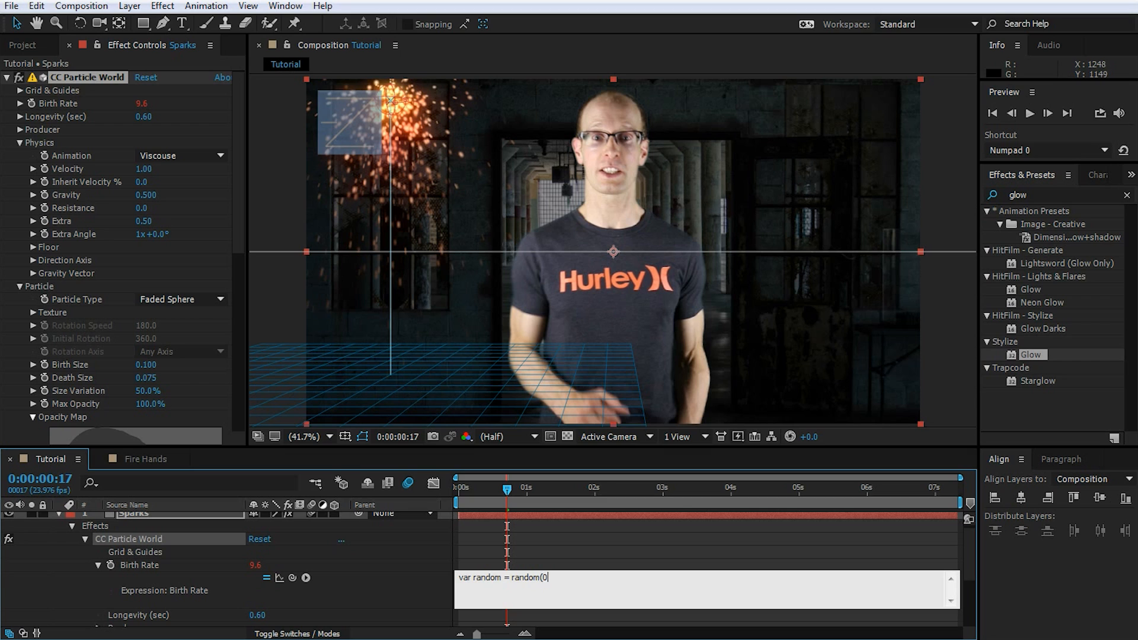
type(", 1);")
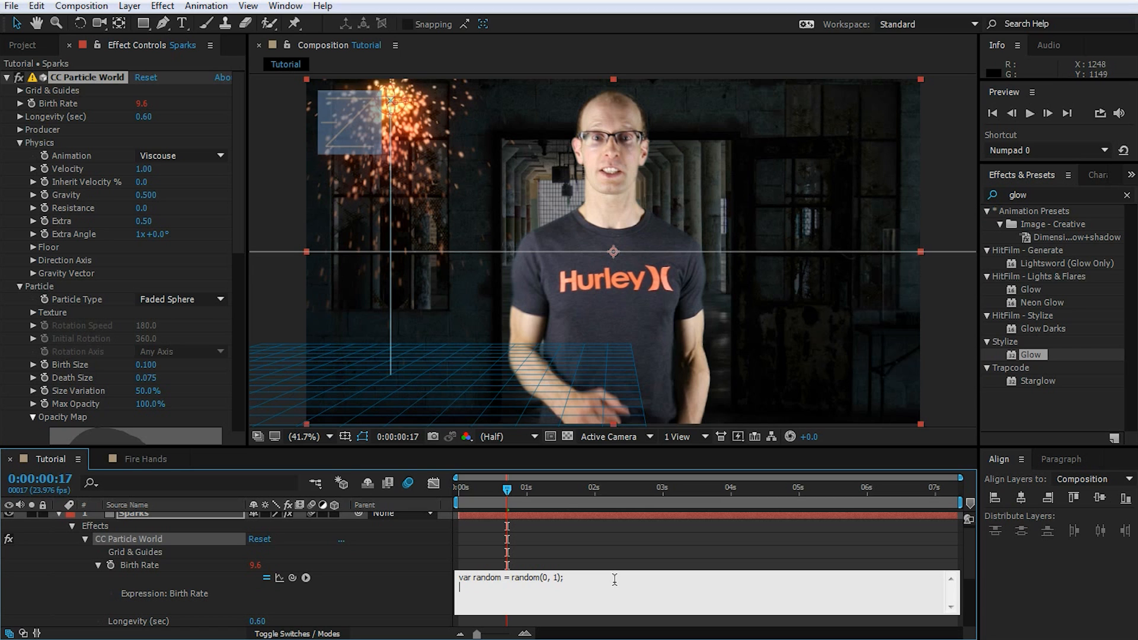
type("random")
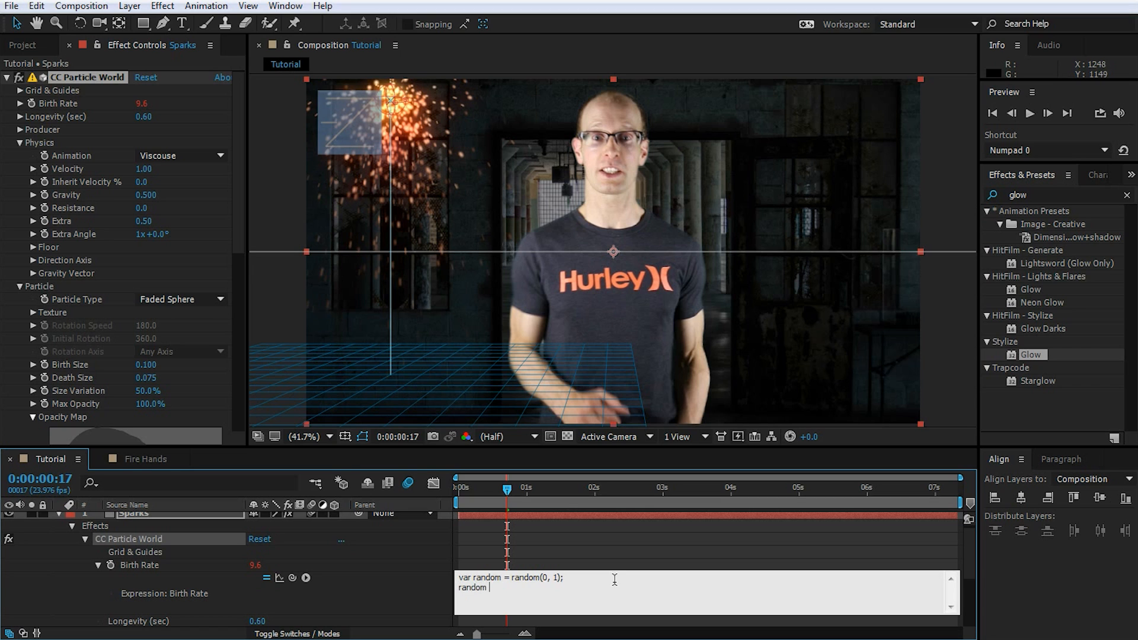
type("> 0.8")
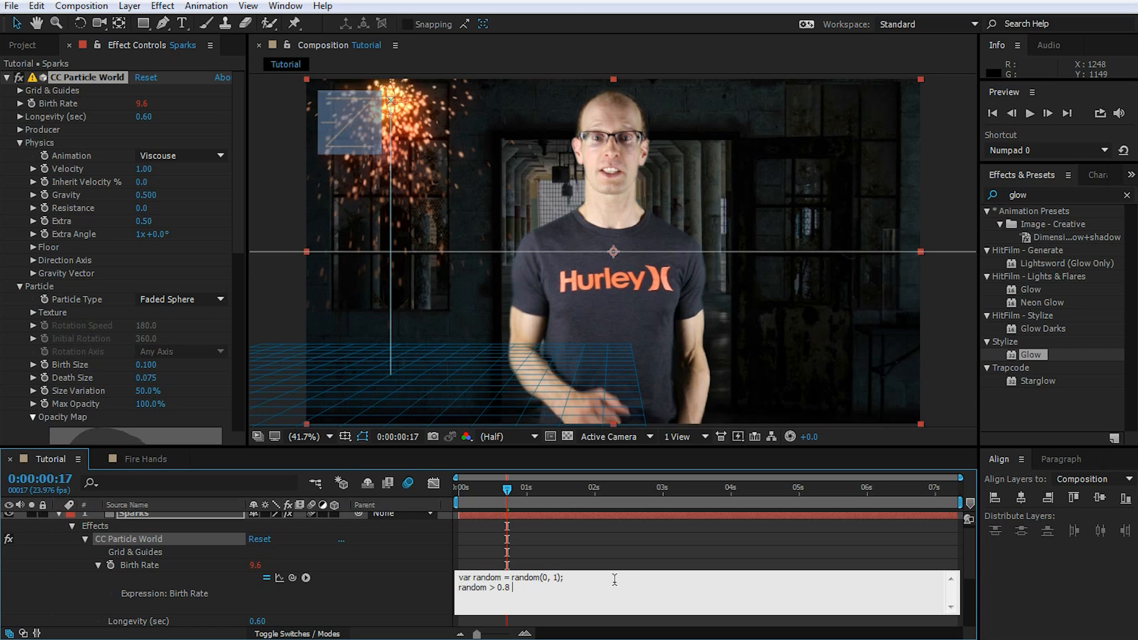
type("? (")
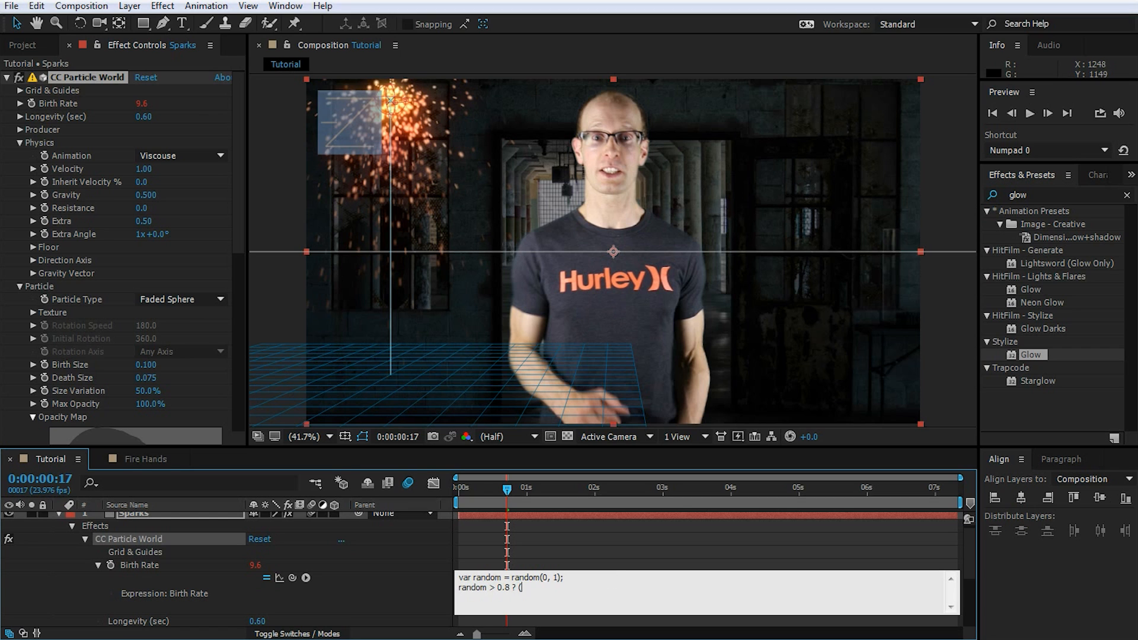
type("random - 0.5")
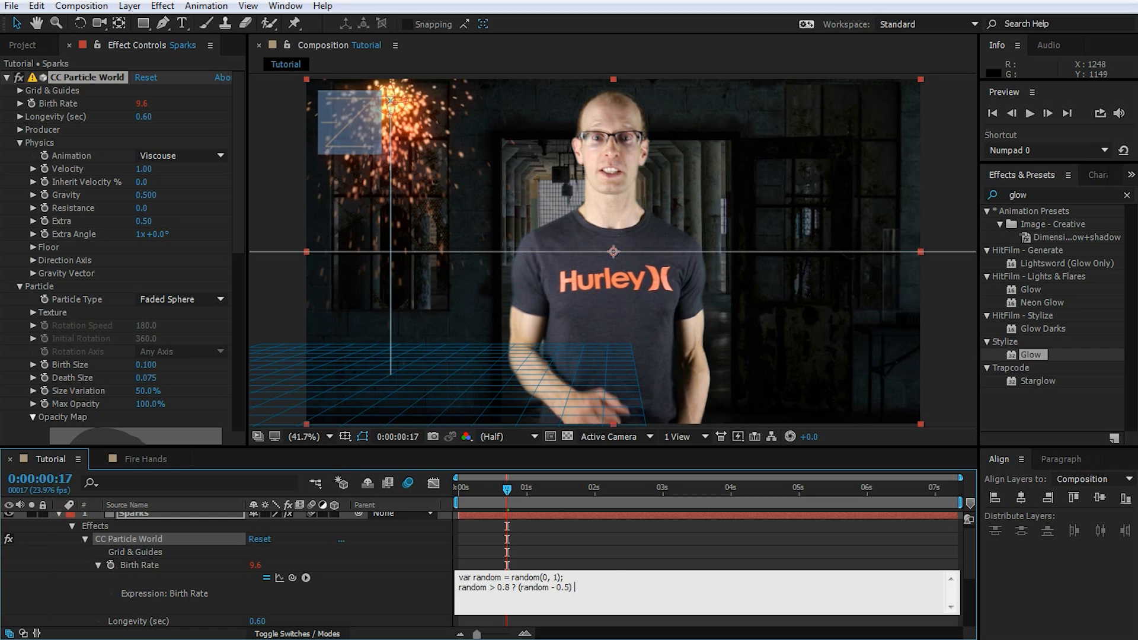
type("* value : 0")
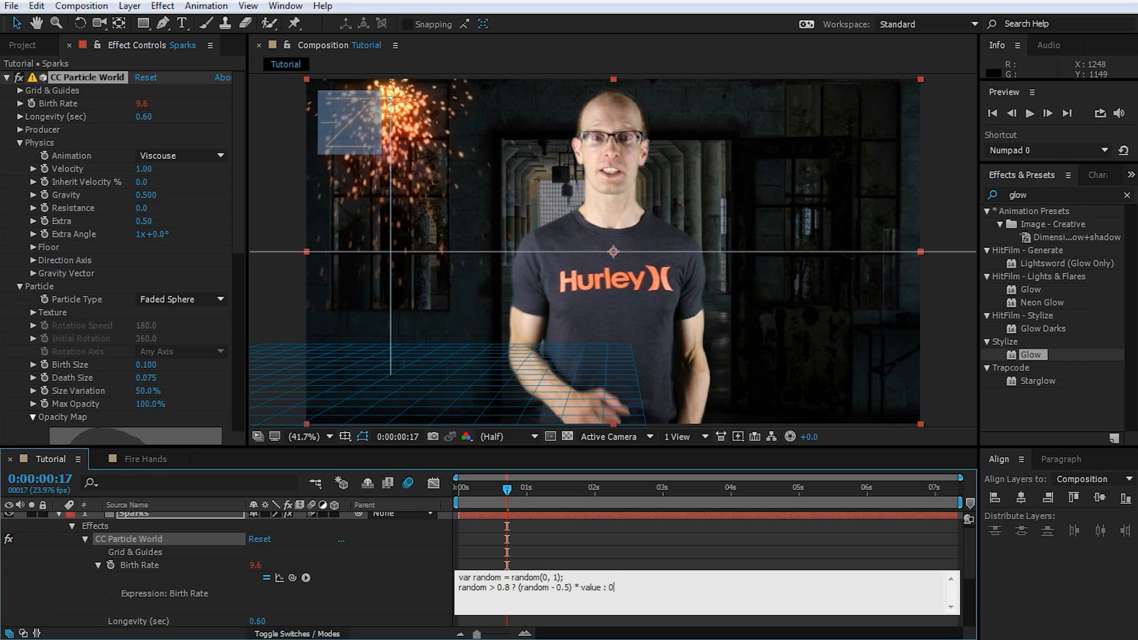
type(";")
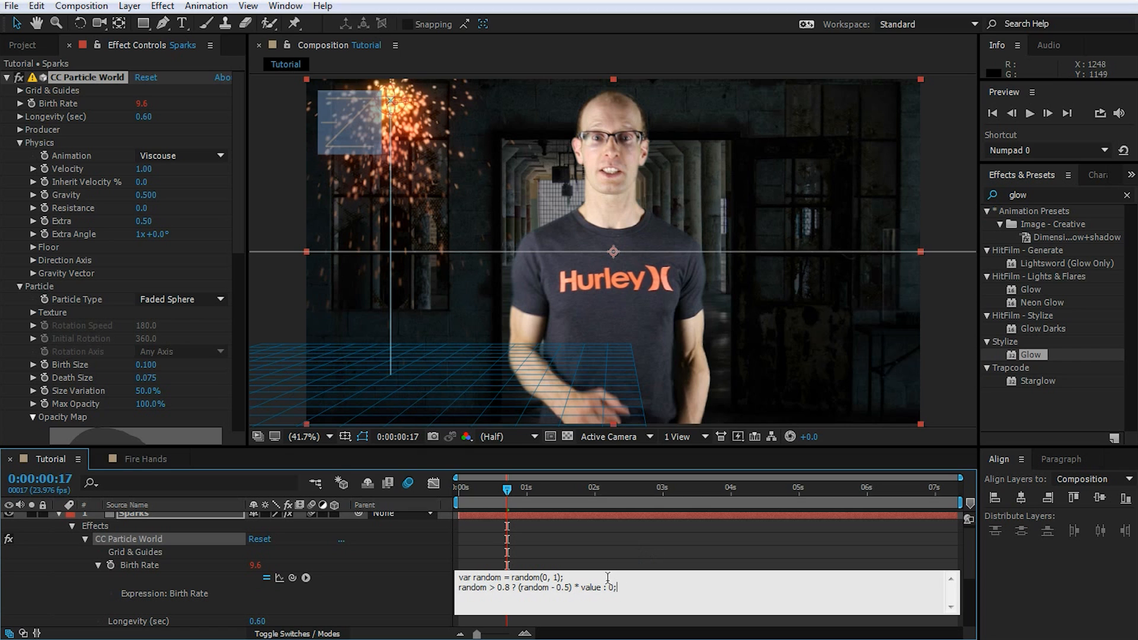
- Touch up the expression's random, random - 0.5 and value terms
double_click(472, 588)
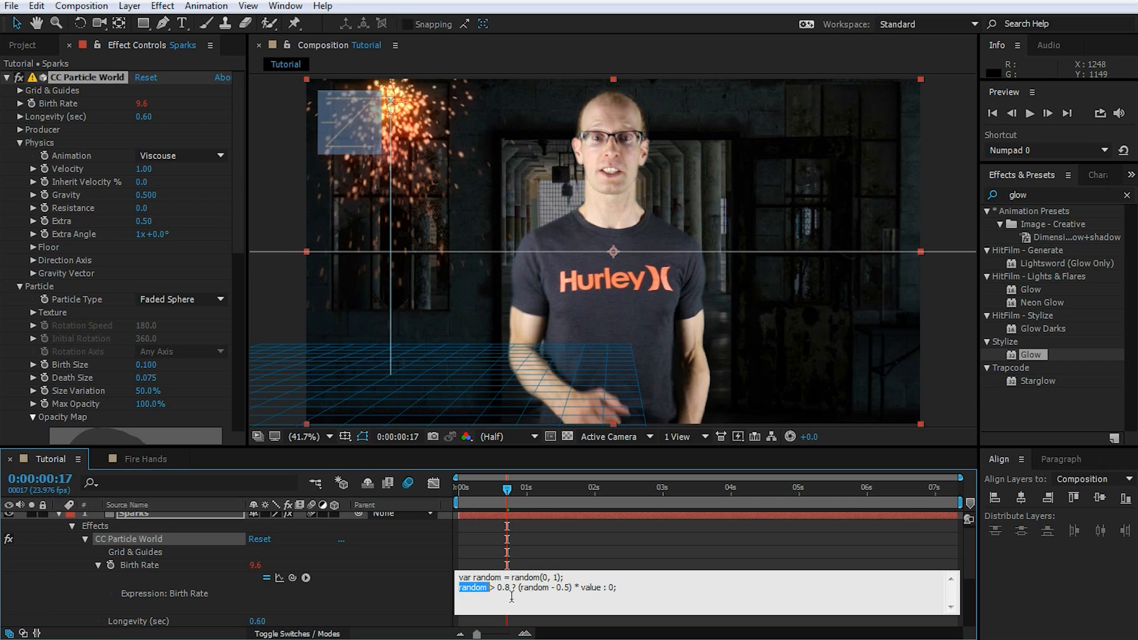
double_click(503, 589)
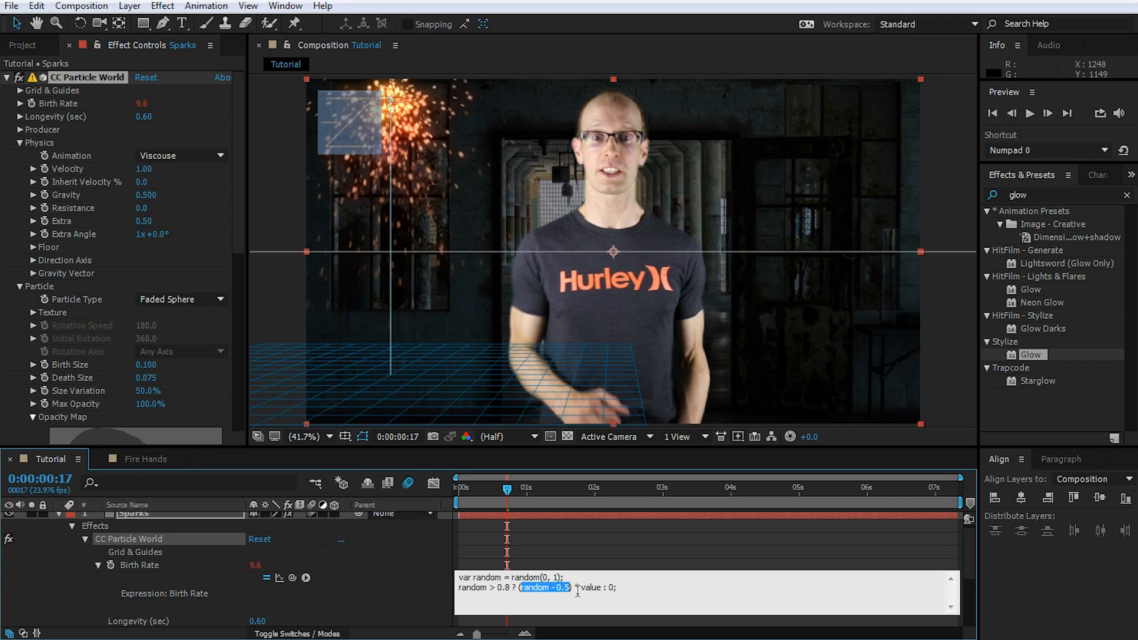
double_click(591, 588)
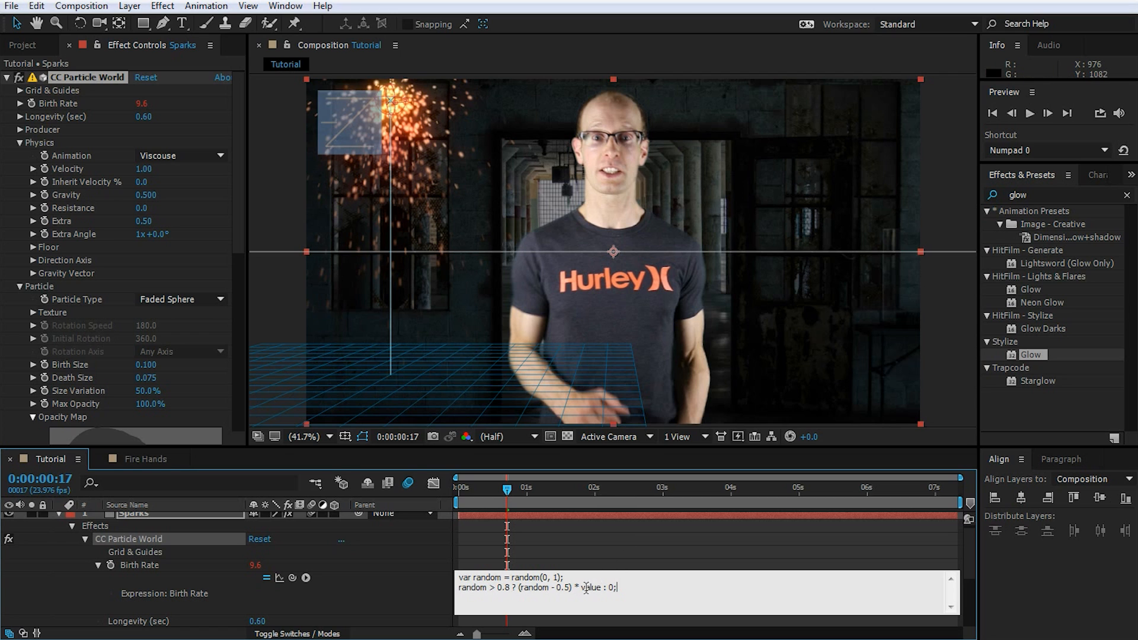
double_click(591, 588)
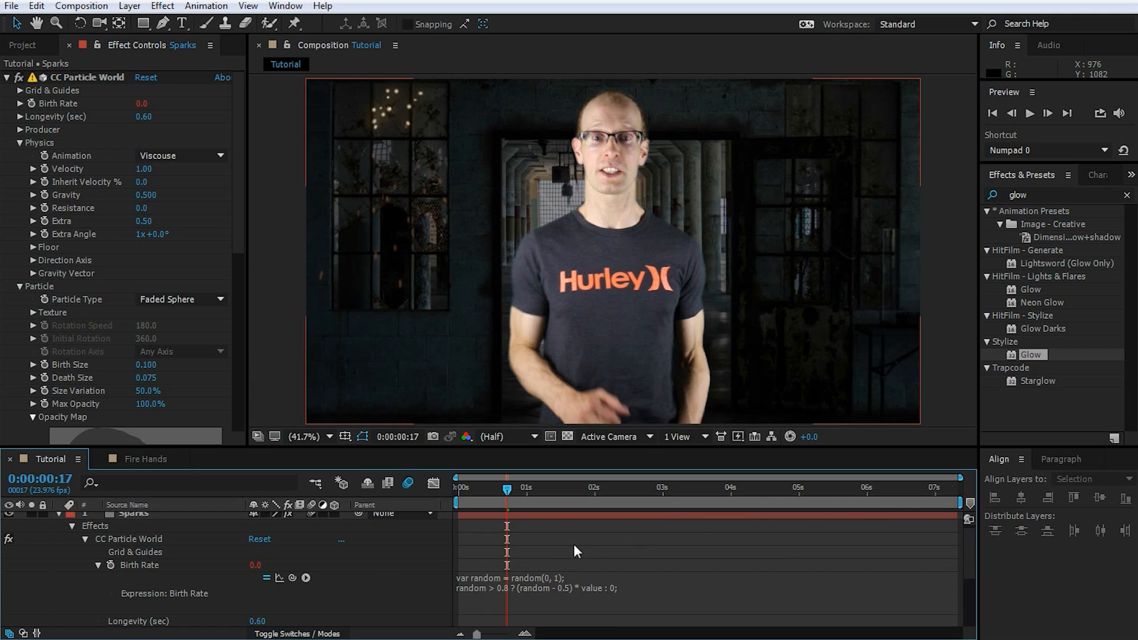
- Change the expression threshold from 0.8 to 0.9, then scrub the timeline to preview bursts
double_click(255, 566)
type("9")
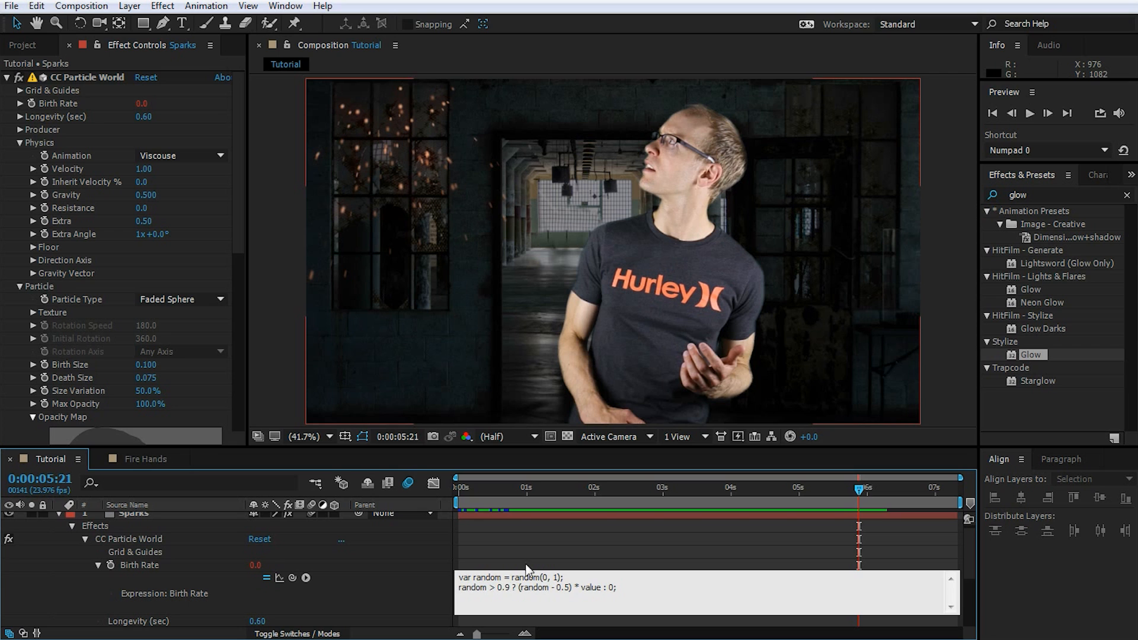
mouse_move(481, 576)
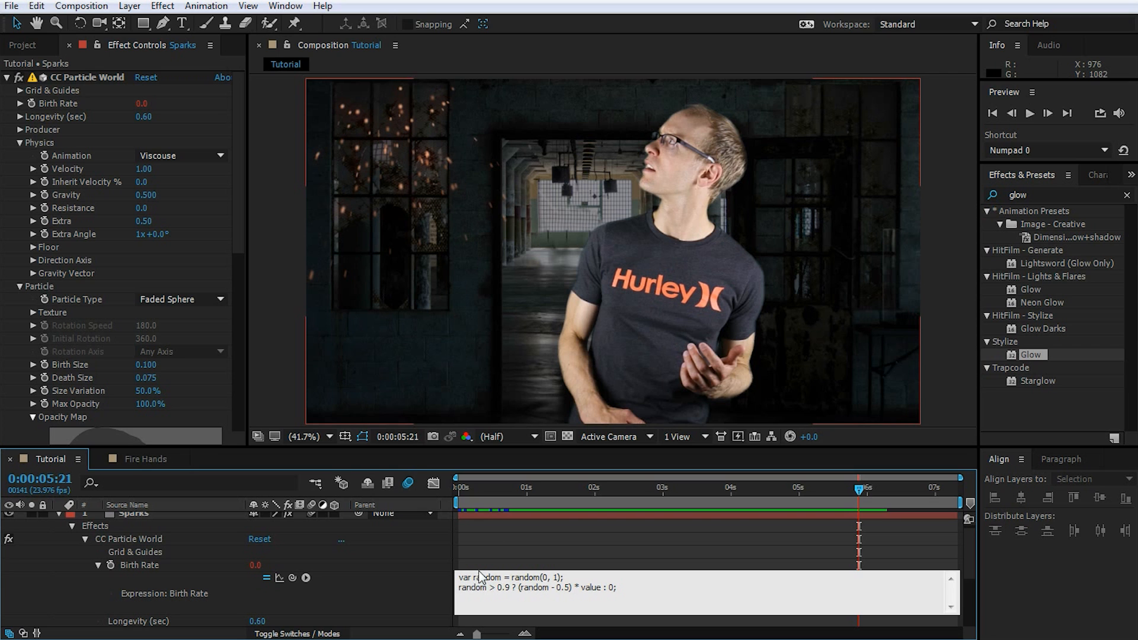
left_click(602, 488)
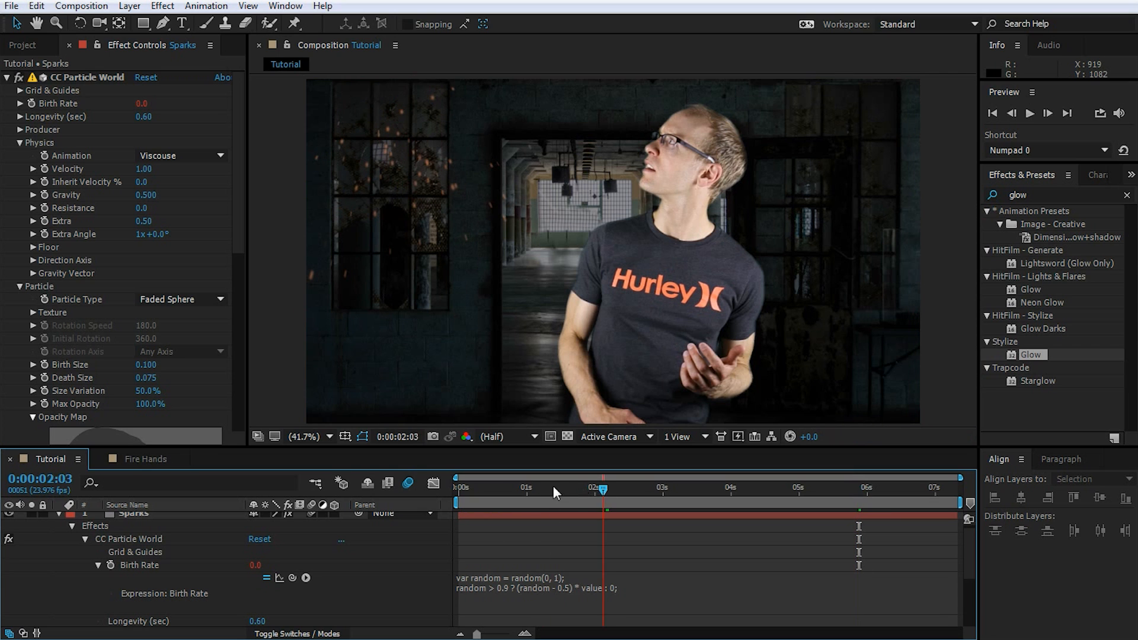
left_click(1029, 113)
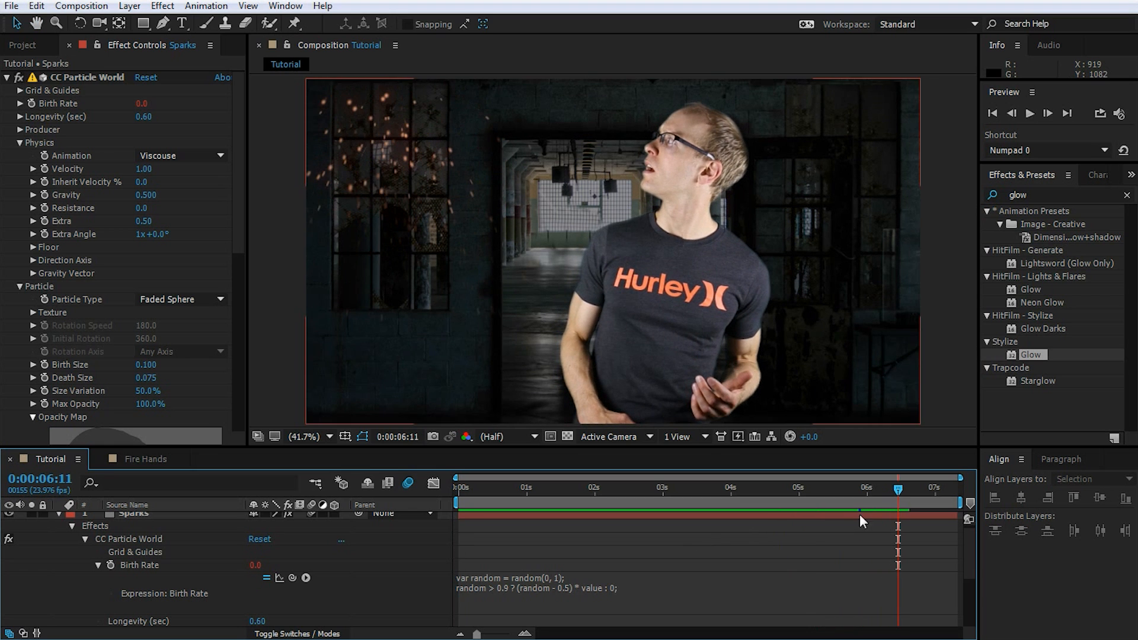
left_click_drag(898, 488, 760, 488)
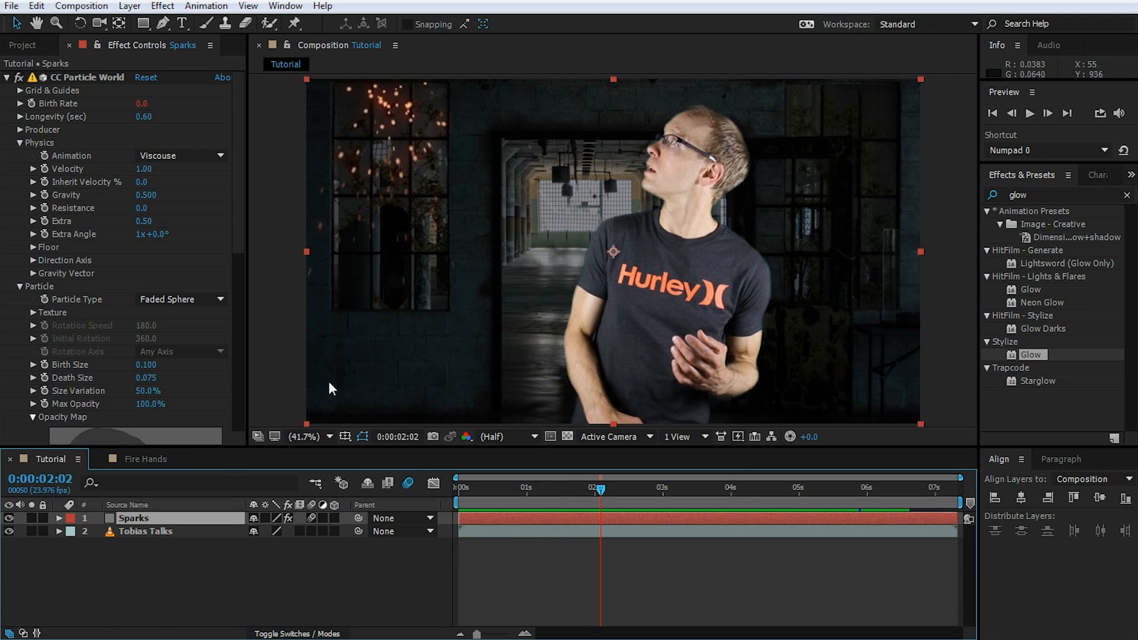
mouse_move(466, 80)
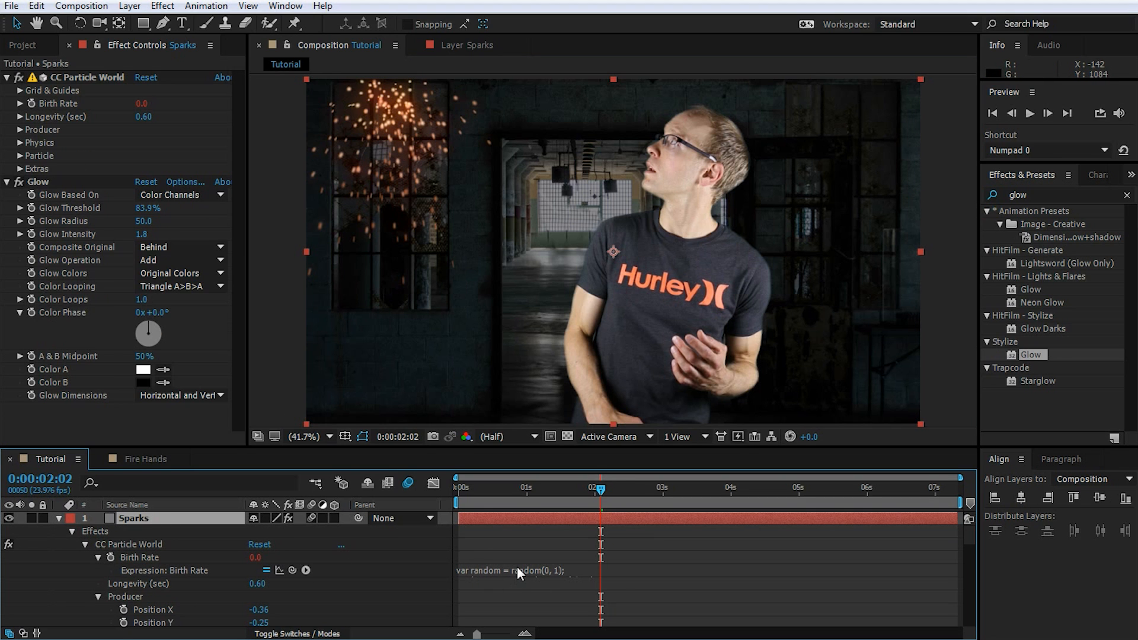
- Scroll the Effect Controls panel down toward the Glow settings
scroll("down", 3)
type("CONTRO")
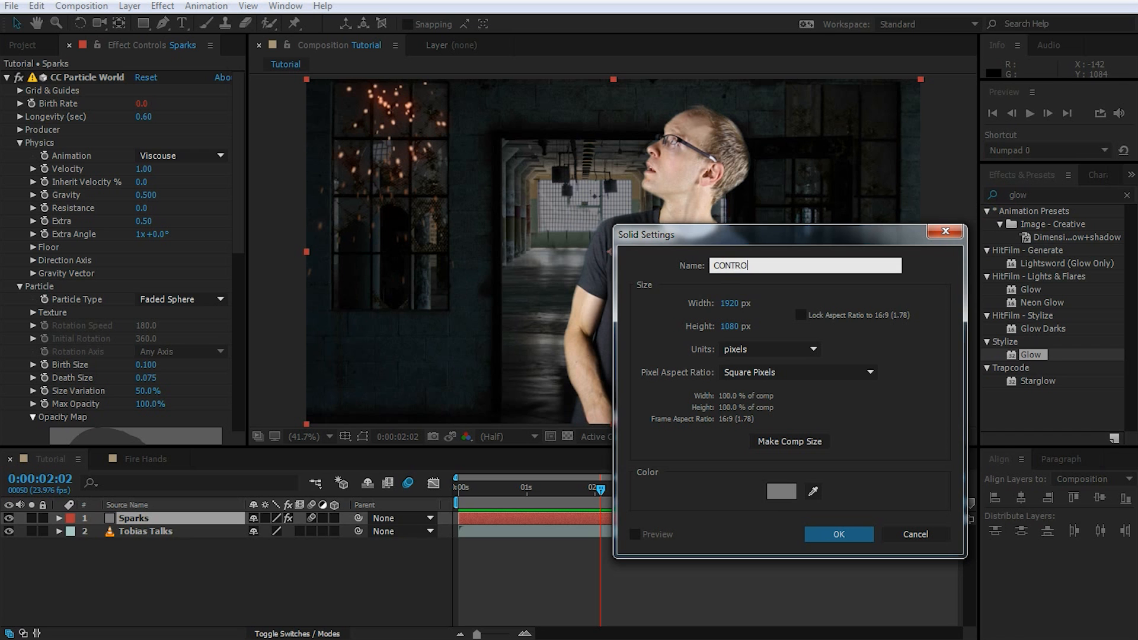
- Create the CONTROL solid with a Slider Control and enter the random > 0.9 burst expression
left_click(838, 535)
type("slider")
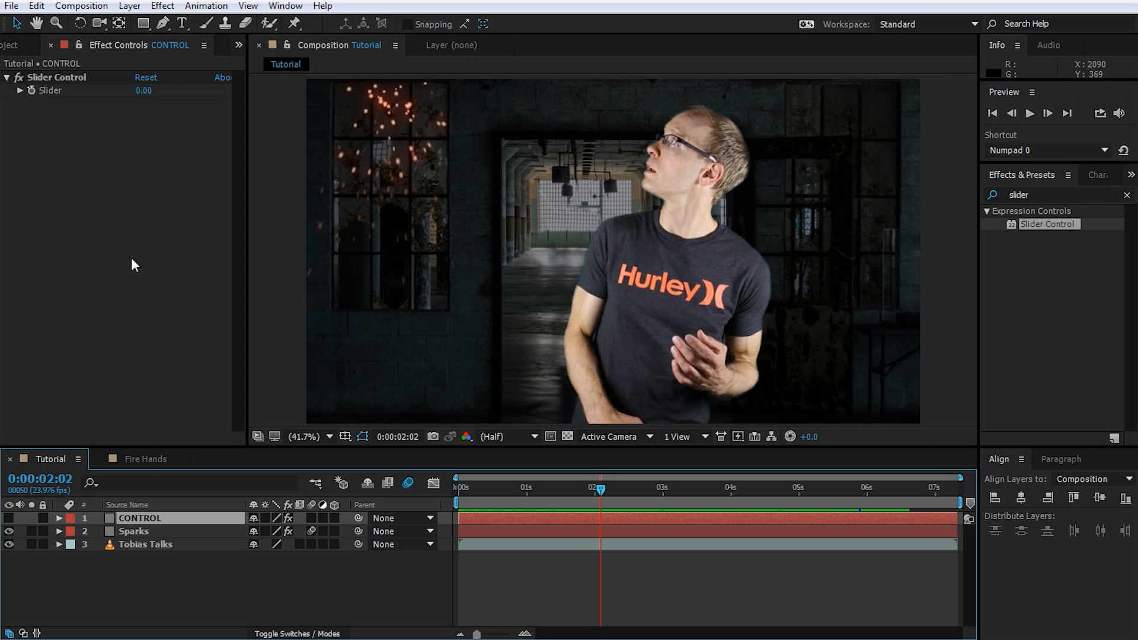
left_click(57, 77)
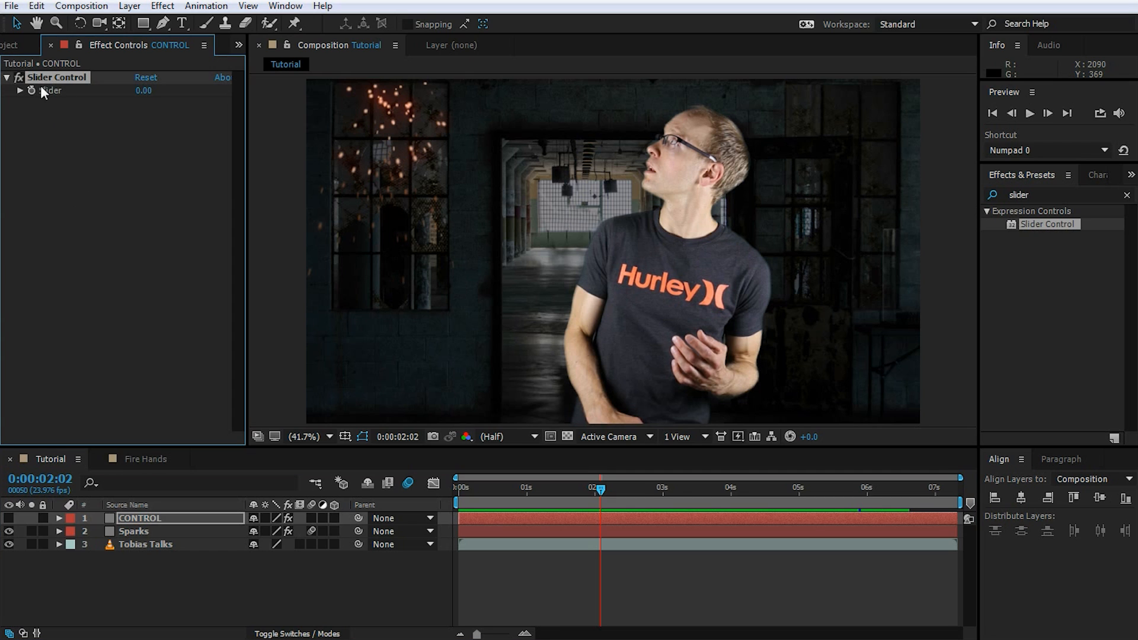
mouse_move(77, 132)
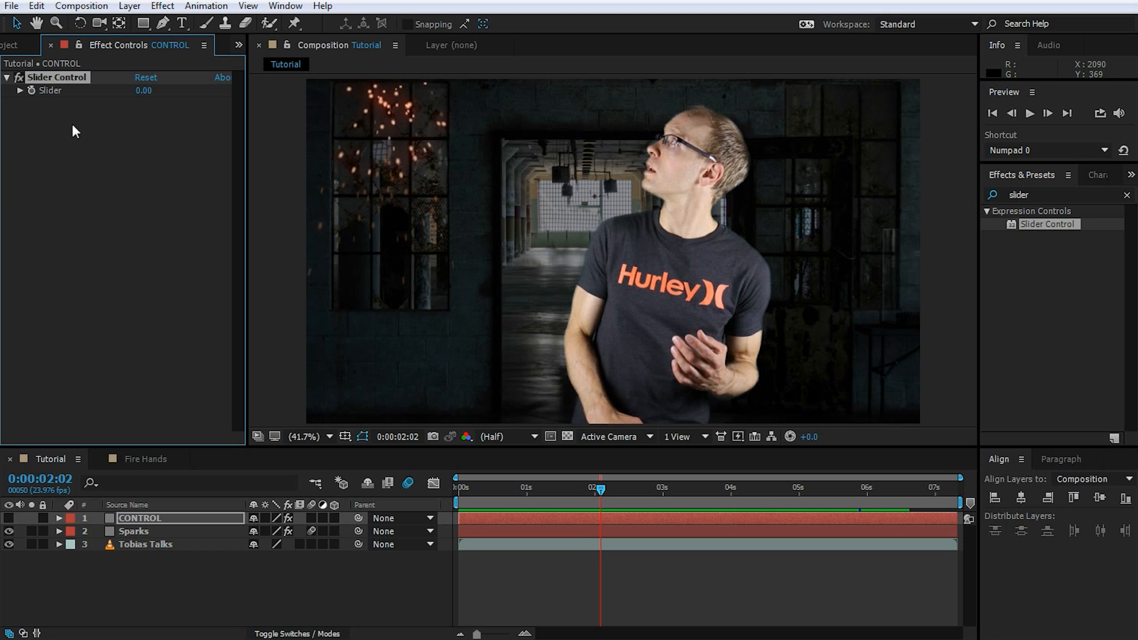
left_click(134, 532)
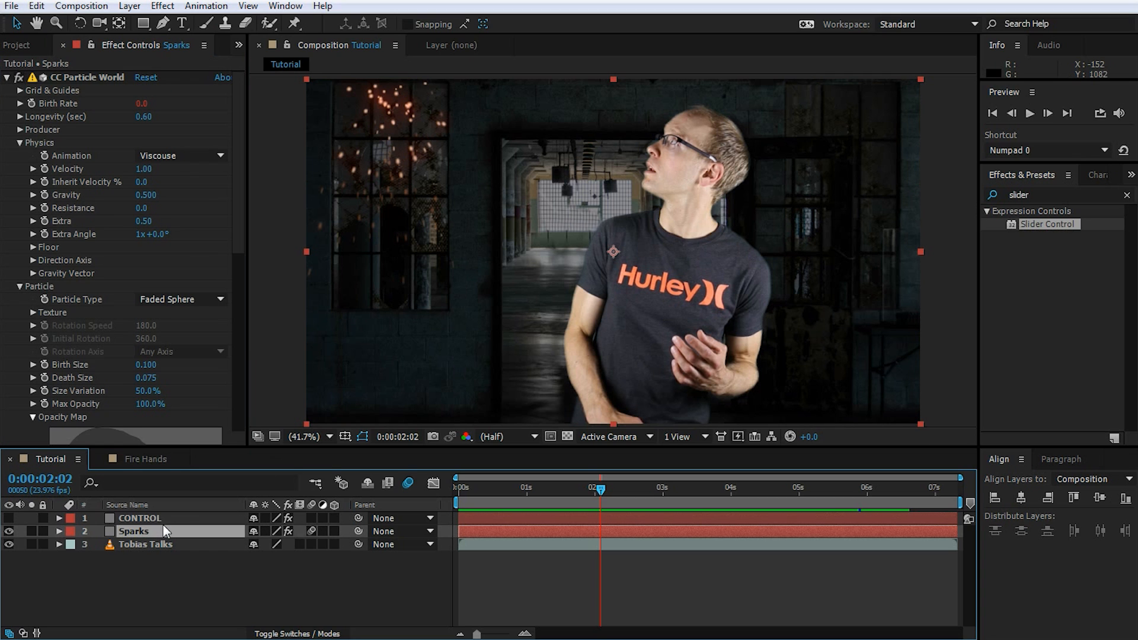
left_click(59, 532)
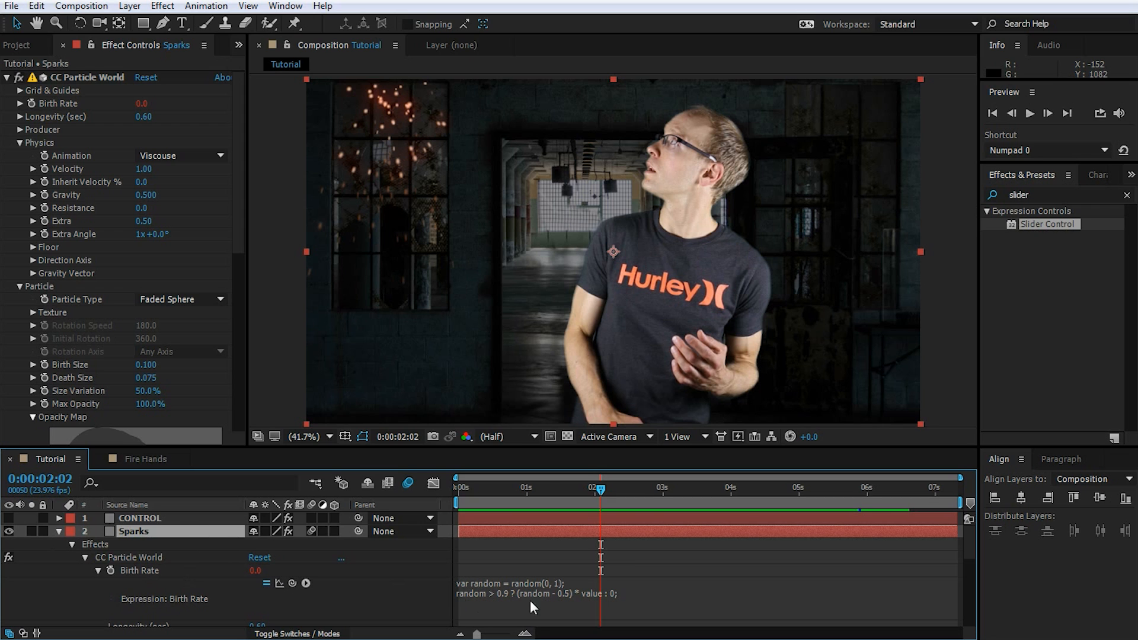
triple_click(537, 588)
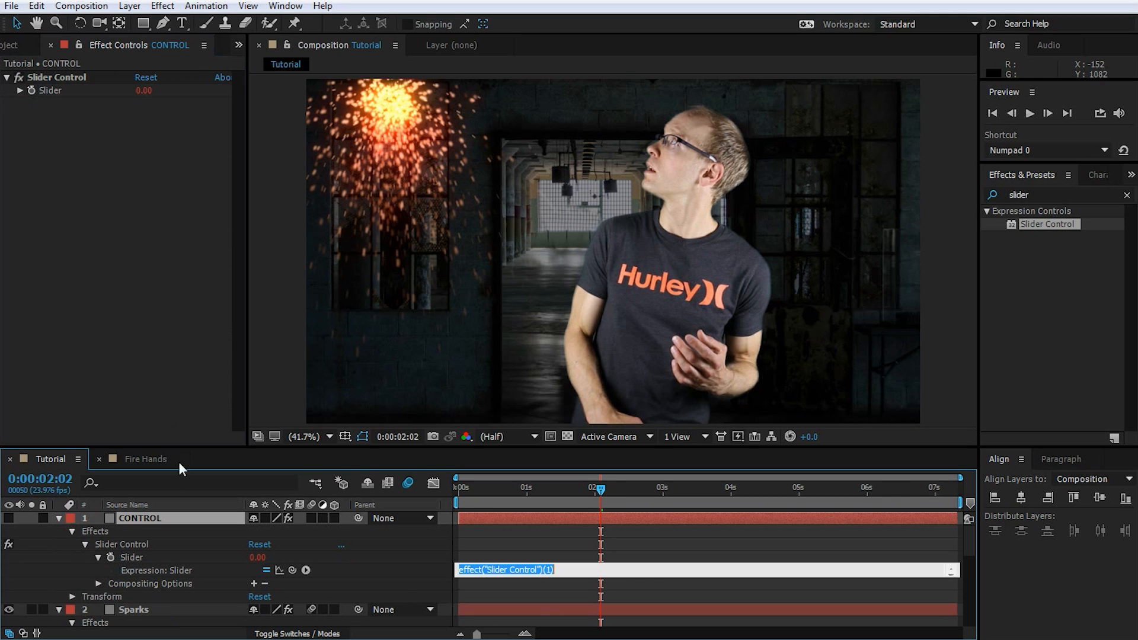
type("random > 0.9 ? (random - .5) * value : 0;")
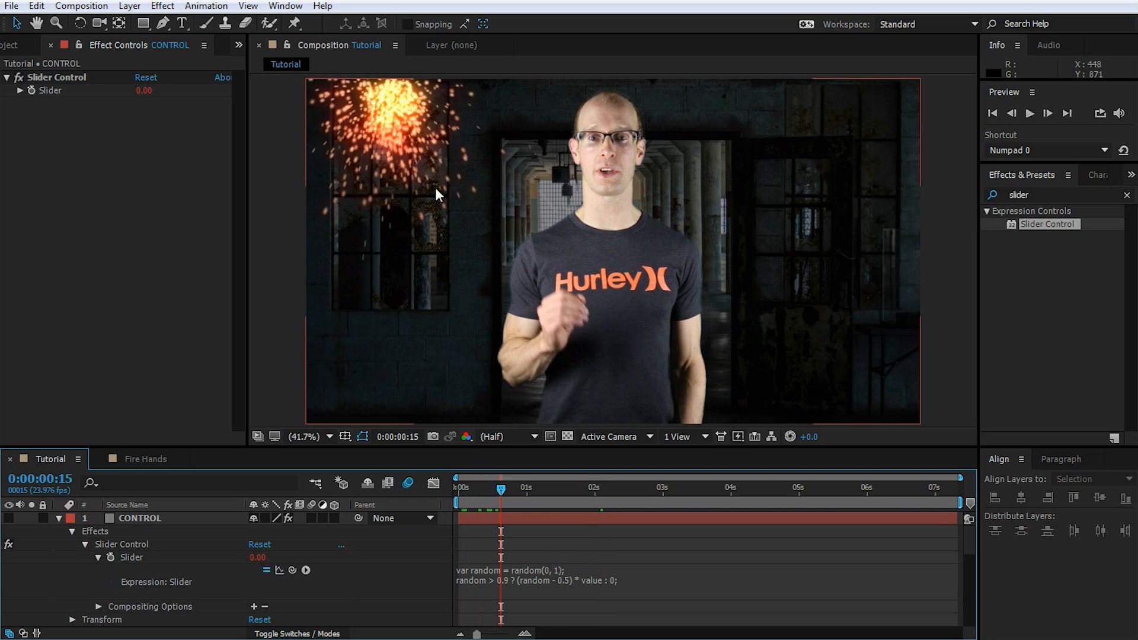
left_click(620, 488)
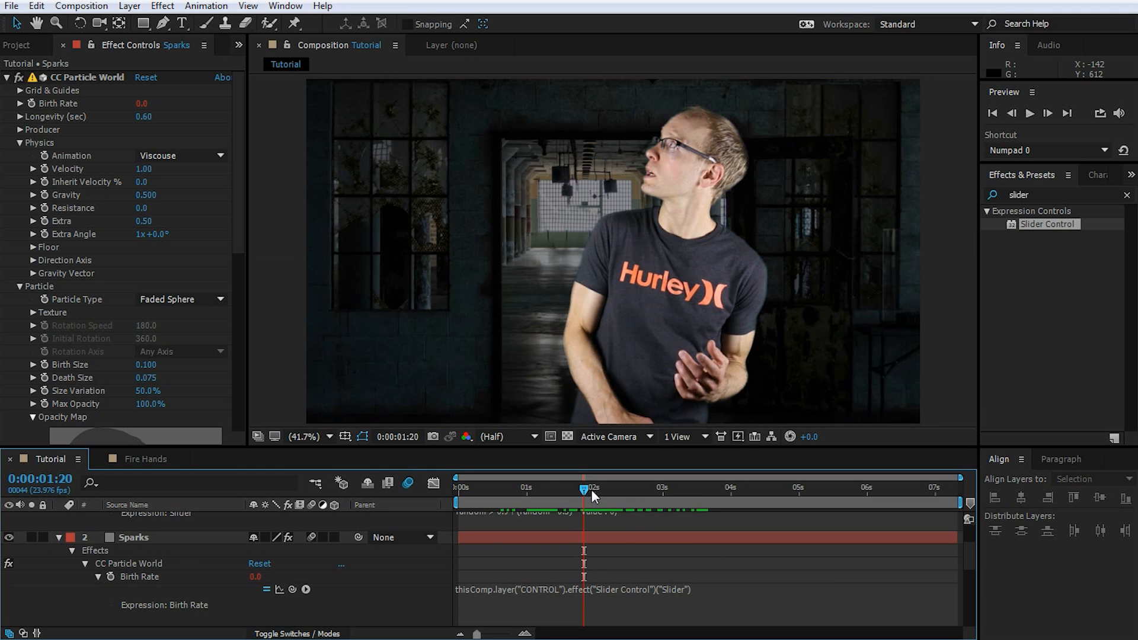
- Point the Sparks Birth Rate expression at CONTROL's Slider and scrub to preview bursts
left_click_drag(583, 488, 608, 489)
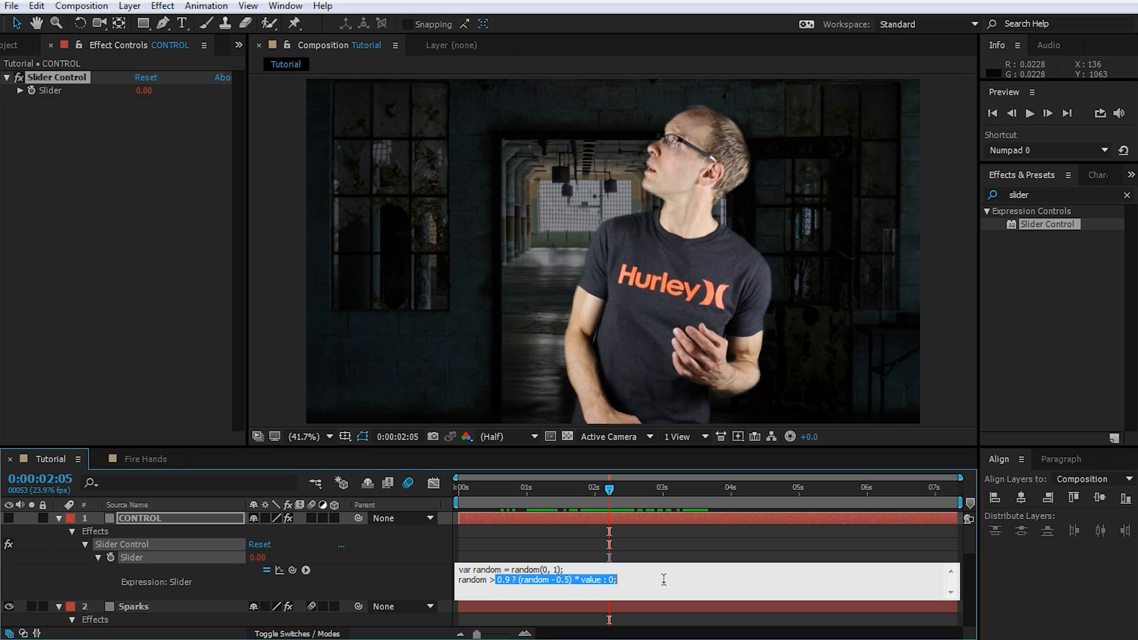
double_click(590, 580)
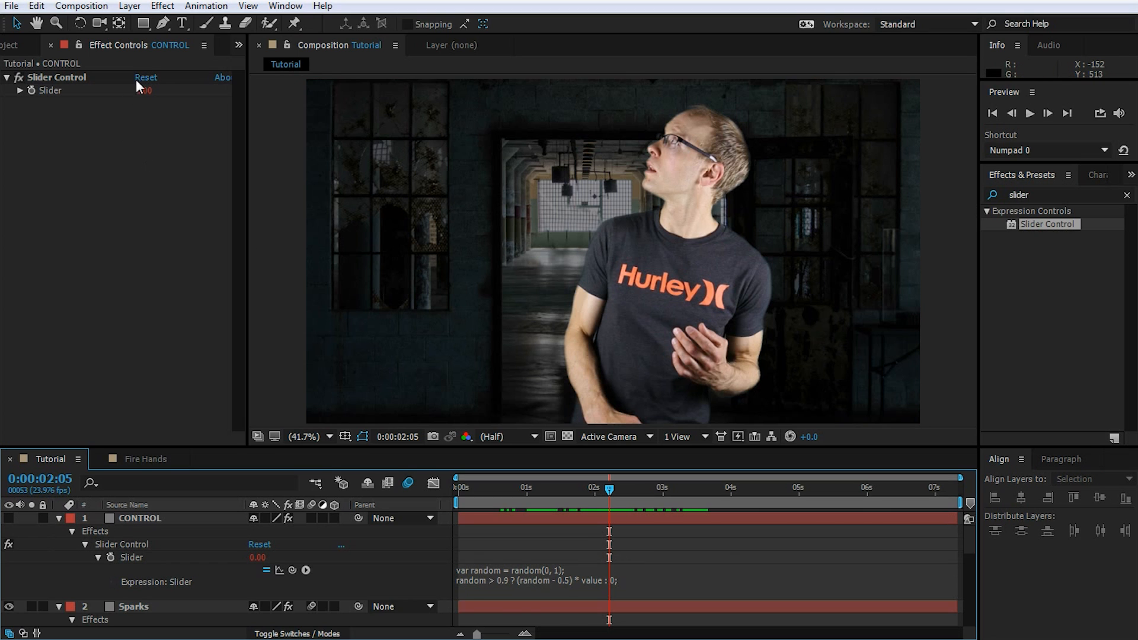
double_click(148, 90)
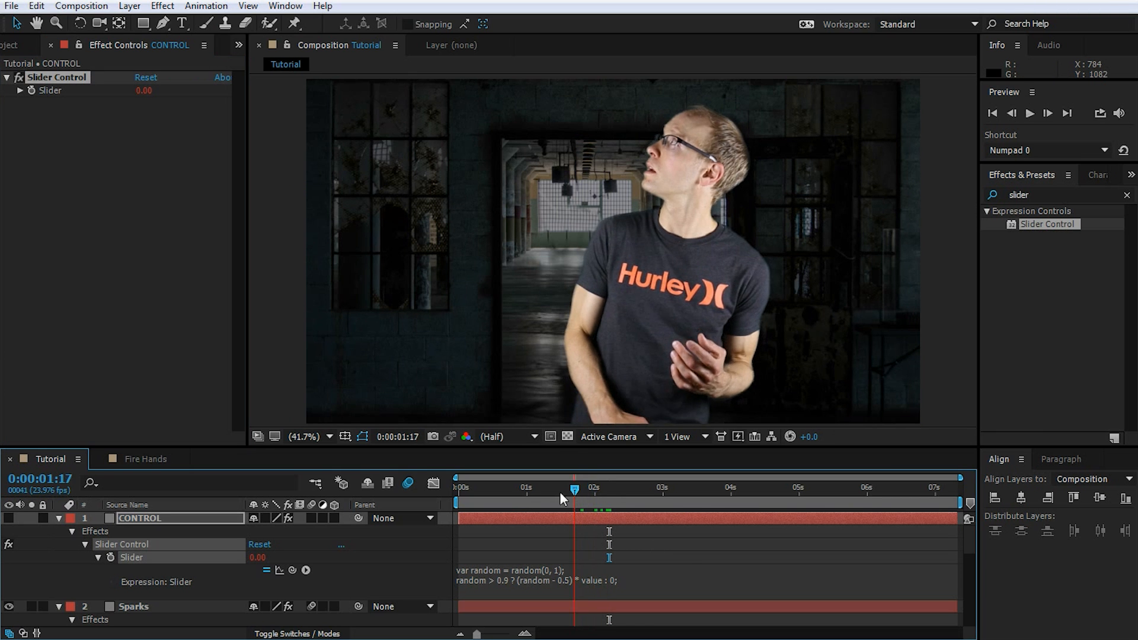
left_click(1031, 113)
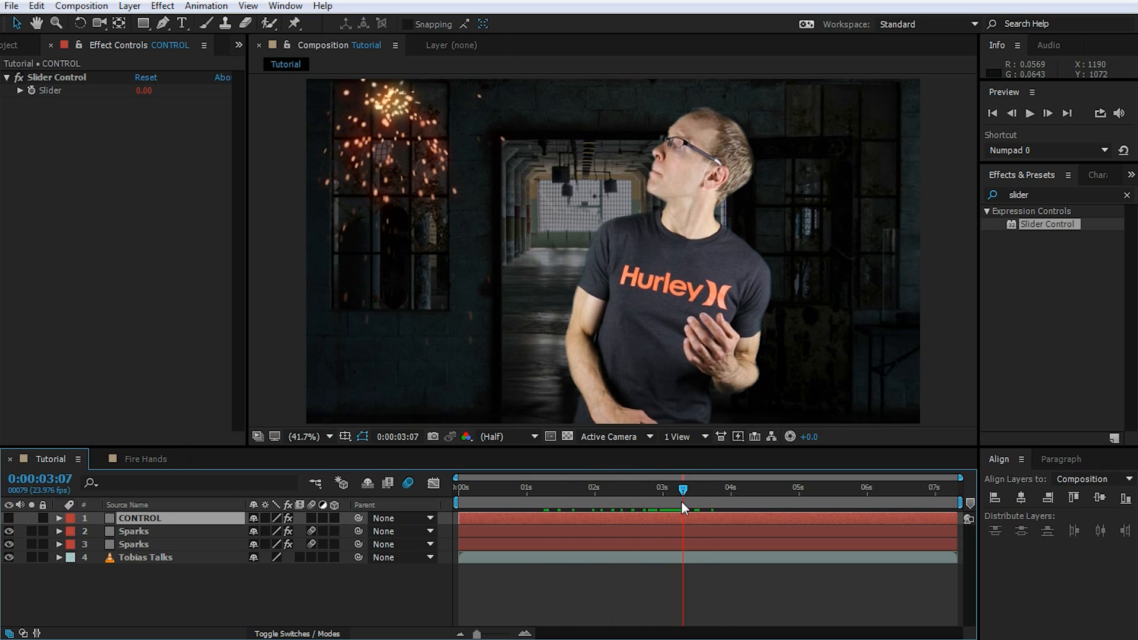
- Give the duplicated Sparks layer Fast Blur 454 and Glow radius 169, intensity 9.4
left_click(133, 530)
type(" Glow")
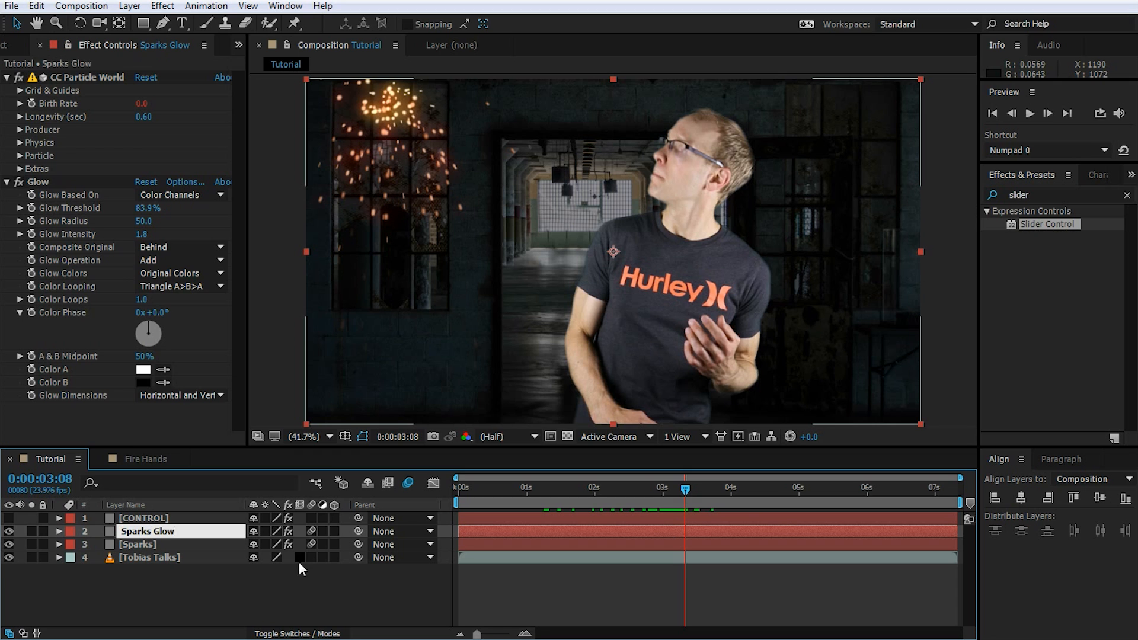
type("fast")
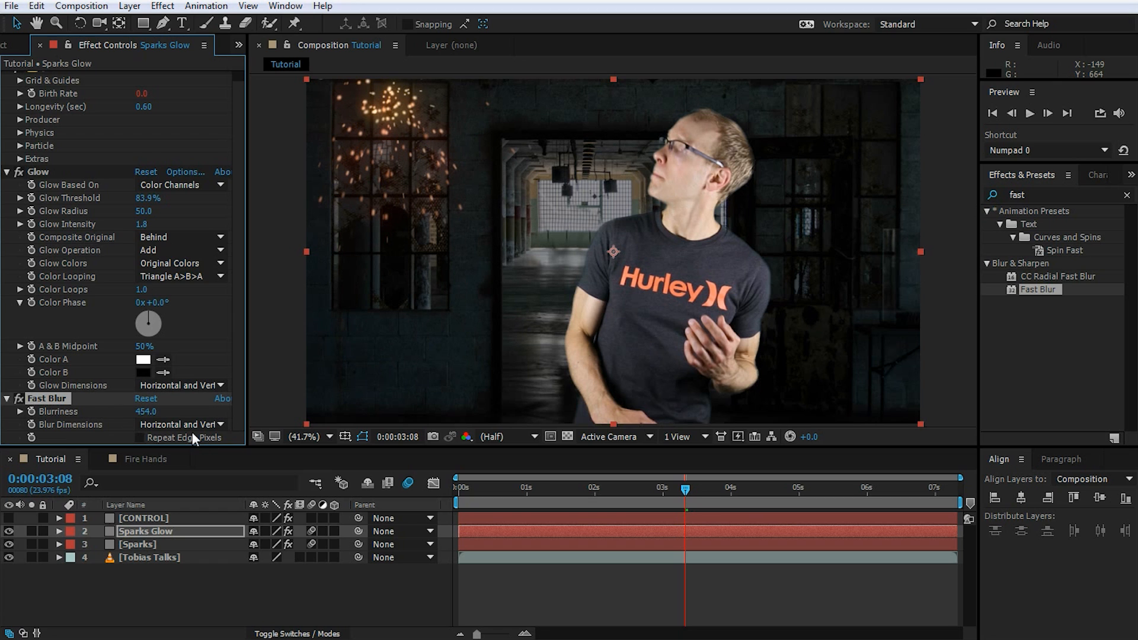
mouse_move(486, 93)
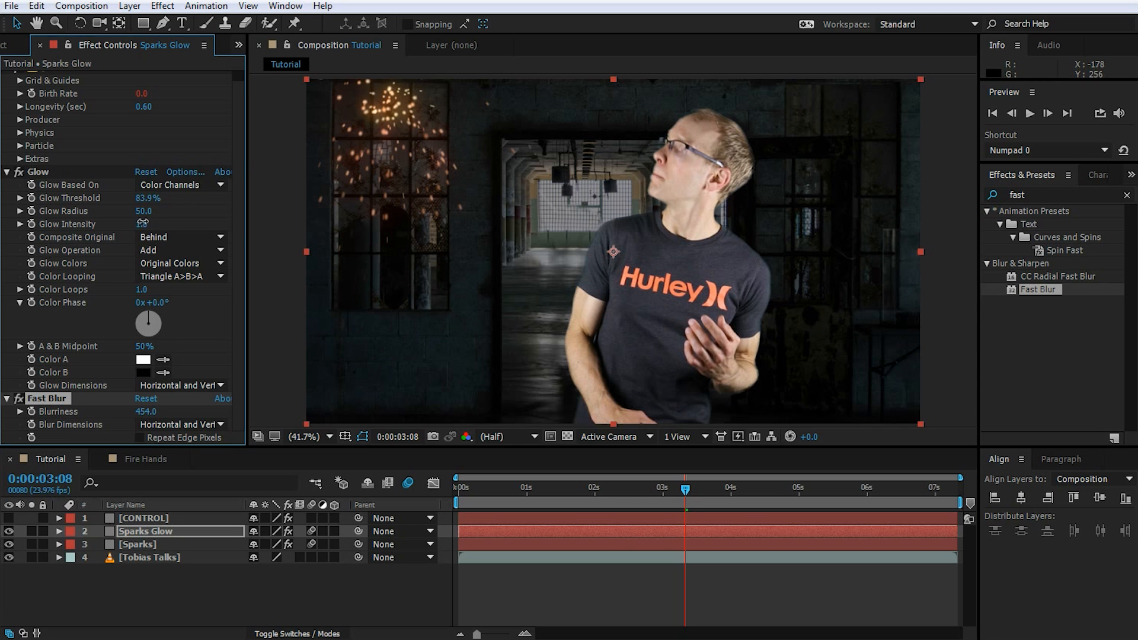
left_click_drag(143, 224, 143, 224)
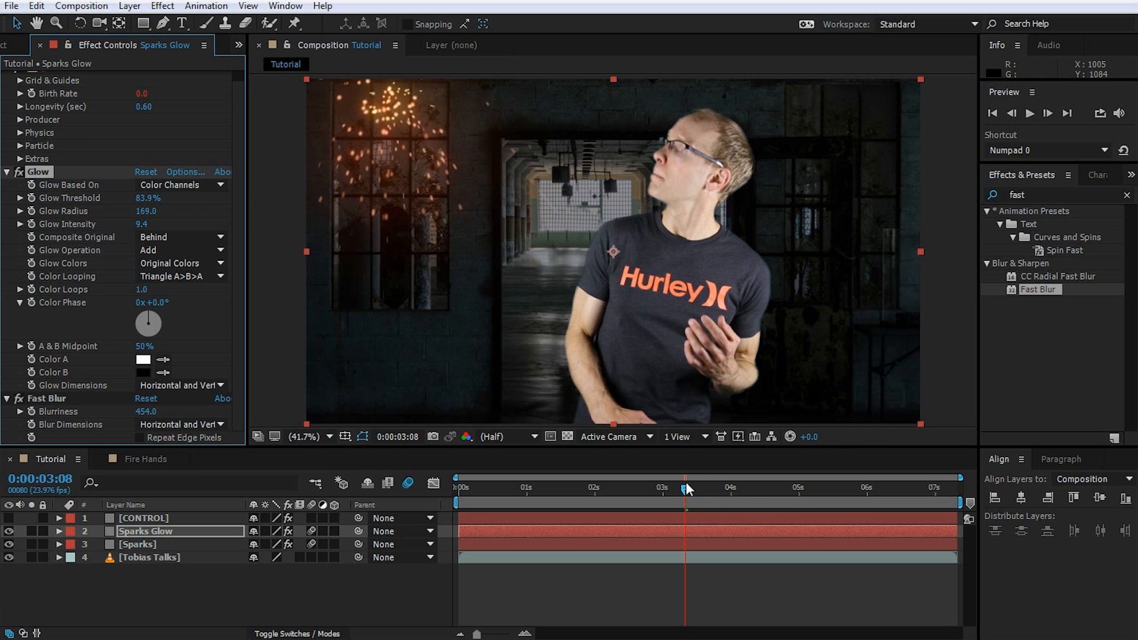
left_click_drag(683, 488, 853, 488)
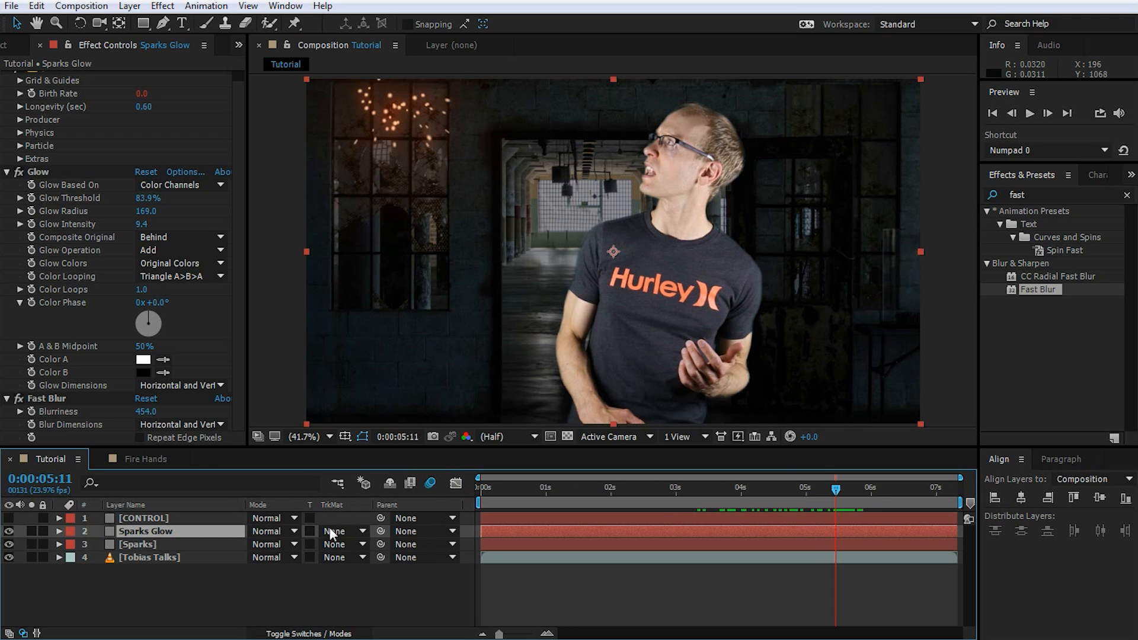
- Switch the Sparks Glow layer's blending mode to Add
left_click(334, 530)
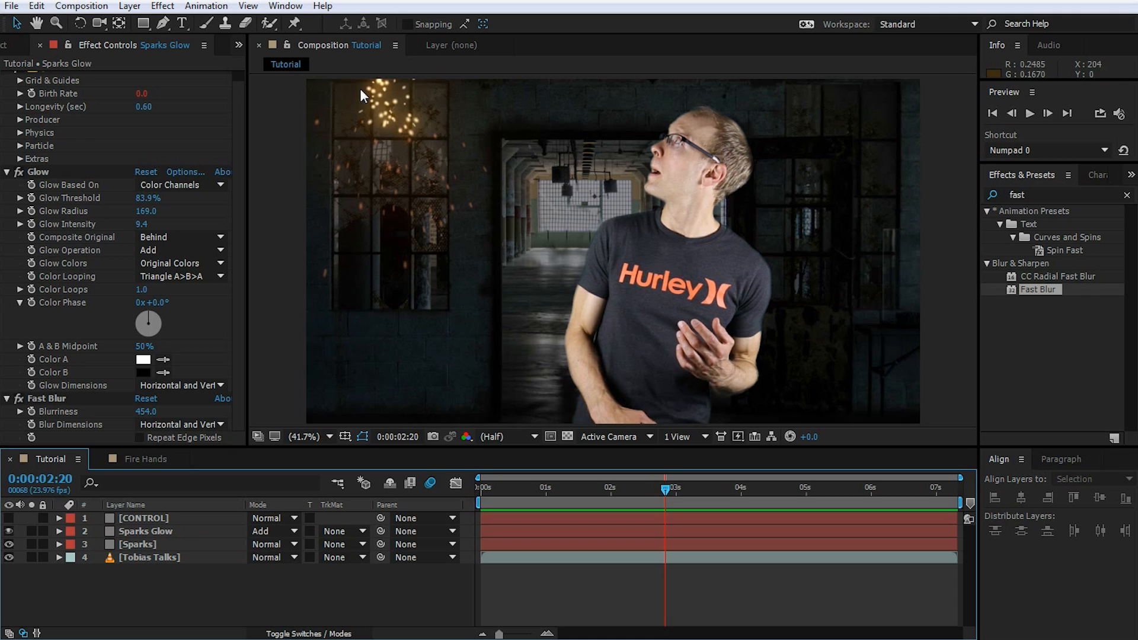
mouse_move(159, 541)
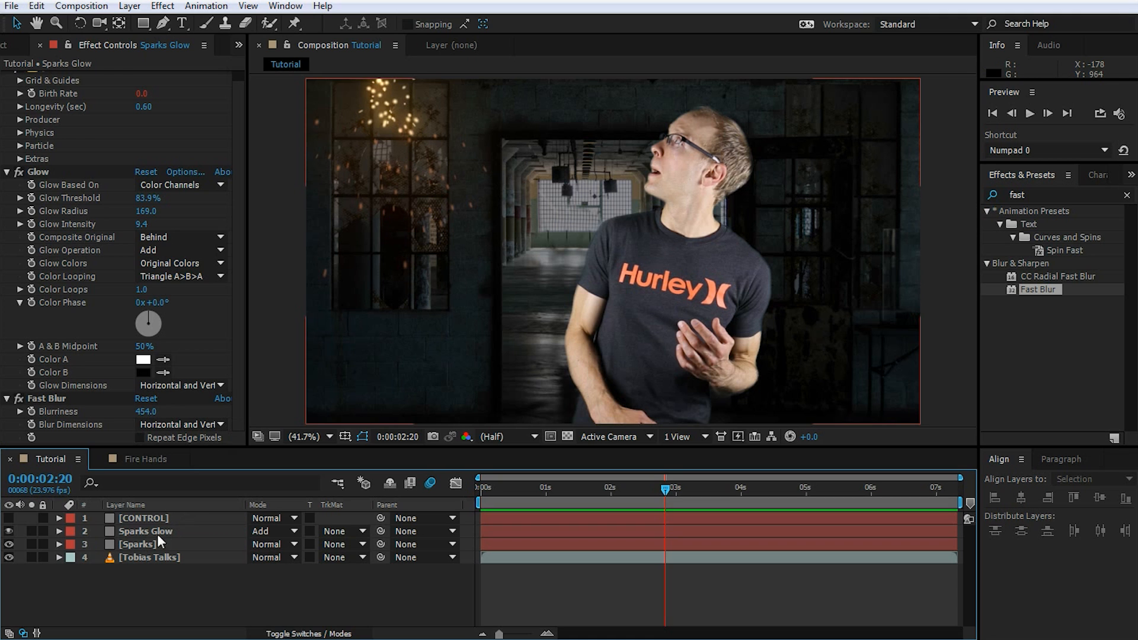
- Apply Hue/Saturation at Master Saturation -52 to Sparks and Sparks Glow, then open Fire Hands
left_click(137, 545)
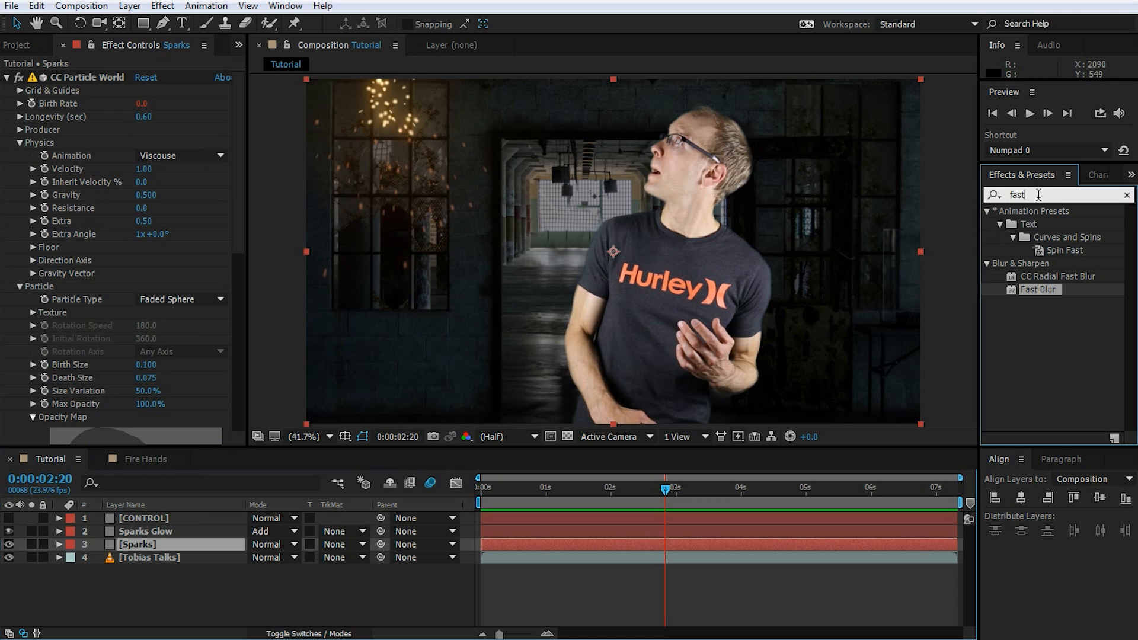
type("sa")
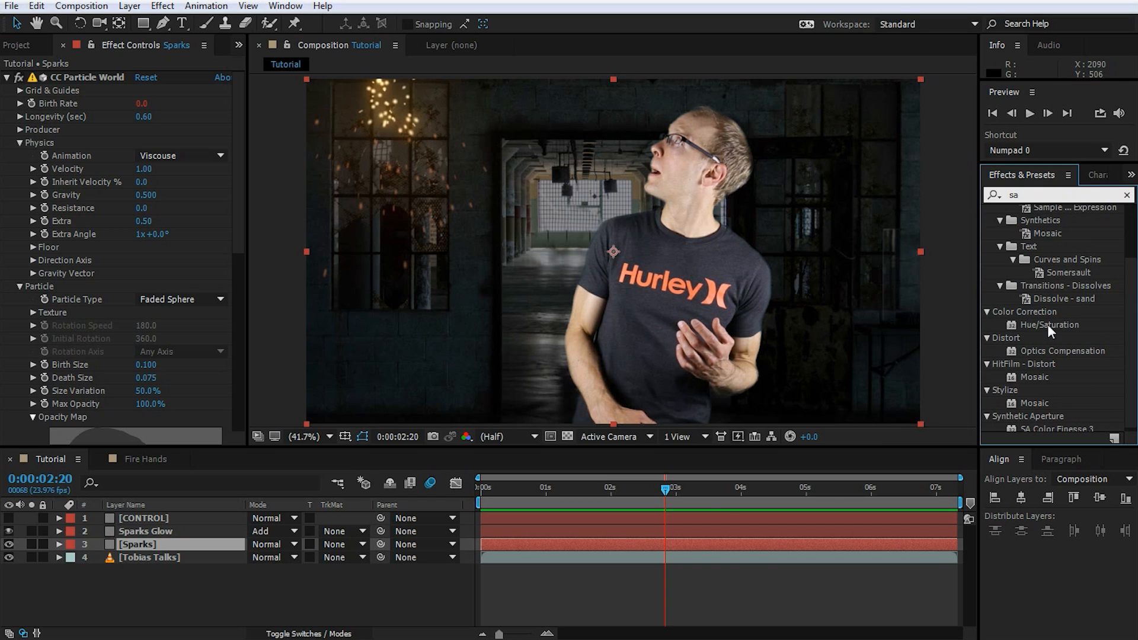
double_click(1050, 324)
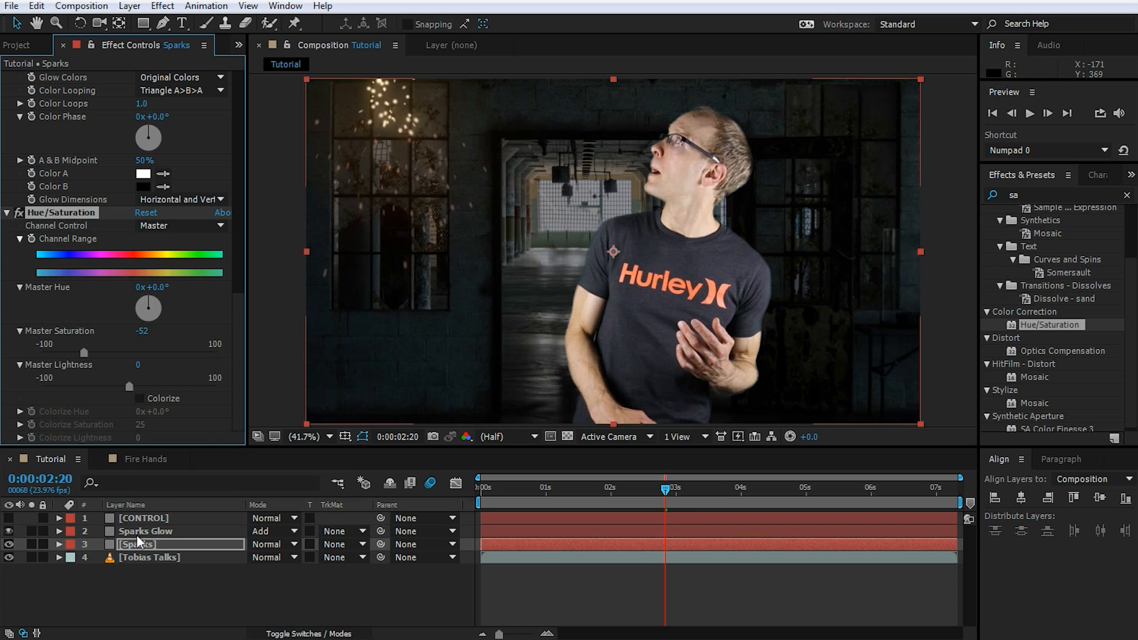
left_click(148, 531)
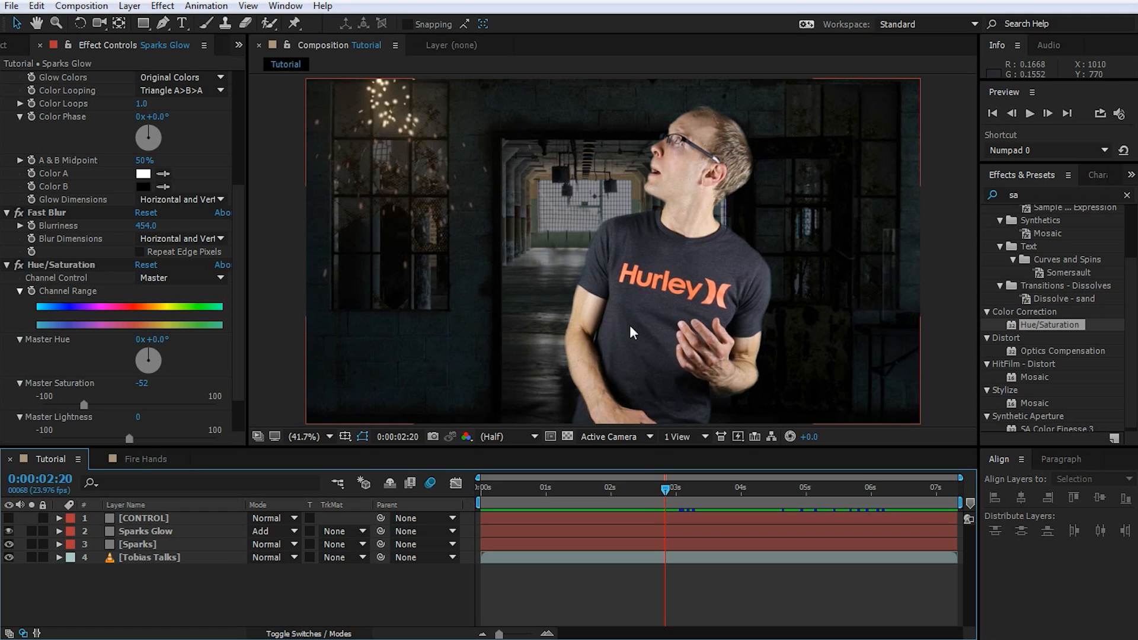
left_click(145, 458)
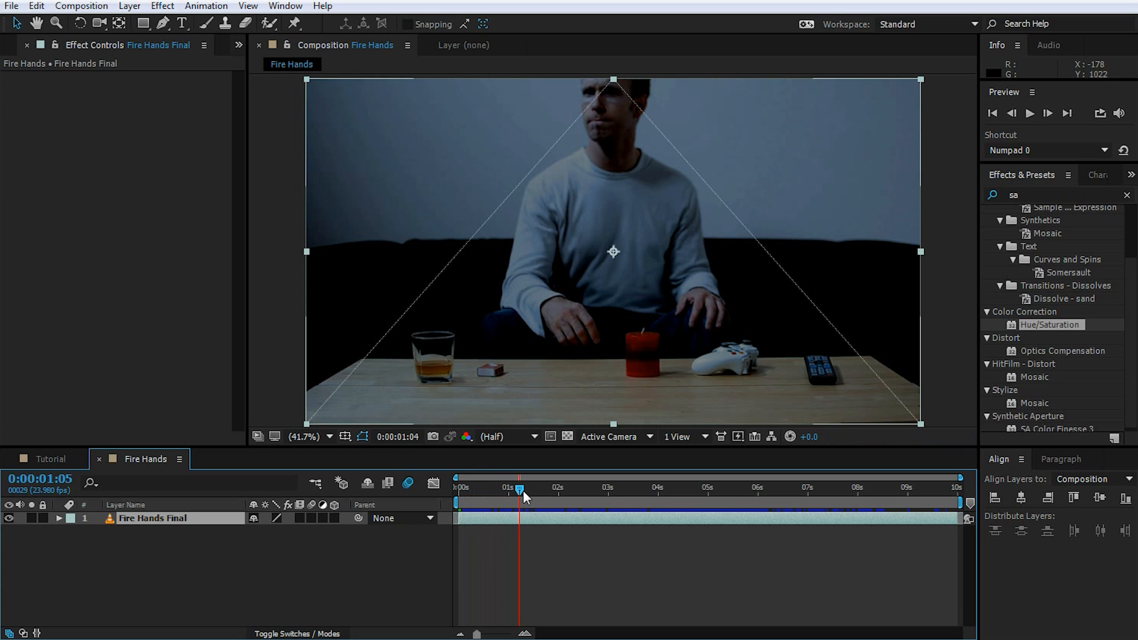
- Scrub the Fire Hands reference to watch the sparks landing on the table
left_click(693, 488)
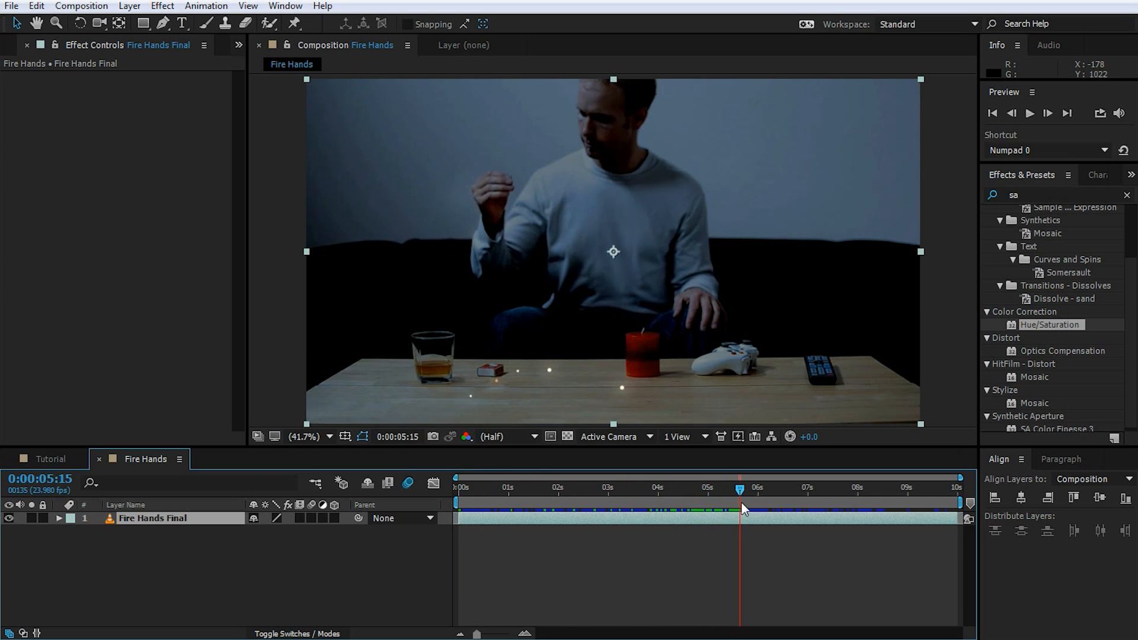
left_click_drag(743, 486, 764, 487)
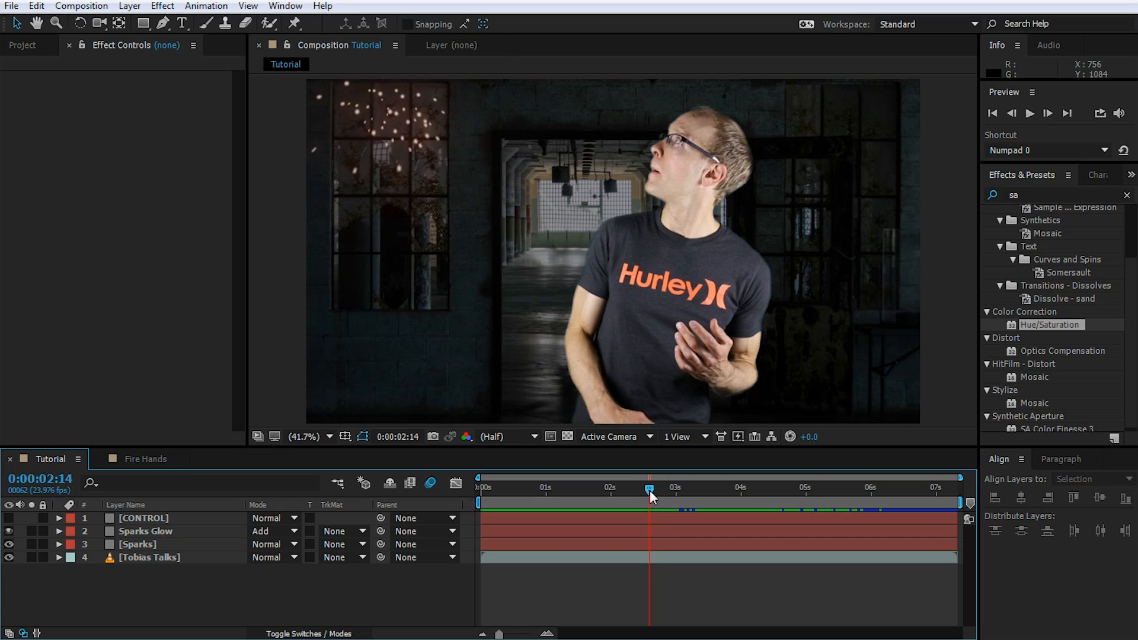
- Set Sparks Longevity to 1.57 and lower the Floor Position to 0.13
left_click(136, 545)
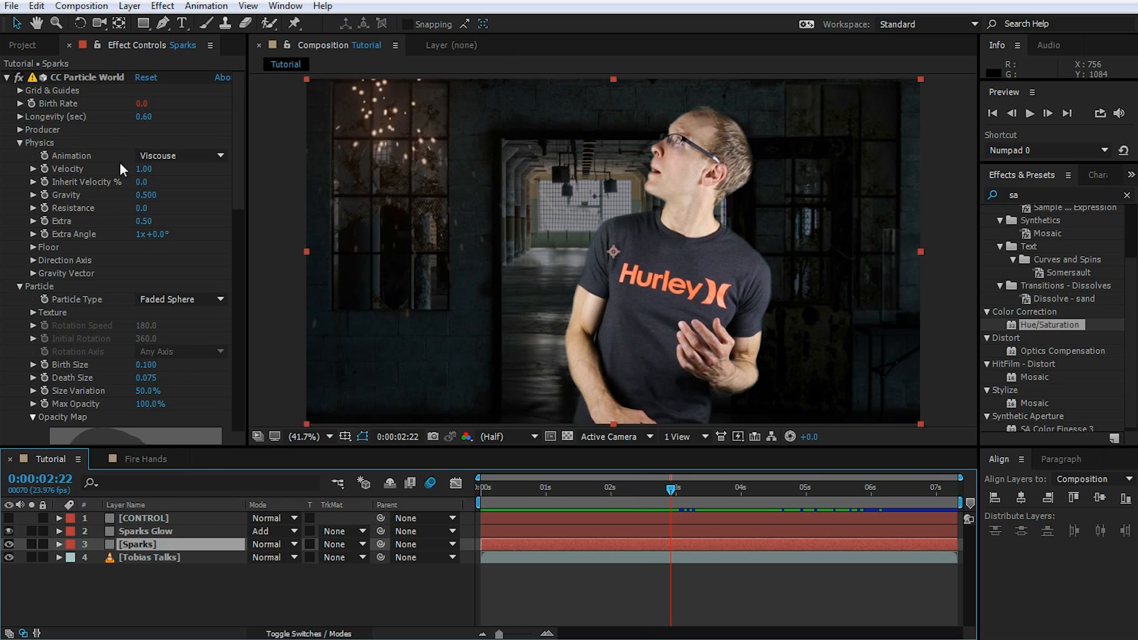
left_click(87, 77)
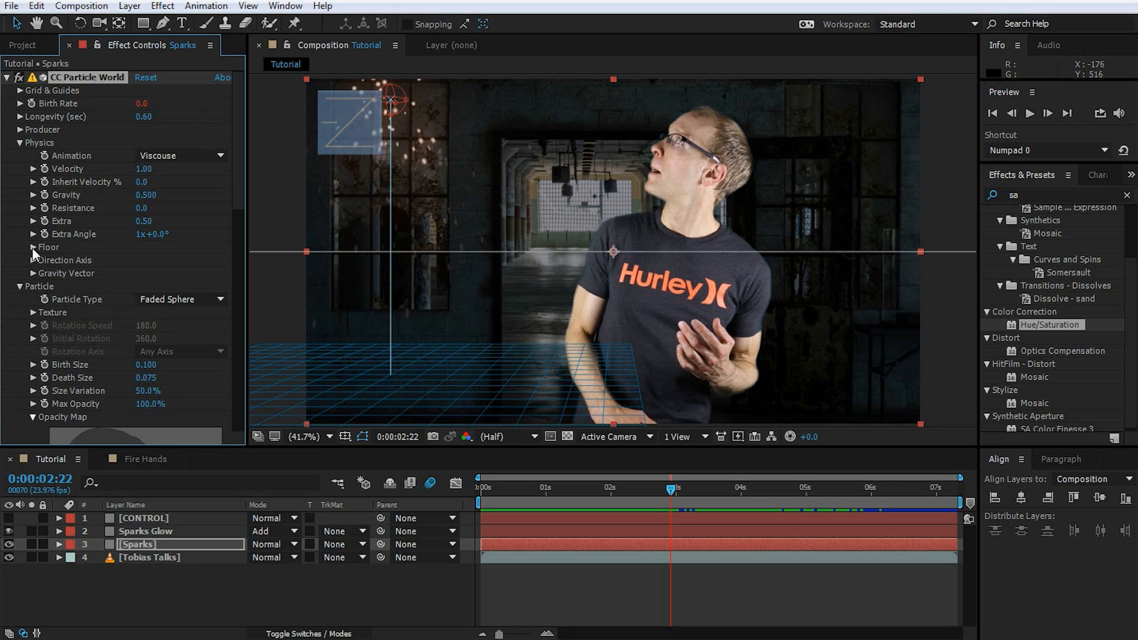
left_click(32, 247)
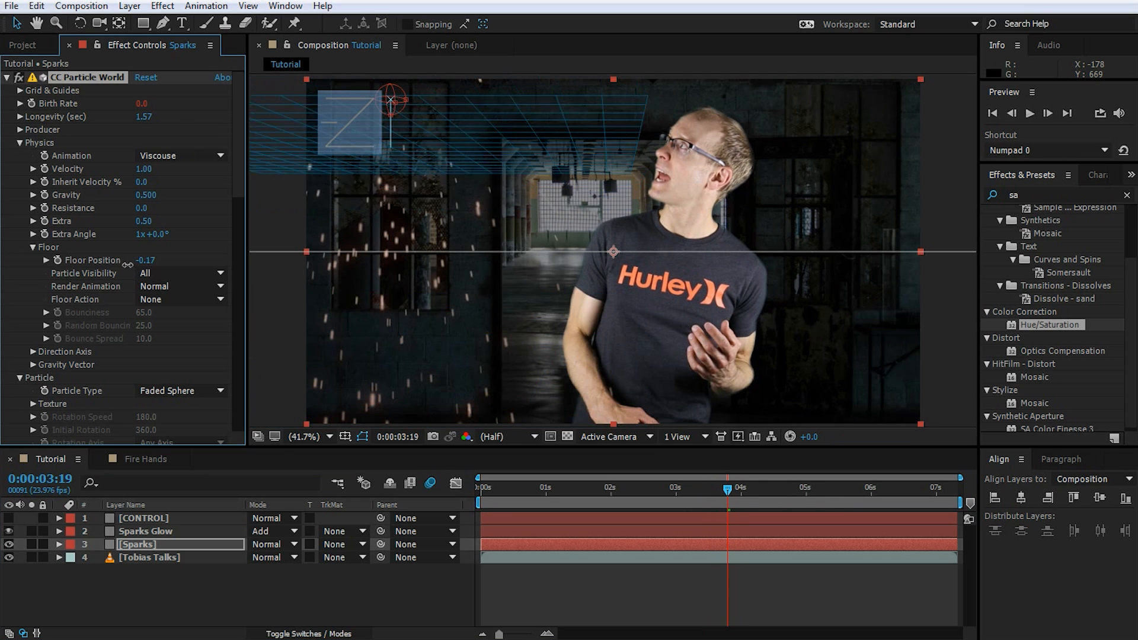
left_click_drag(145, 260, 145, 259)
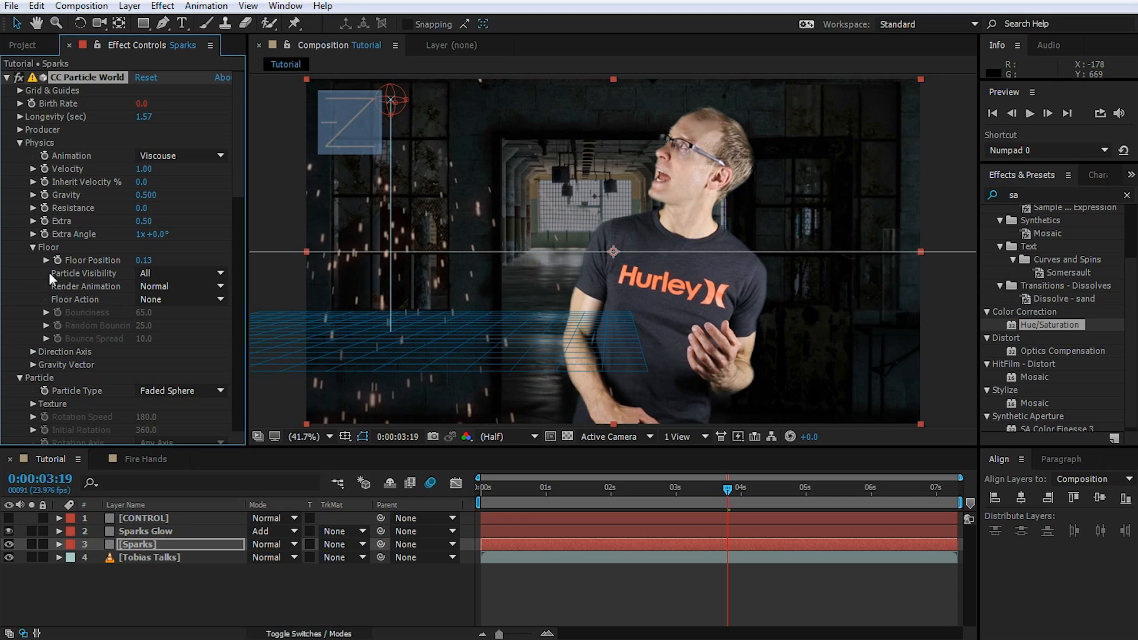
mouse_move(345, 341)
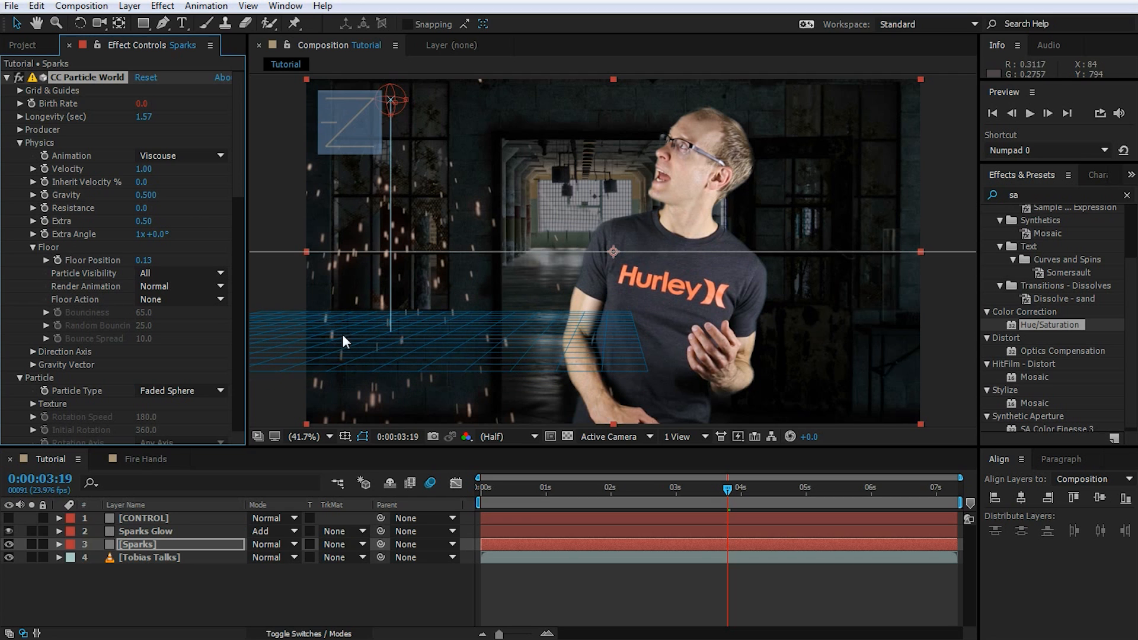
mouse_move(117, 304)
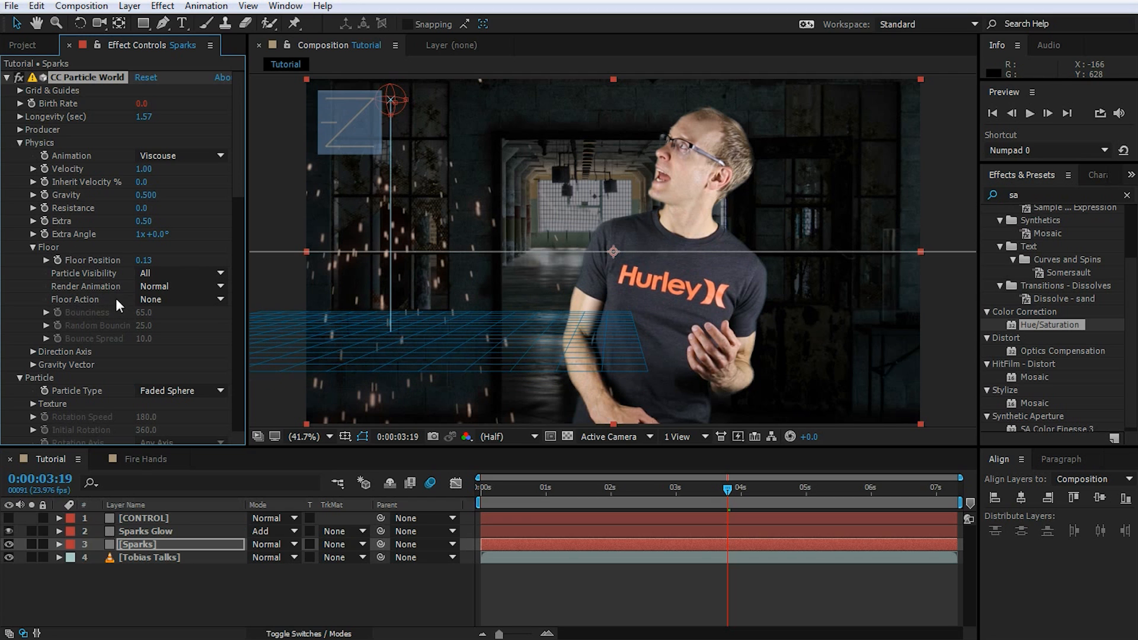
- Set Sparks Floor Action to Bounce and Physics Animation to Explosive, then scrub to preview
left_click(180, 299)
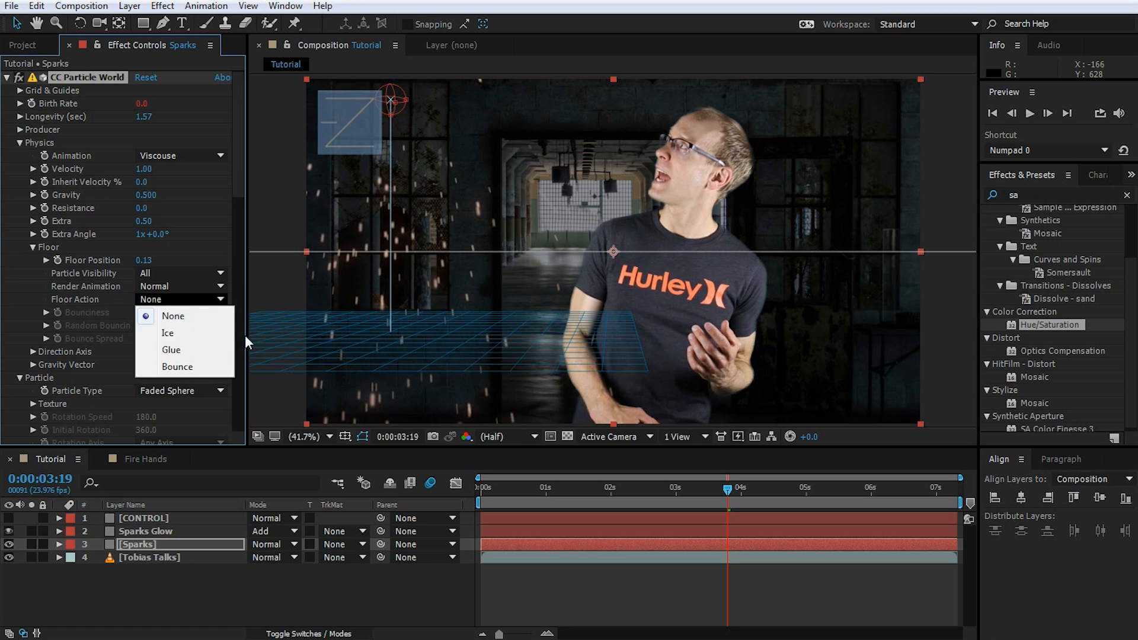
left_click(178, 366)
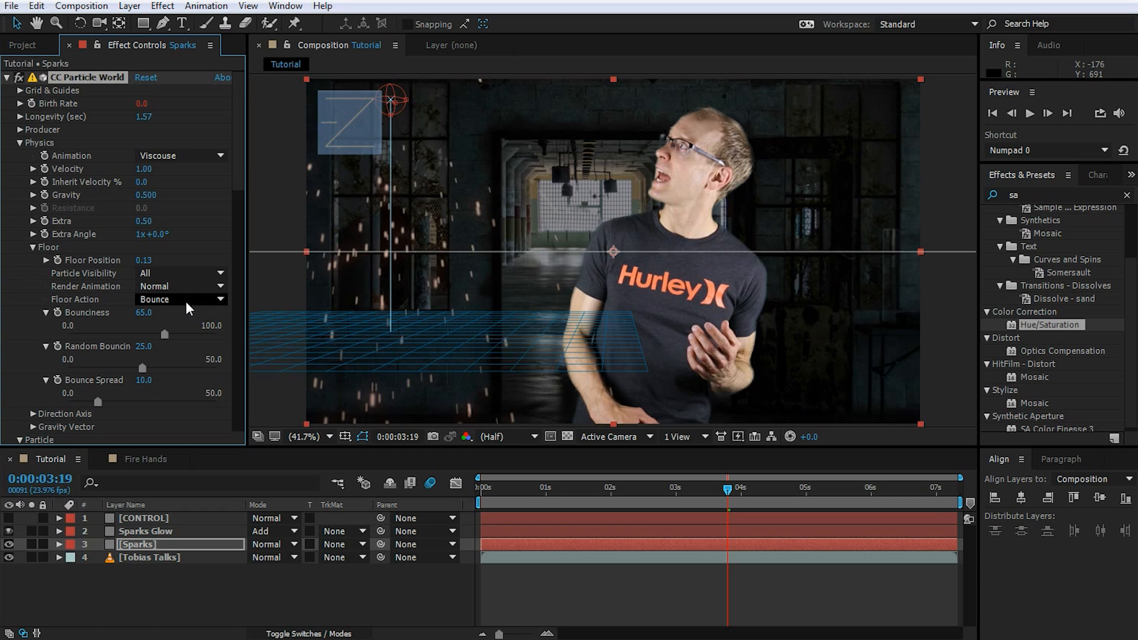
mouse_move(418, 370)
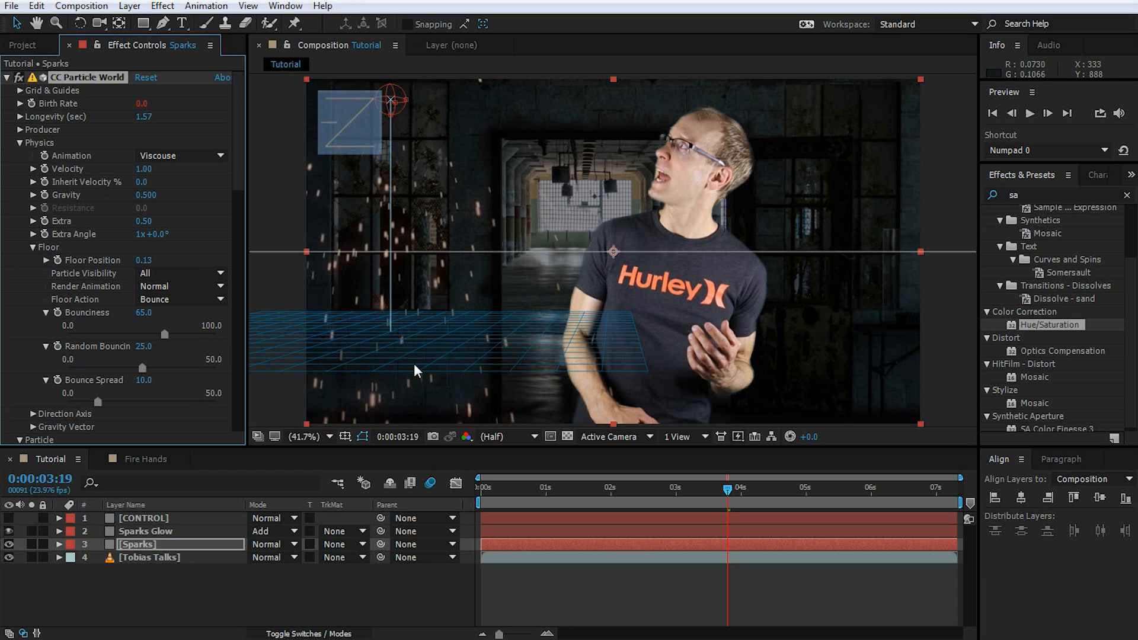
left_click(180, 156)
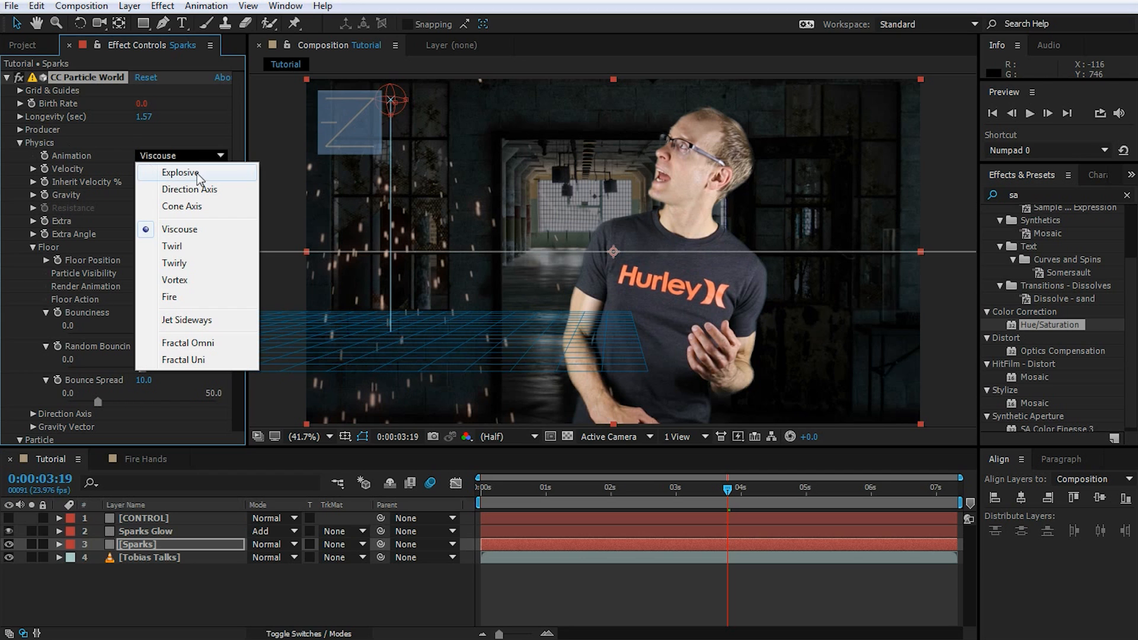
left_click(179, 172)
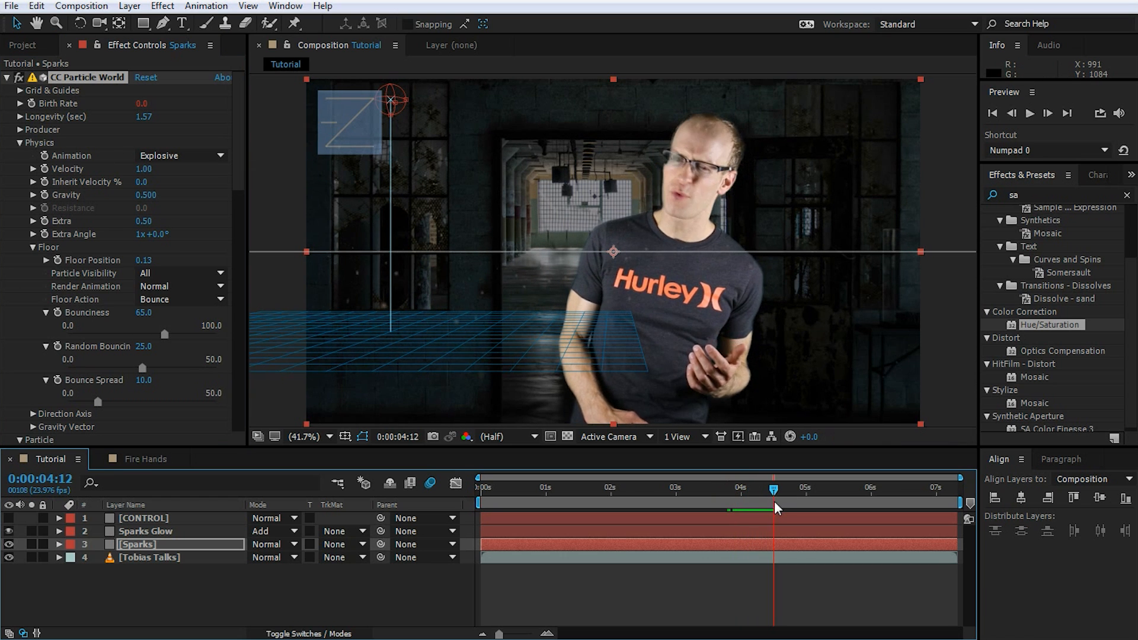
left_click_drag(773, 504, 536, 503)
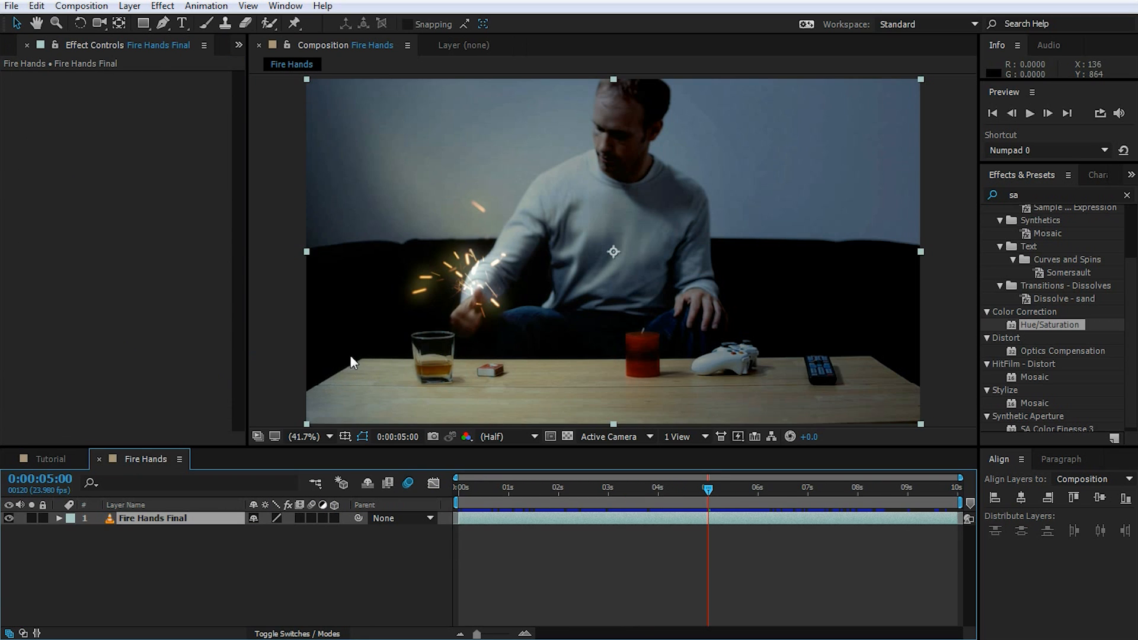
mouse_move(305, 386)
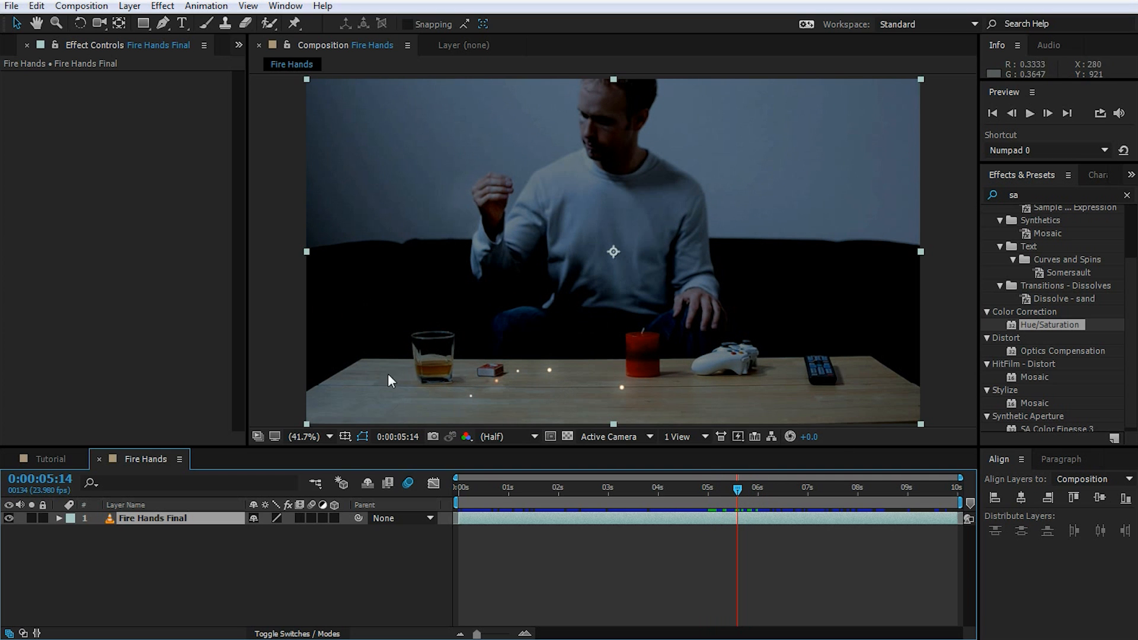
- Return from the Fire Hands reference to the Tutorial composition
left_click(51, 459)
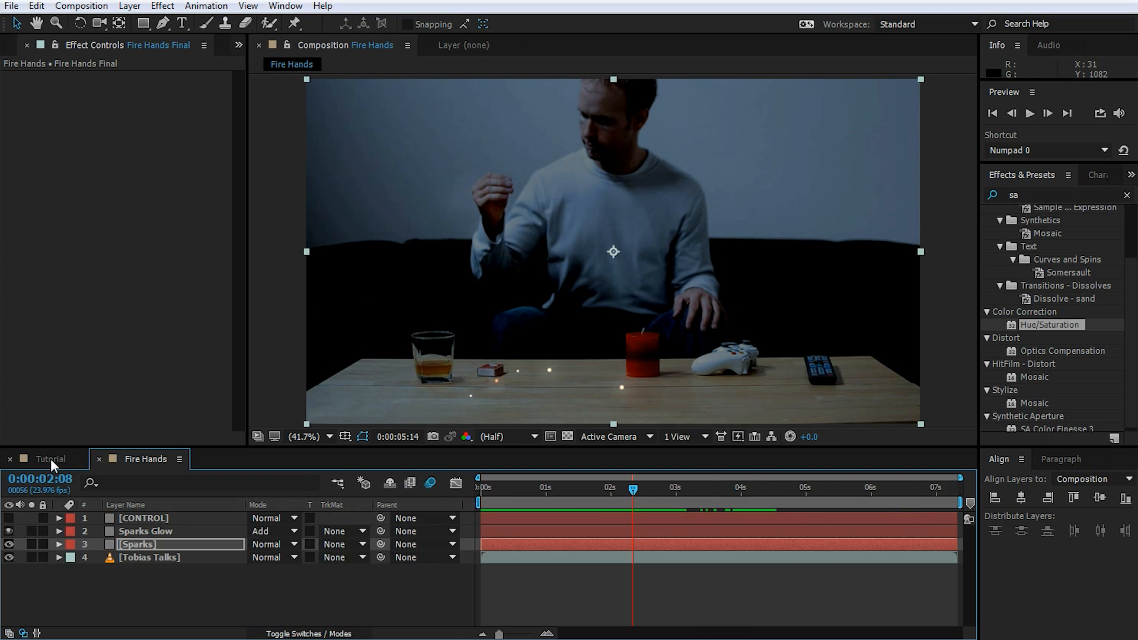
- Lower the Sparks floor Bounciness from 65 to about 31 and preview the softer bounces
left_click(51, 459)
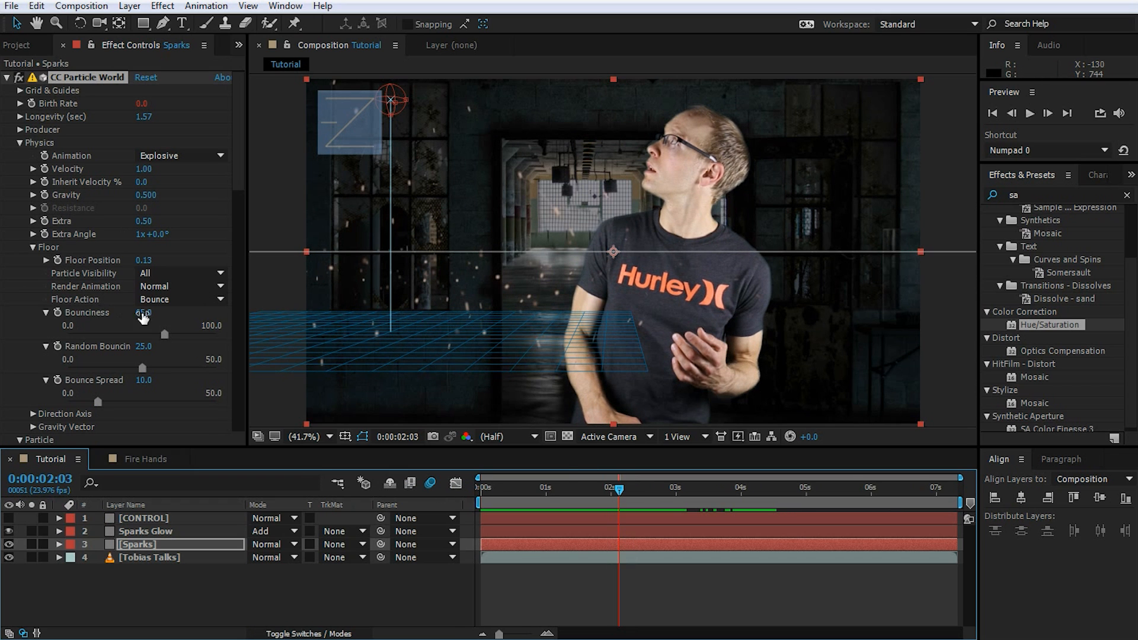
left_click_drag(142, 336, 113, 335)
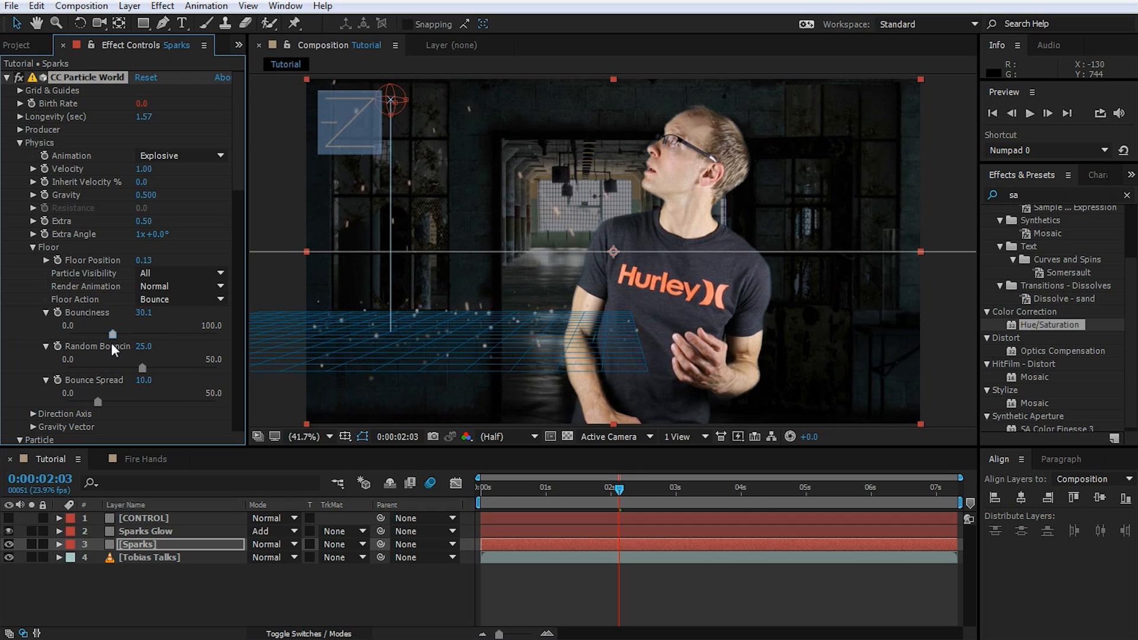
left_click_drag(617, 490, 637, 491)
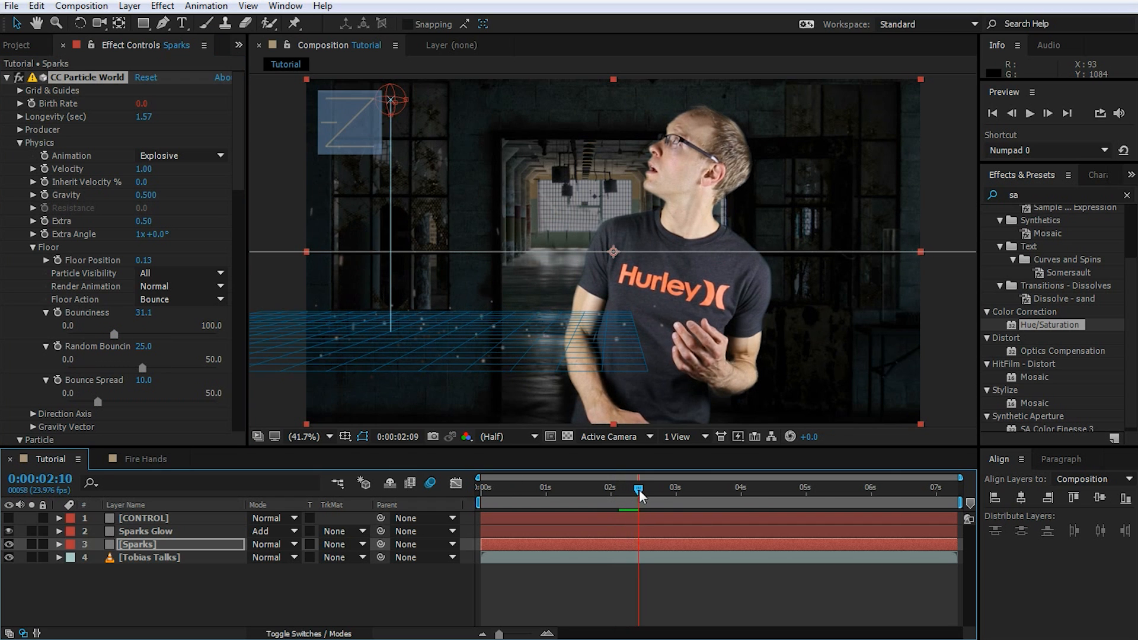